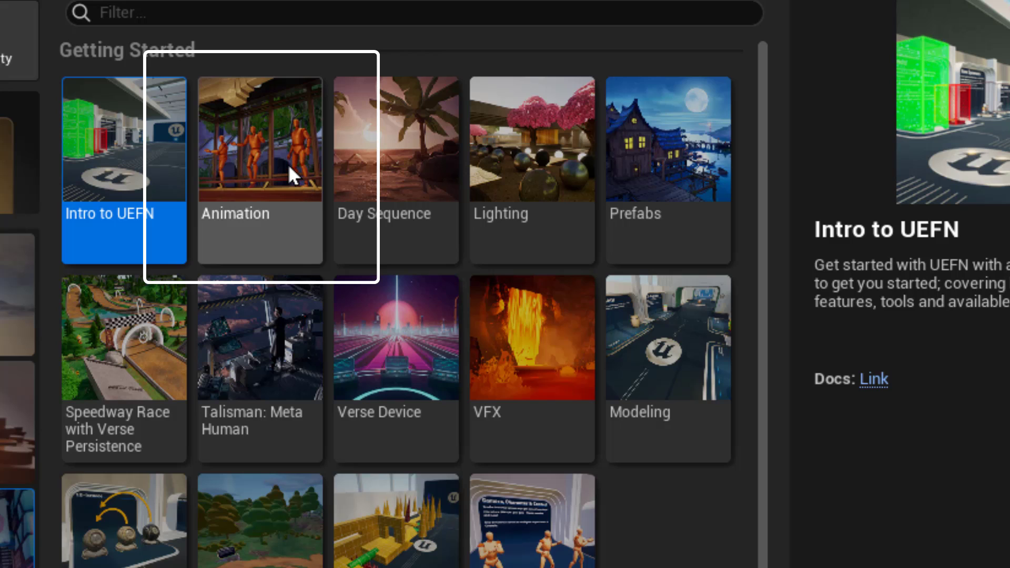
Pick the Animation example as the template for the new project.
left_click(260, 167)
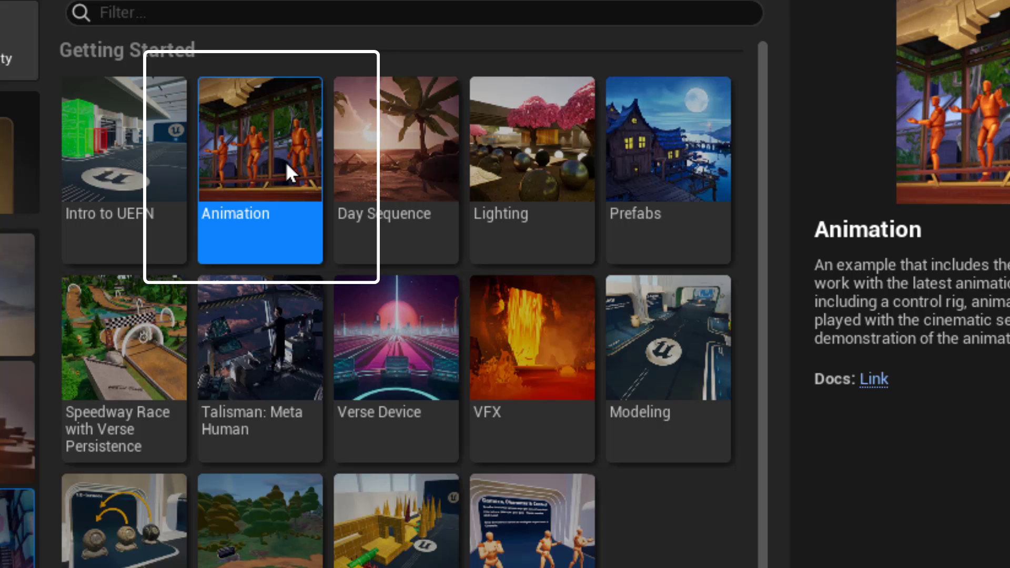
scroll("down", 3)
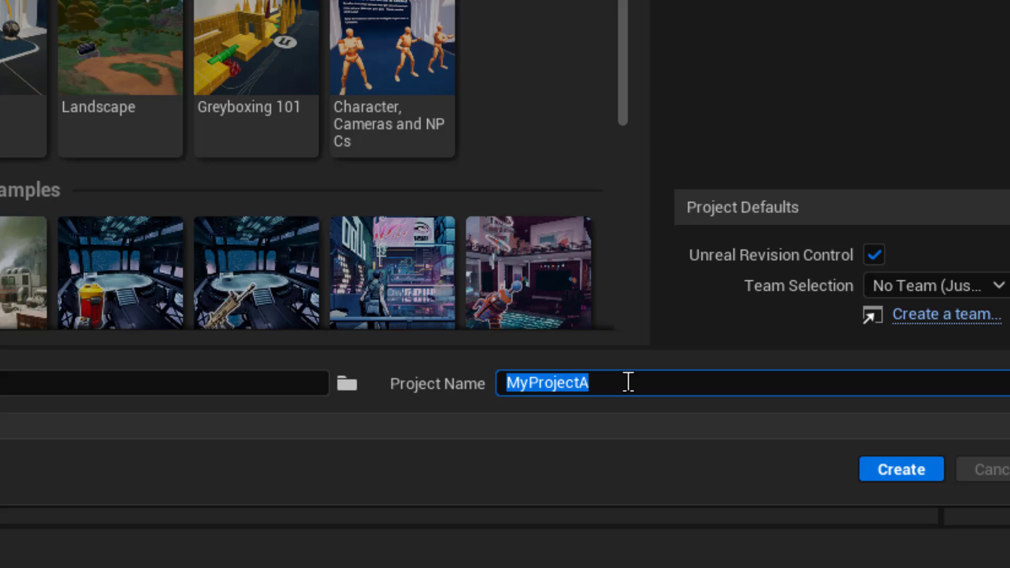
Name the project Animation_Tutorial_02 and create it.
type("An")
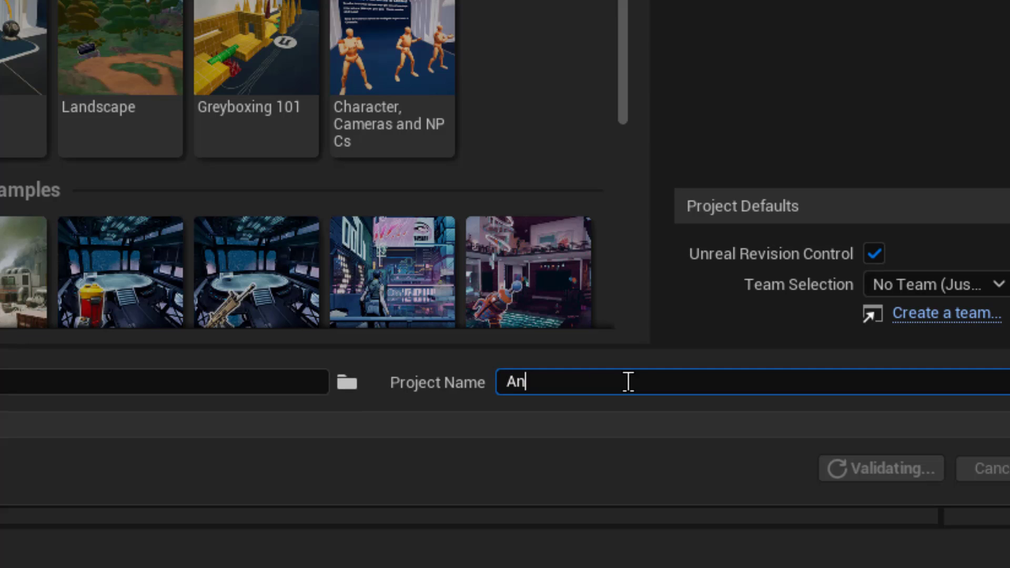
type("imation")
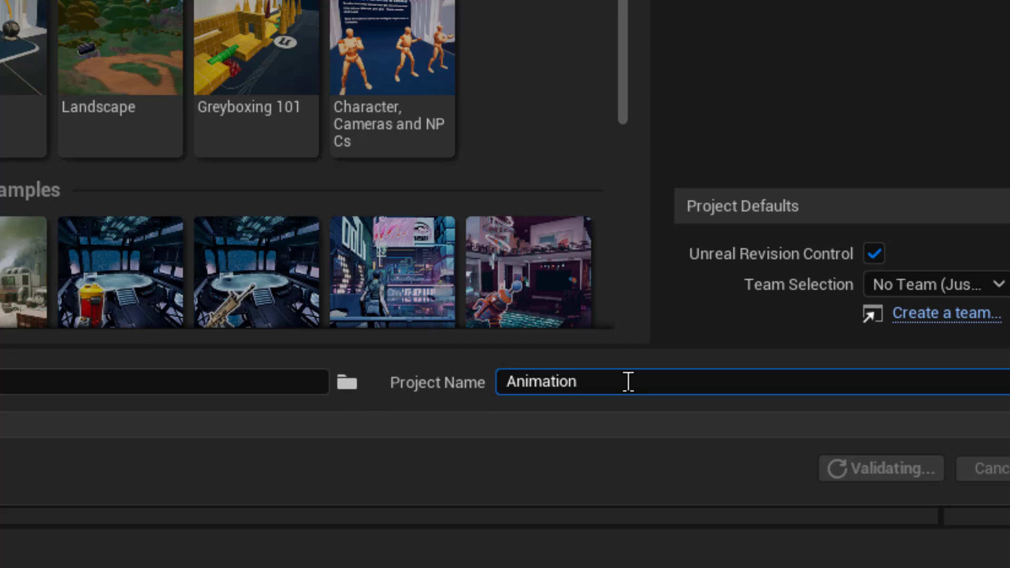
type("_Tutorial")
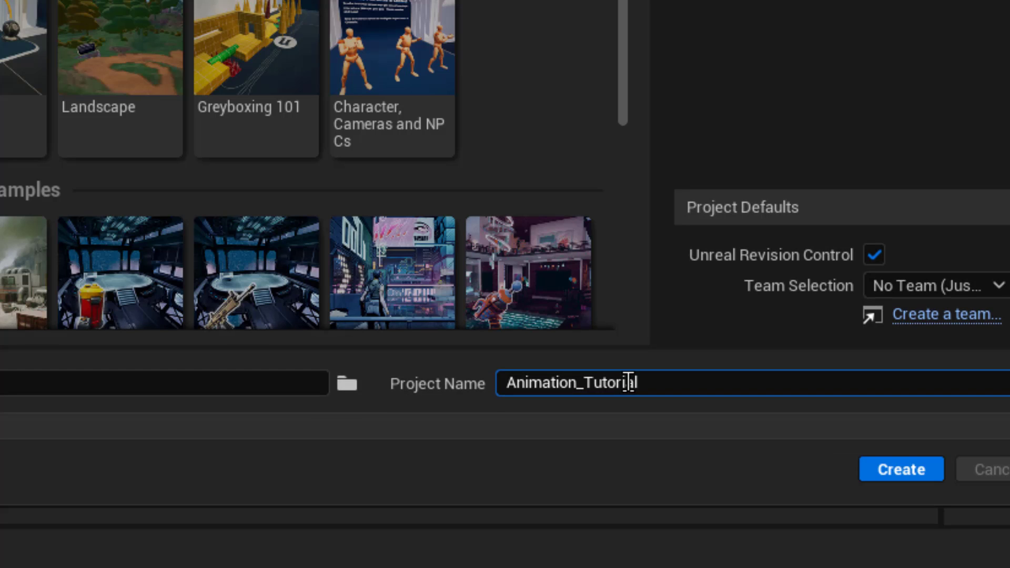
type("_02")
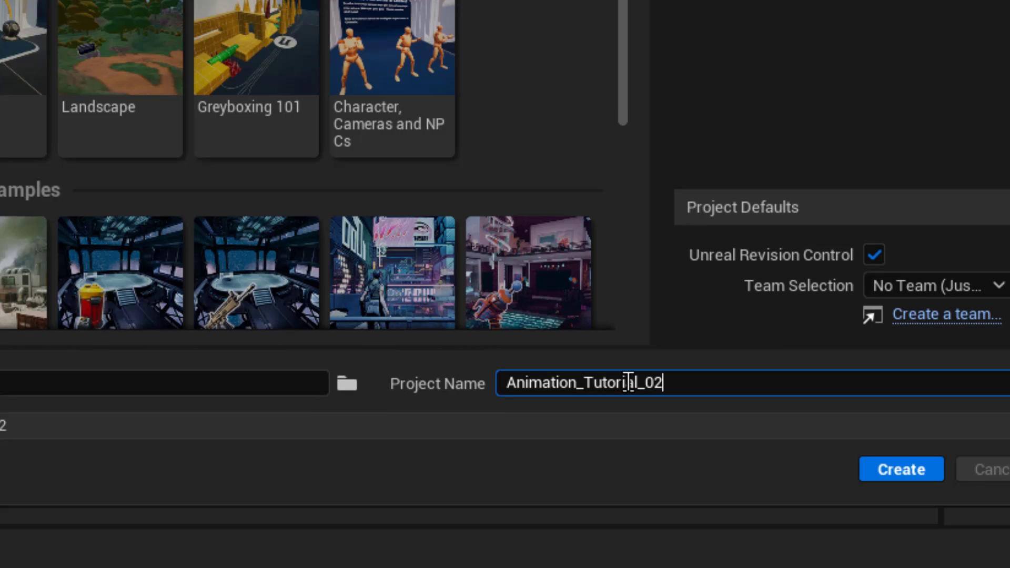
mouse_move(901, 469)
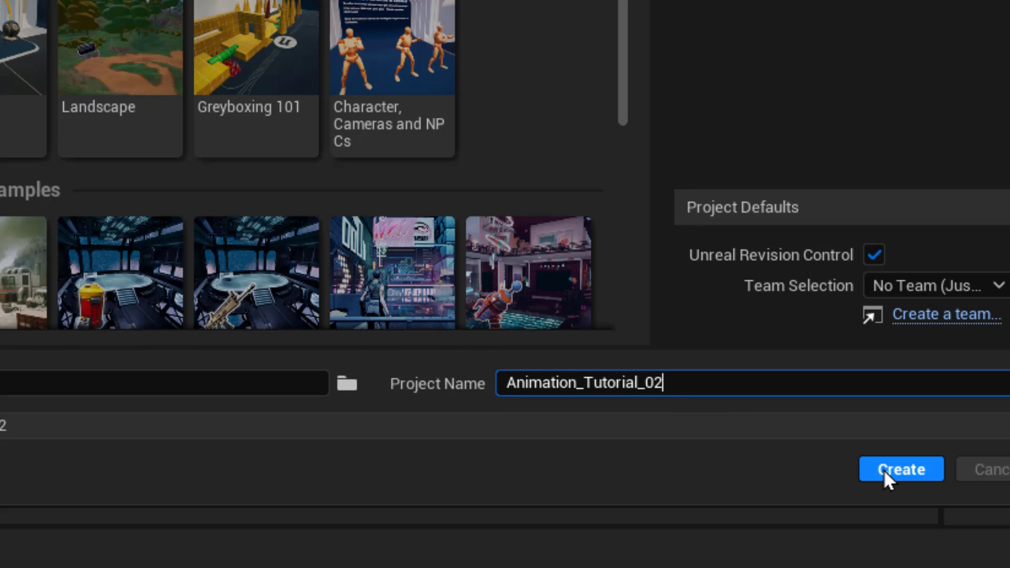
left_click(900, 469)
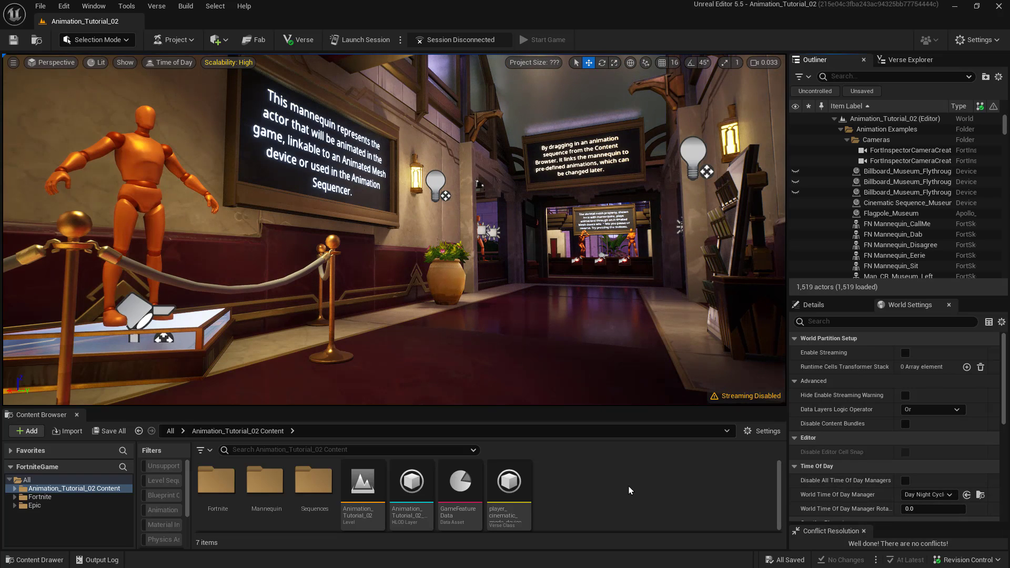
mouse_move(617, 492)
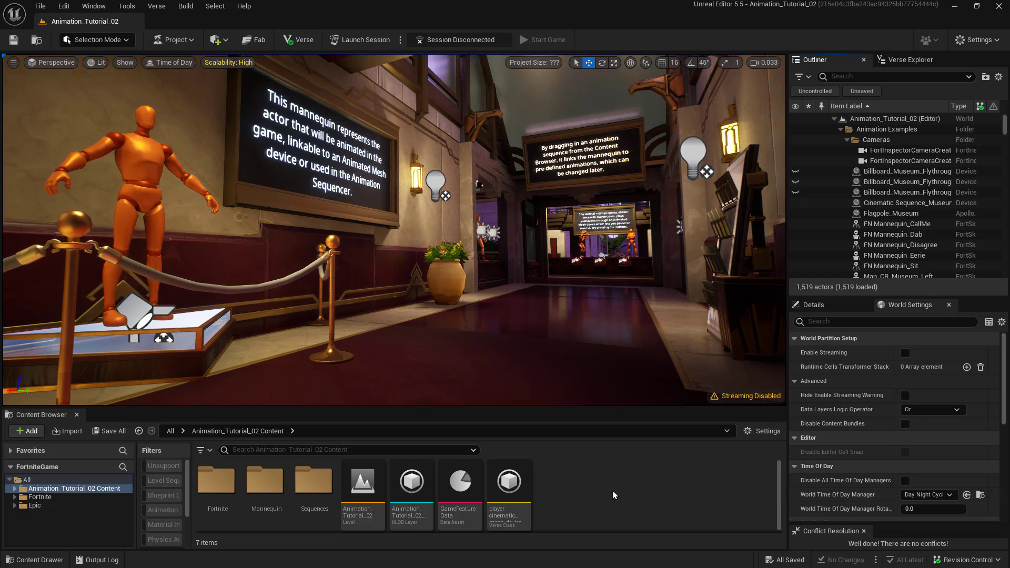
mouse_move(596, 495)
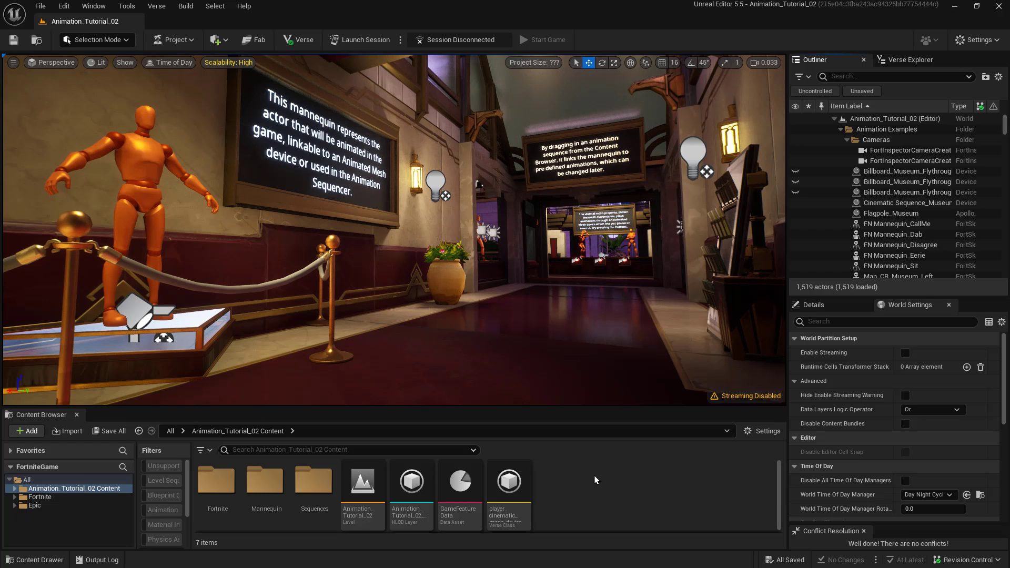
mouse_move(586, 480)
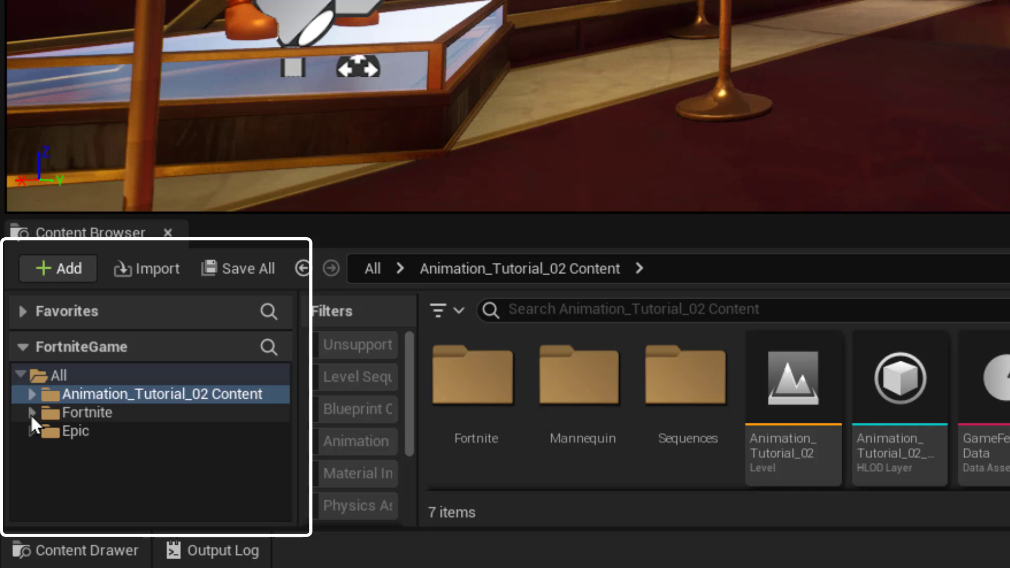
Search Fortnite > Devices for 'character' and pick the Character Device asset.
left_click(30, 412)
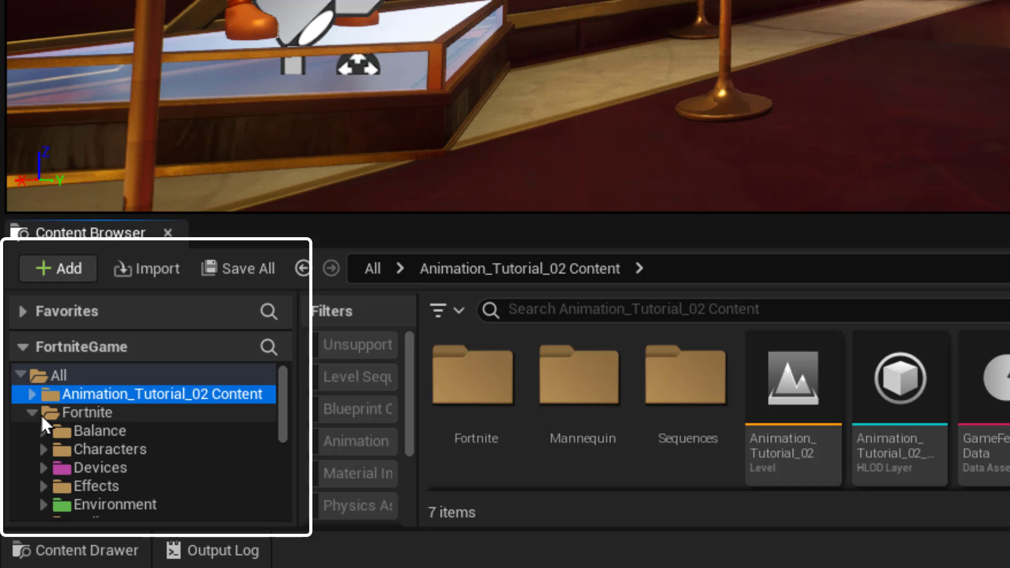
left_click(99, 468)
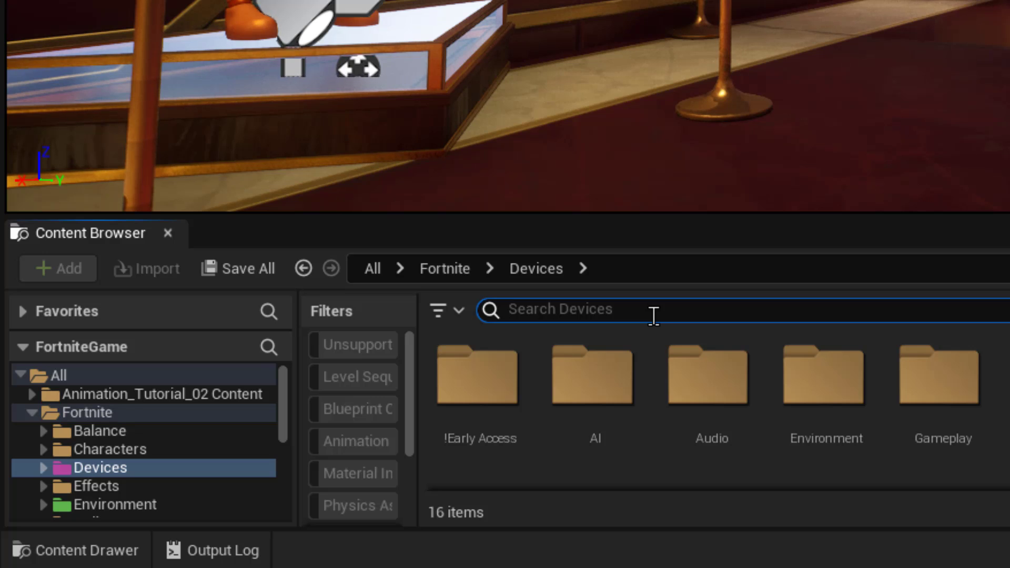
type("chara")
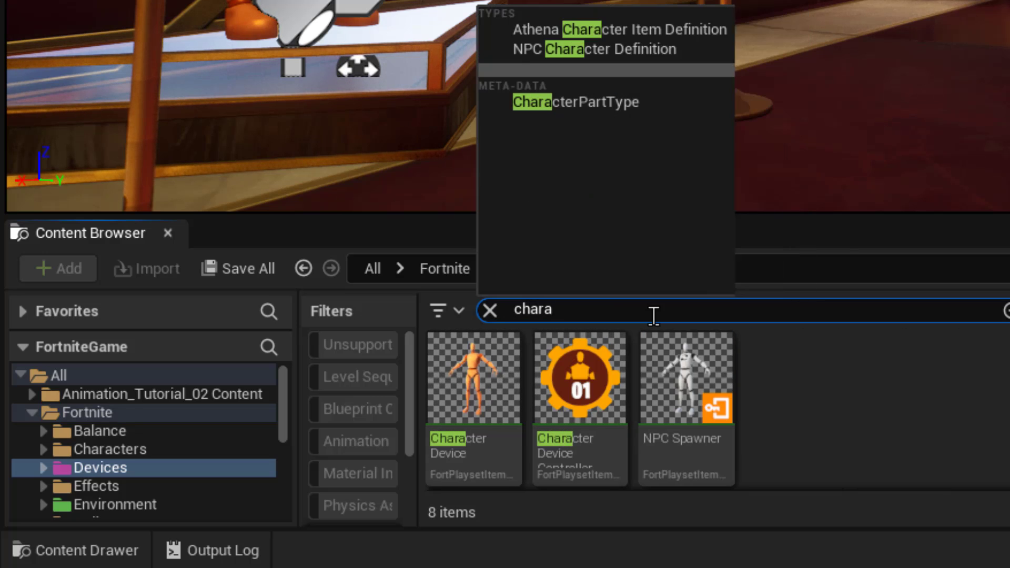
type("cter")
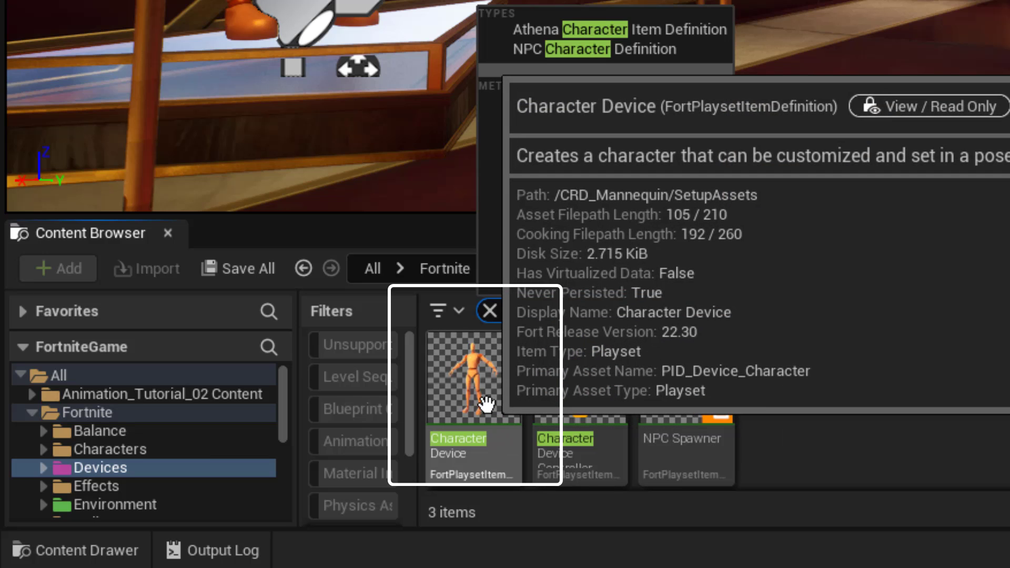
left_click(472, 451)
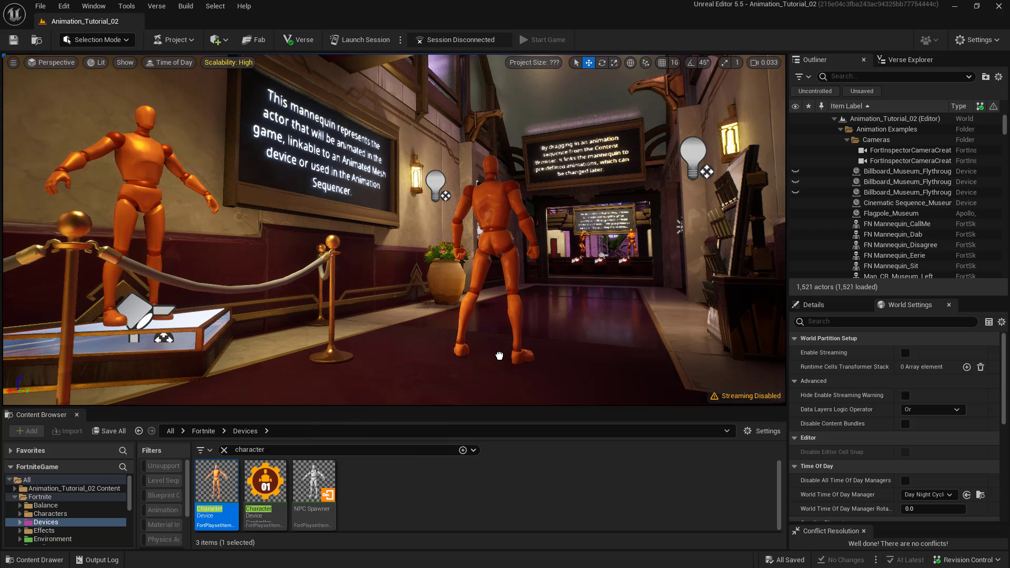
Select the placed mannequin and rotate it 180° around Z to face the viewer.
left_click(489, 258)
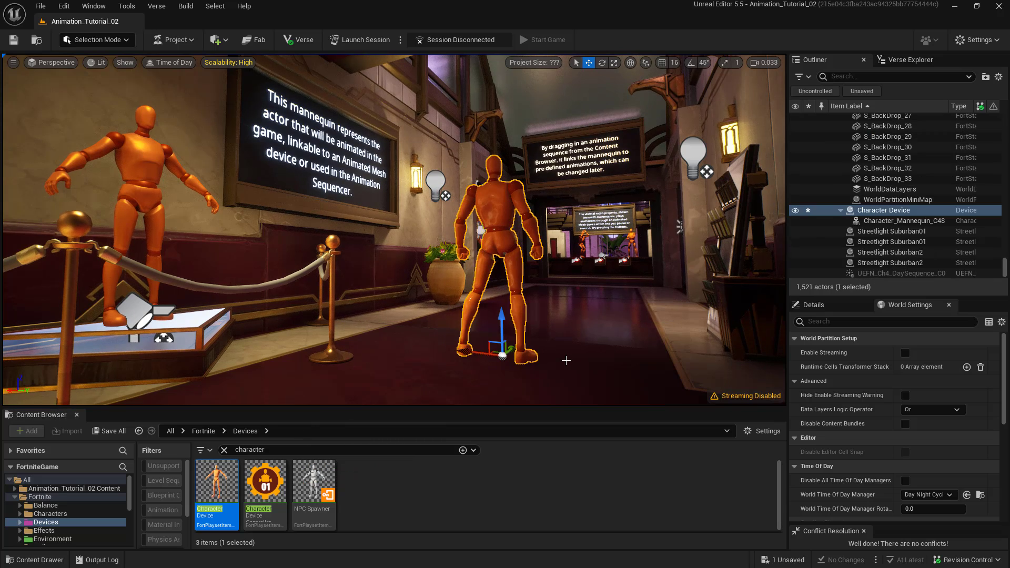
mouse_move(584, 57)
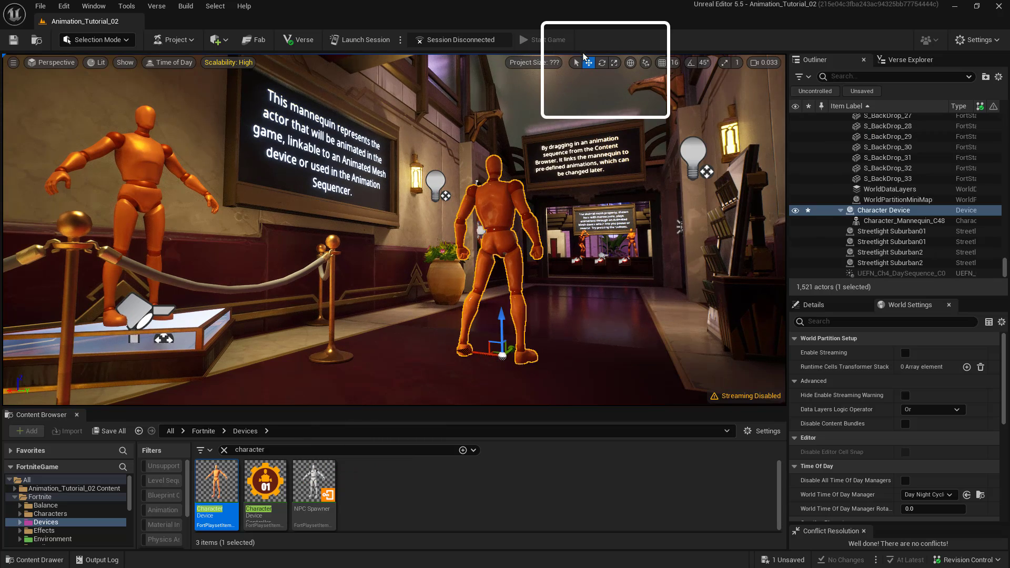
left_click(601, 62)
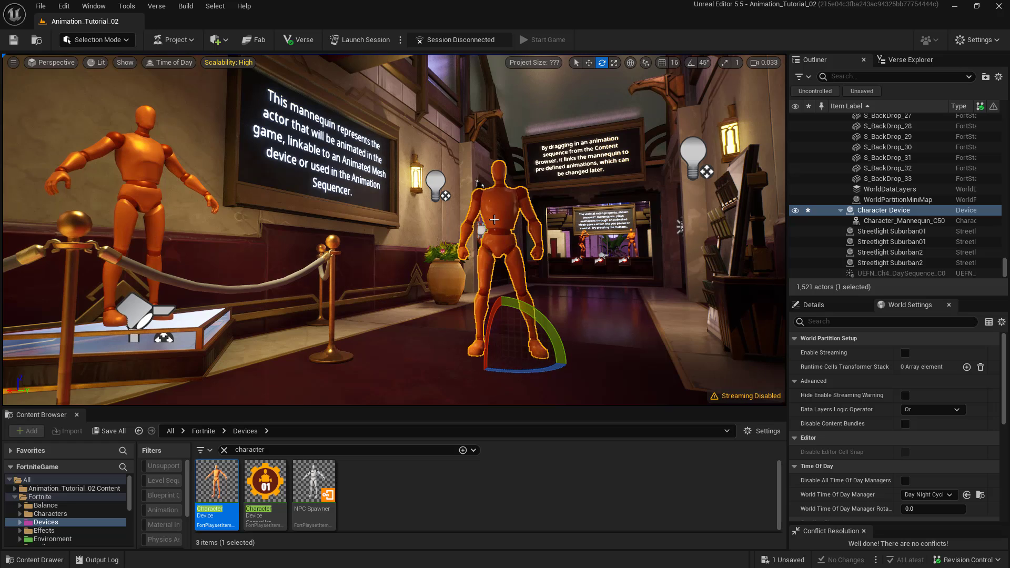
left_click(586, 62)
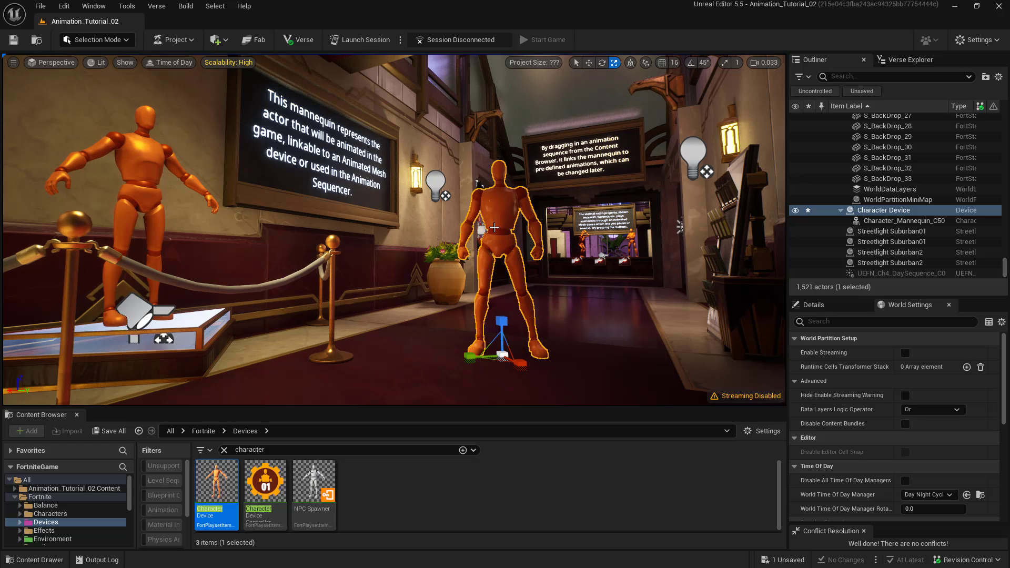
left_click(587, 62)
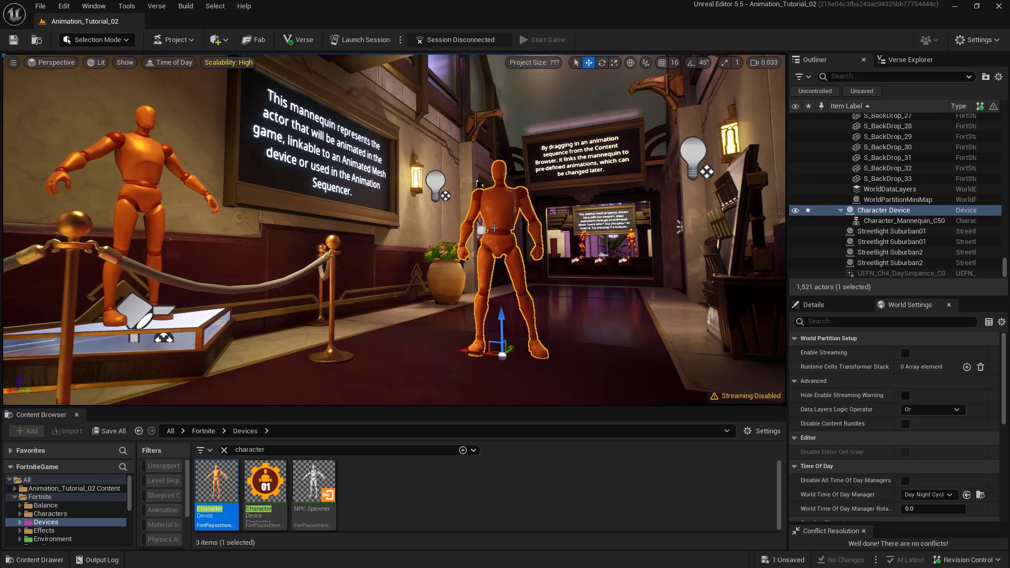
left_click(612, 62)
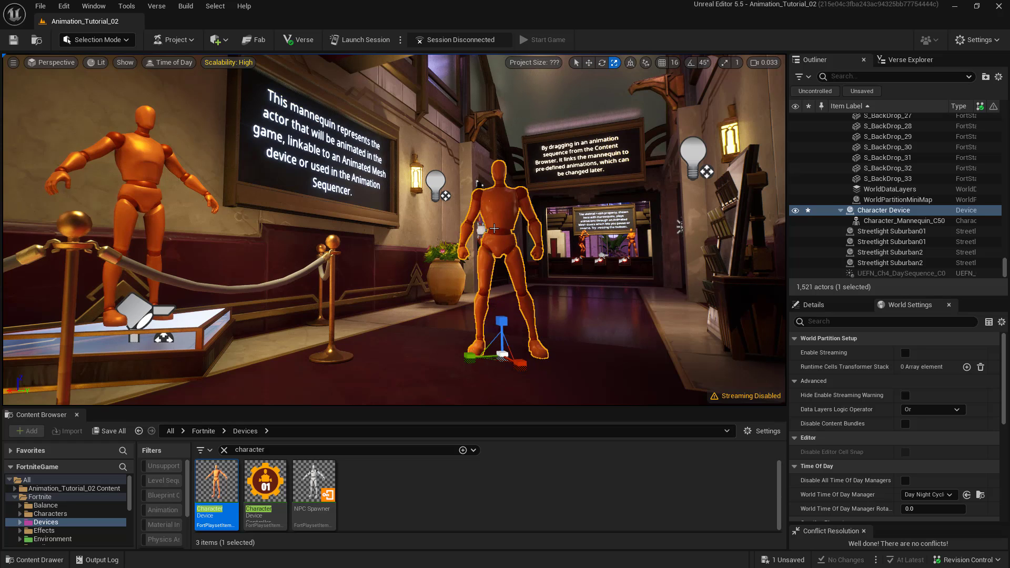
left_click(587, 62)
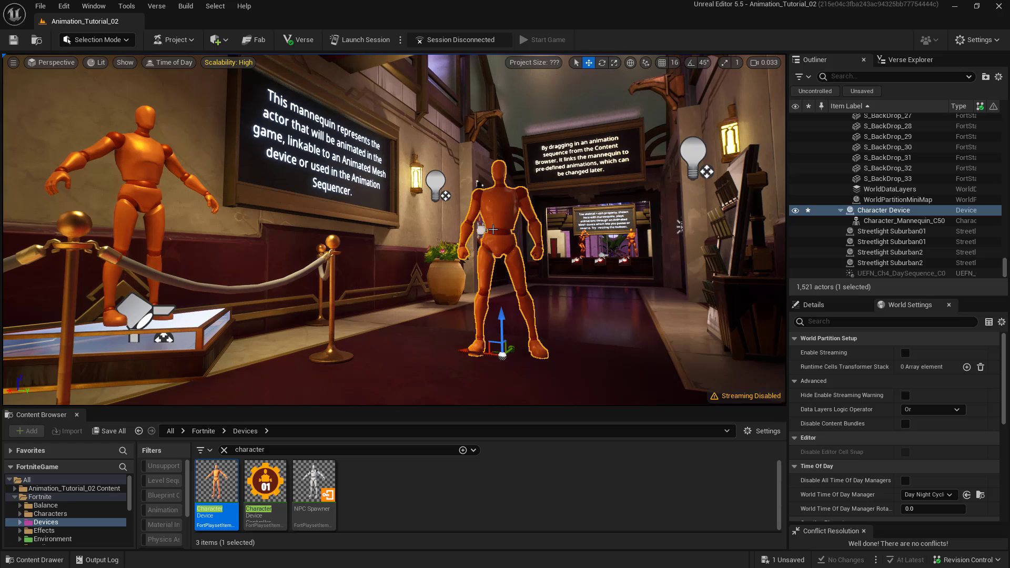
left_click(602, 62)
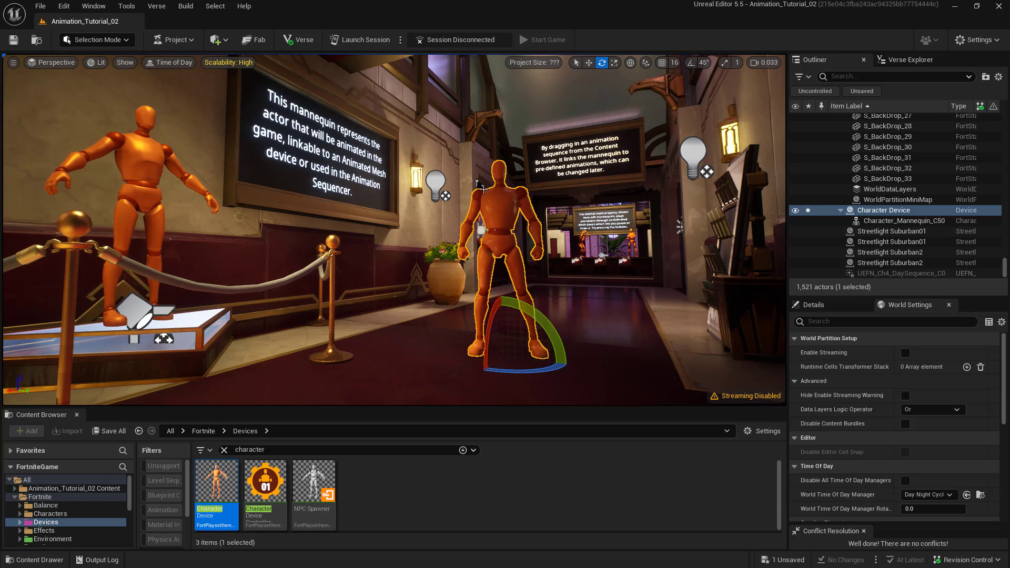
mouse_move(589, 62)
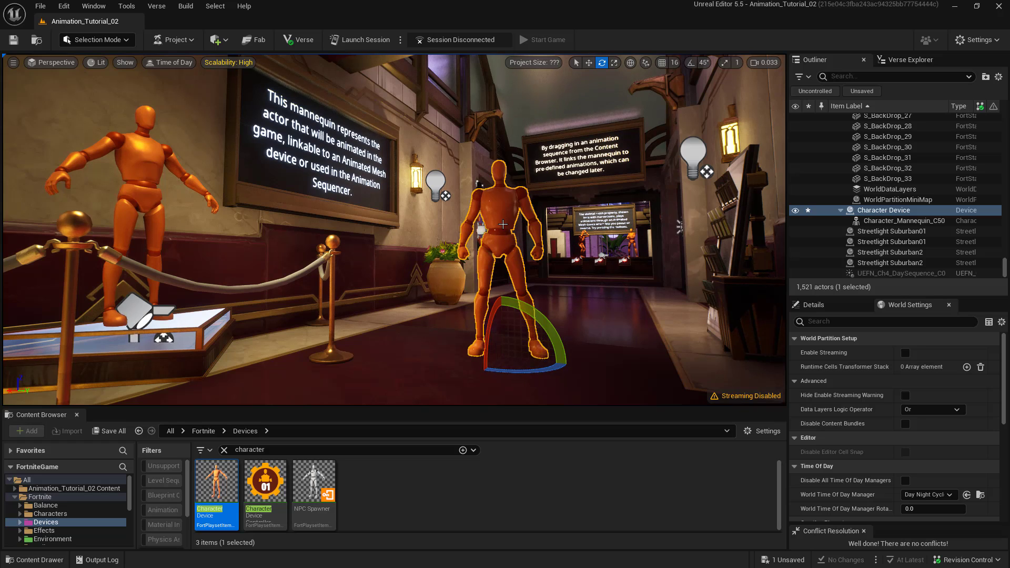
mouse_move(504, 256)
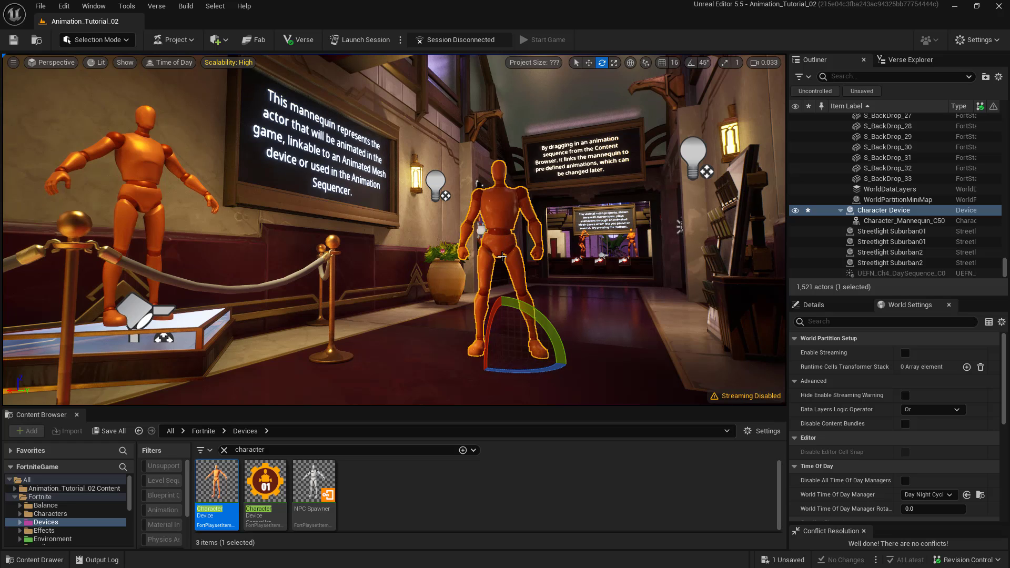
mouse_move(596, 310)
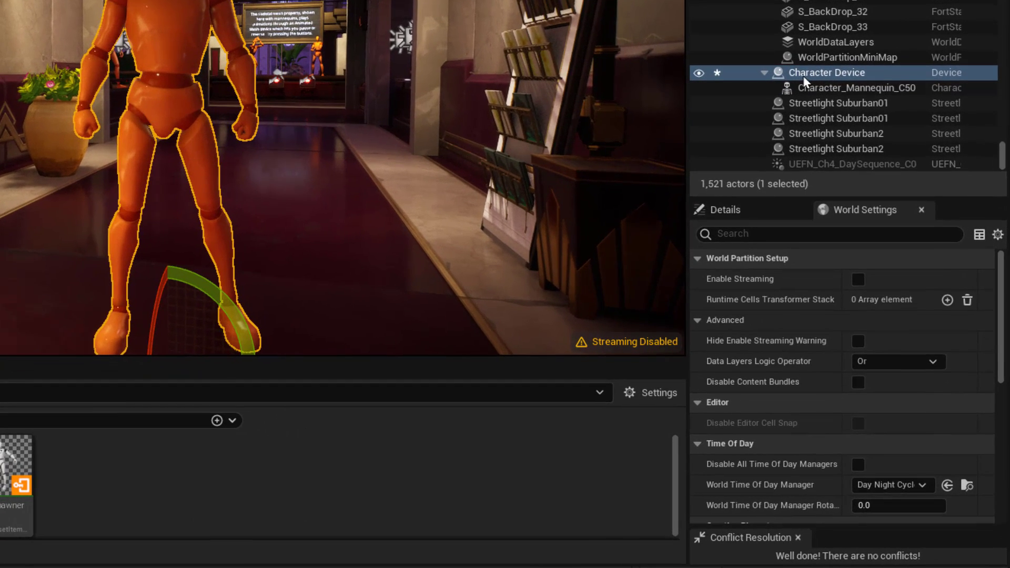
mouse_move(825, 72)
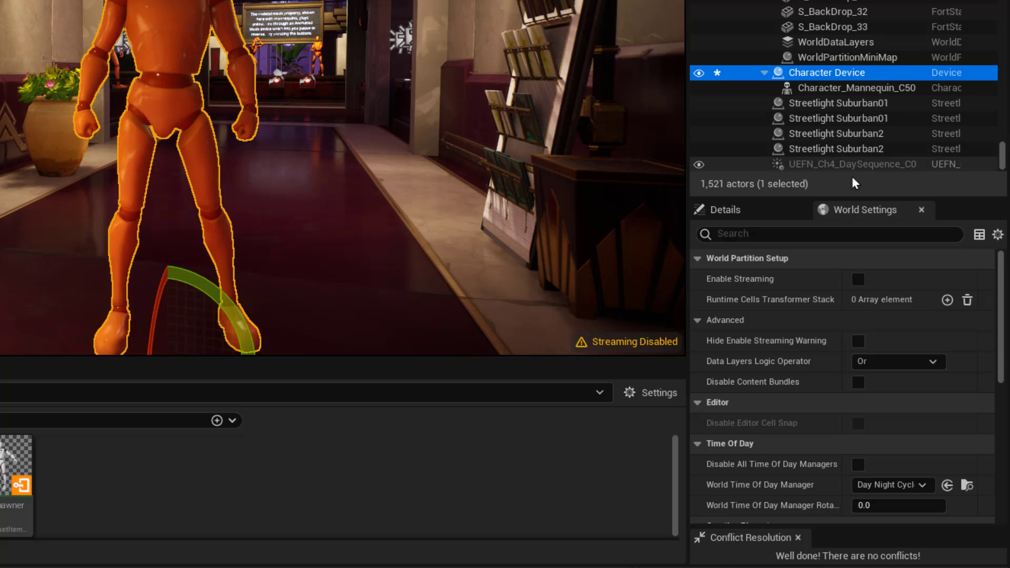
mouse_move(725, 211)
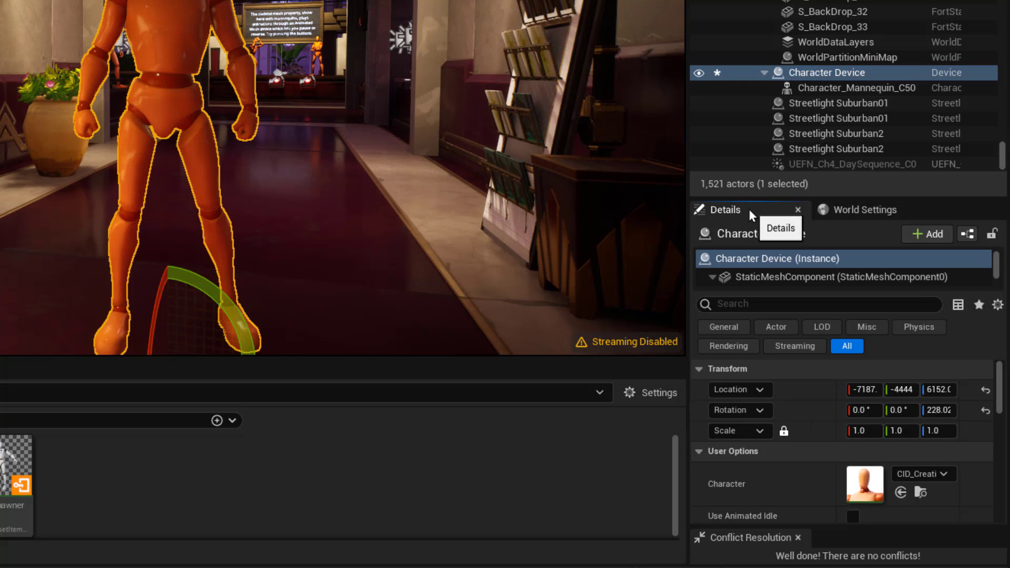
mouse_move(998, 397)
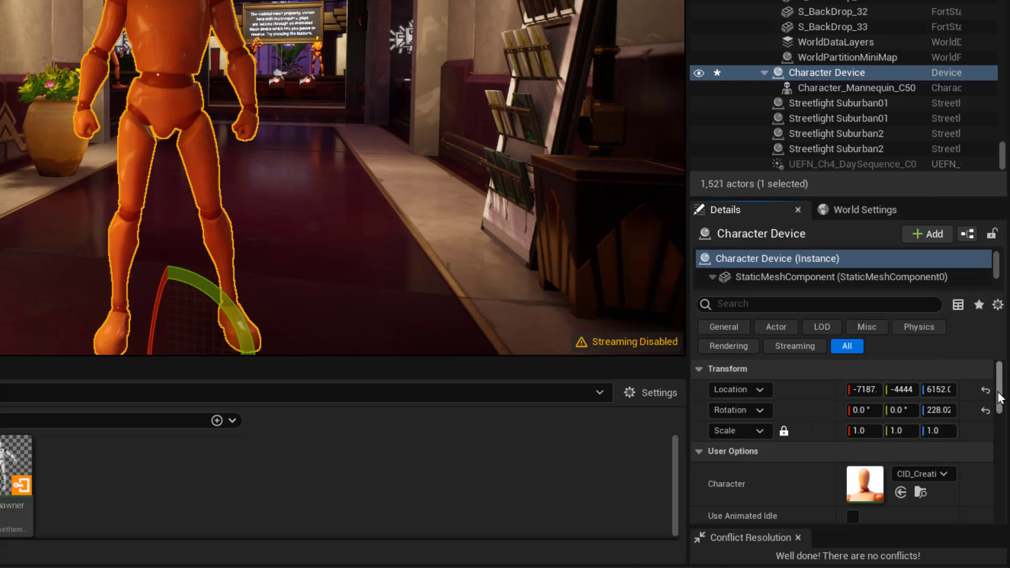
Scroll the Character Device details down to its User Options > Character setting.
scroll("down", 3)
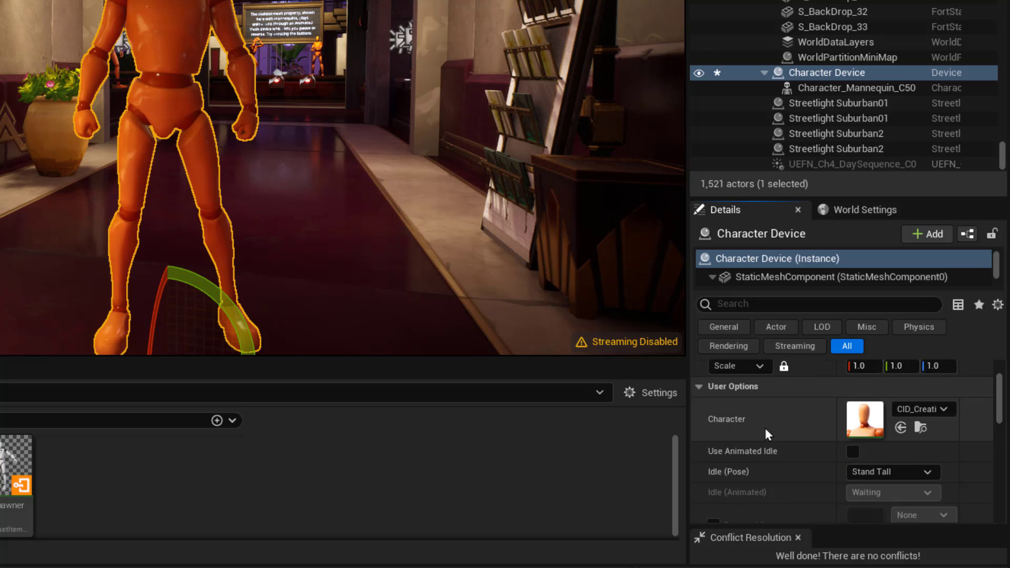
mouse_move(870, 428)
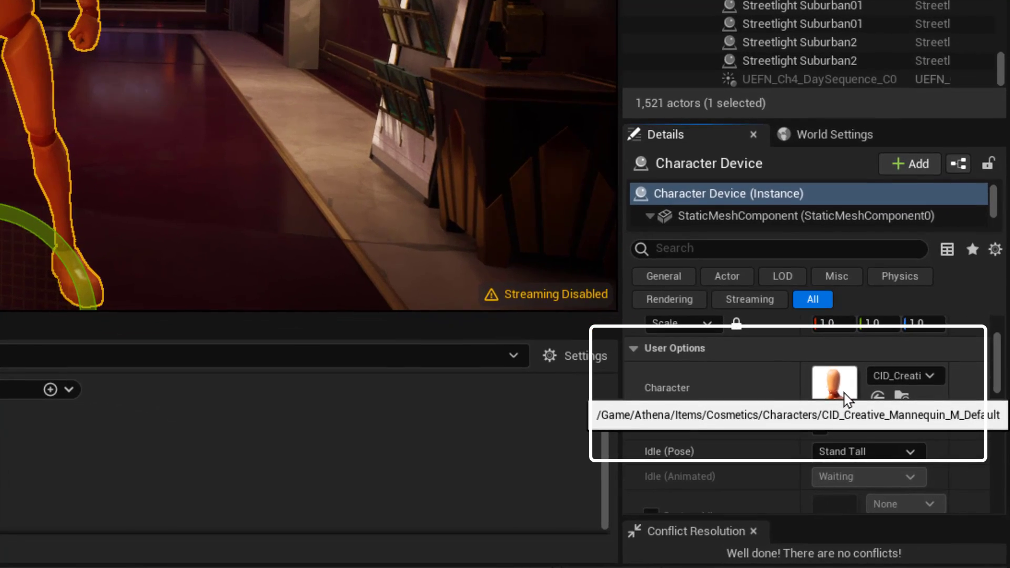
mouse_move(902, 389)
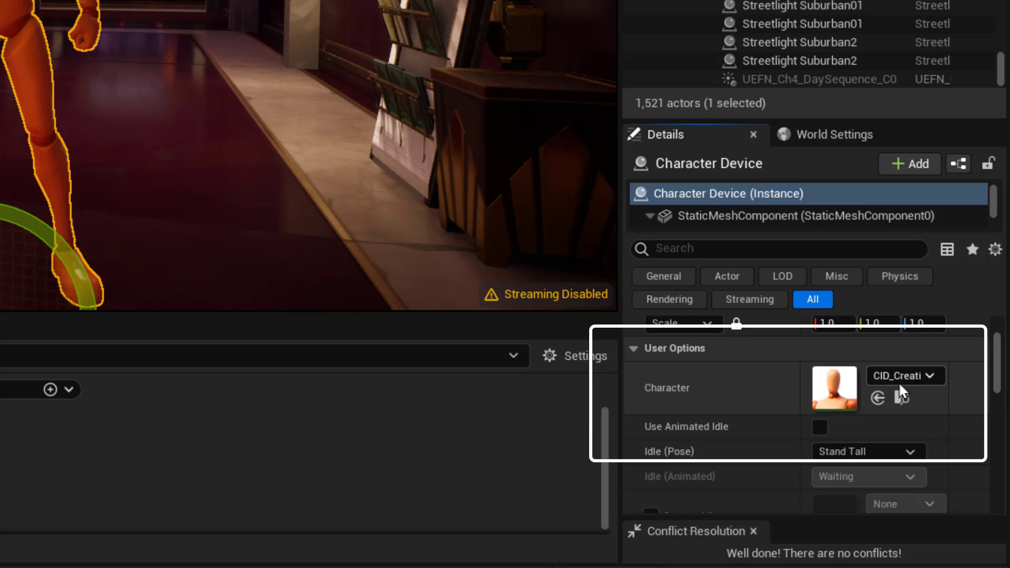
Browse the Character picker list, then filter it by 'grill' down to Grill Sergeant.
left_click(933, 376)
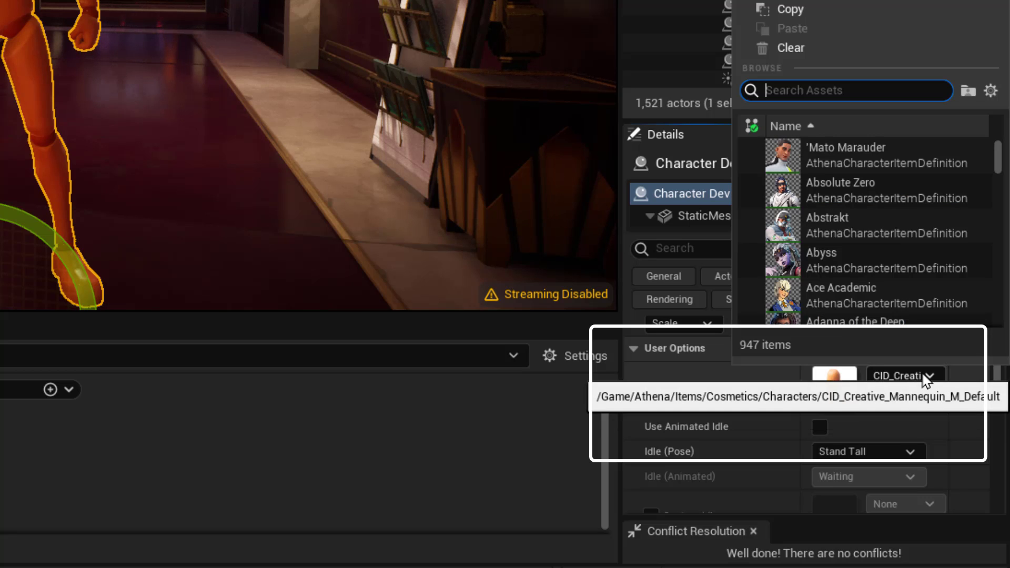
scroll("down", 3)
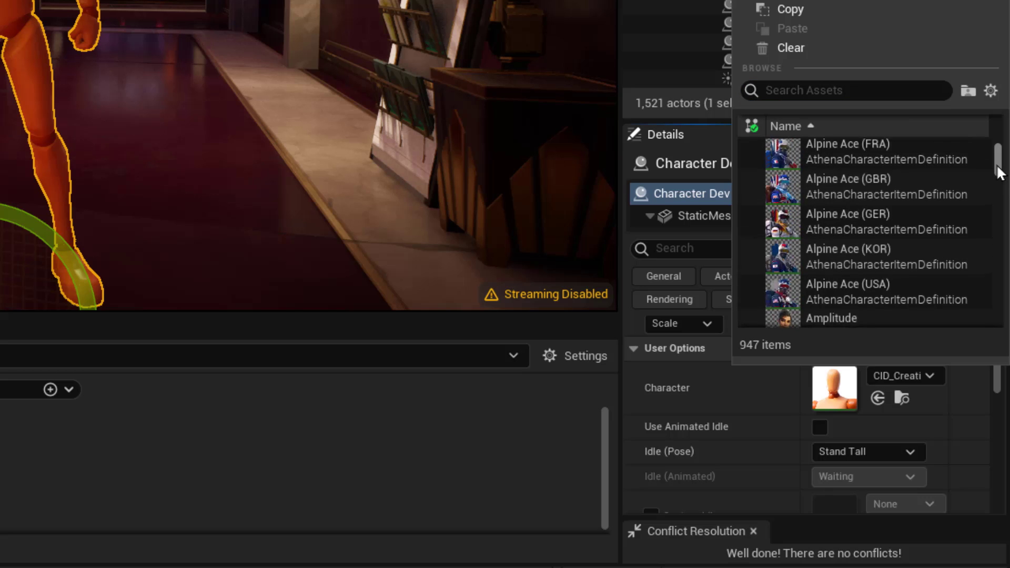
scroll("down", 3)
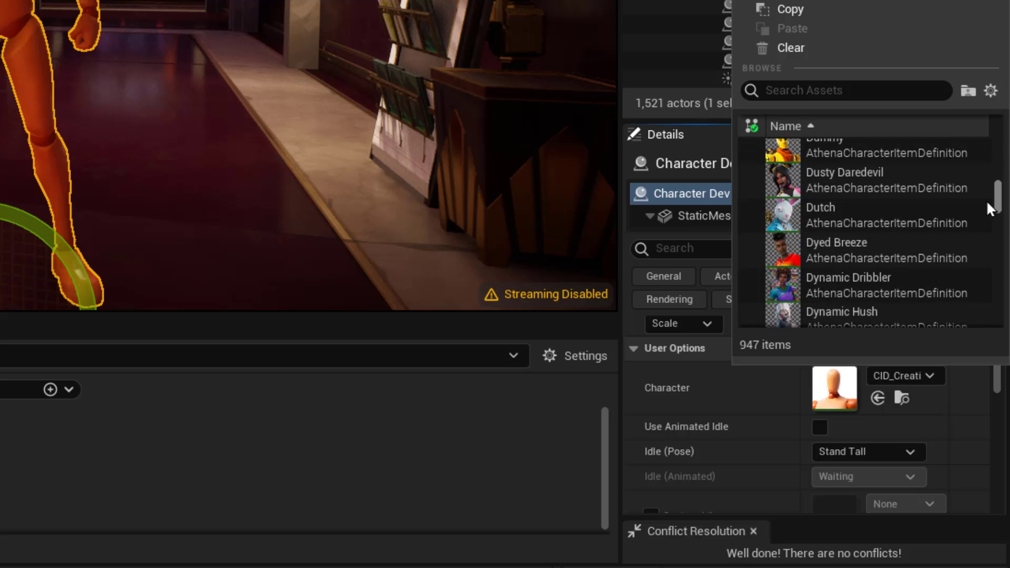
scroll("down", 3)
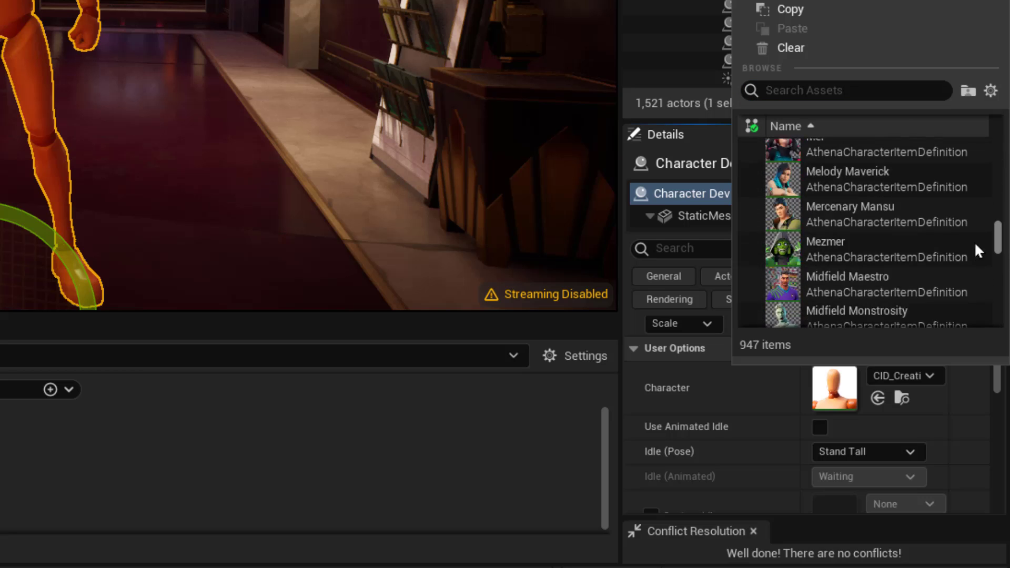
scroll("down", 3)
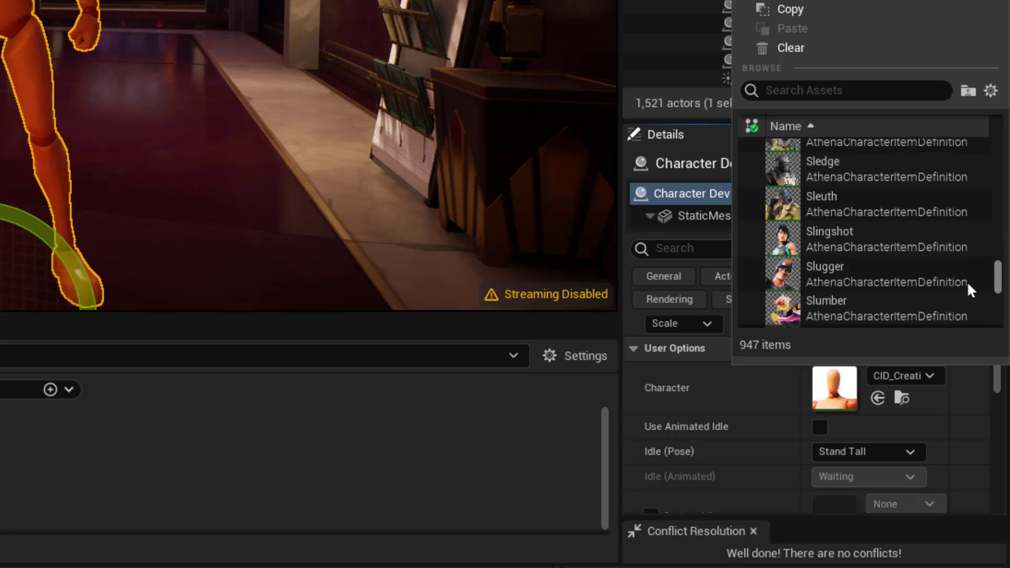
scroll("down", 3)
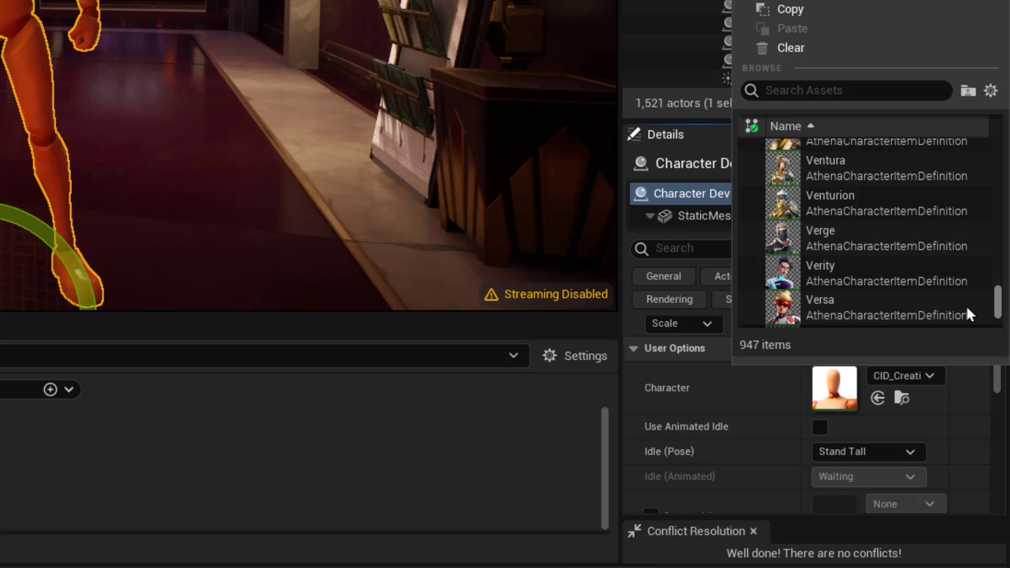
scroll("up", 3)
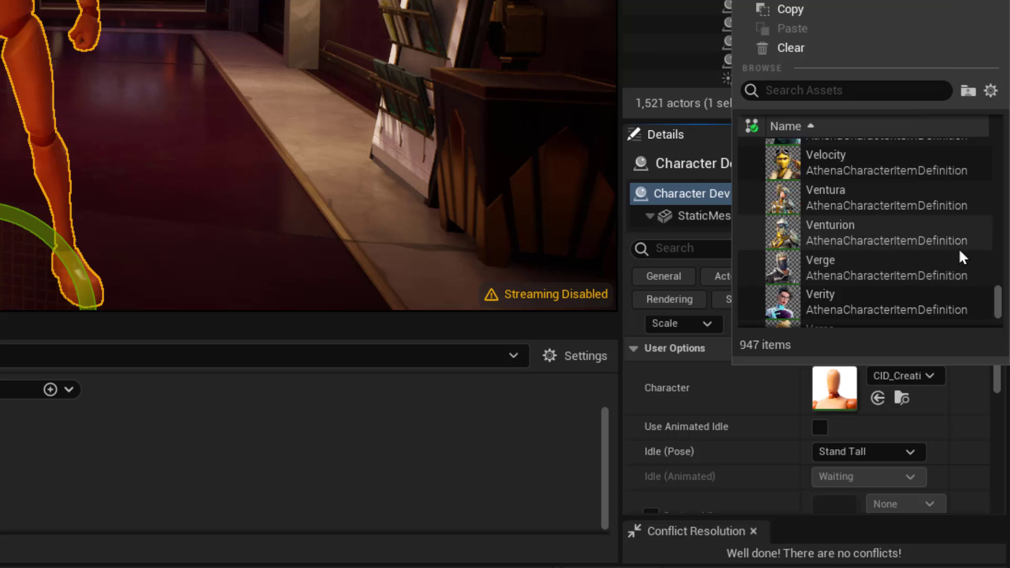
scroll("up", 3)
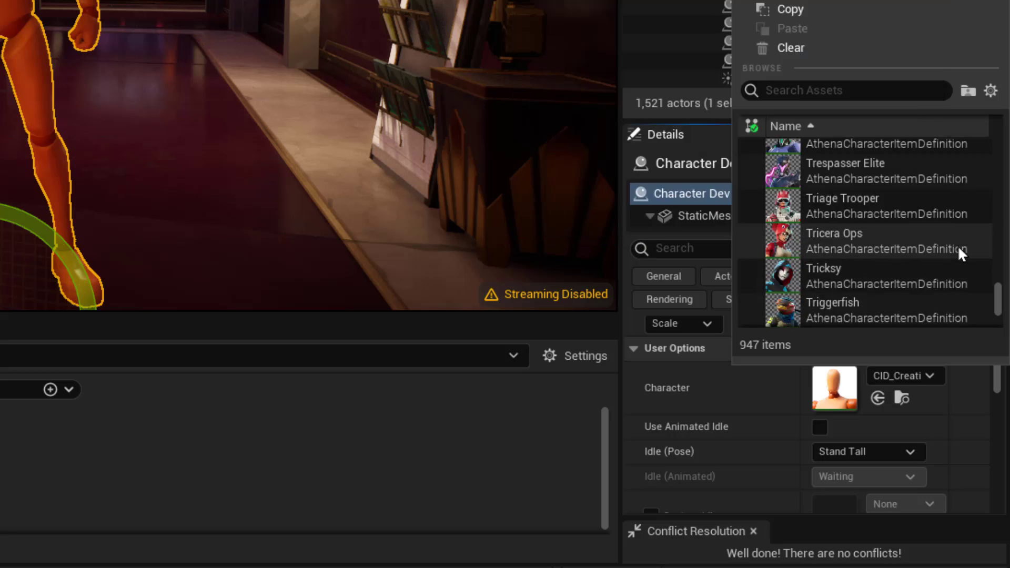
scroll("down", 3)
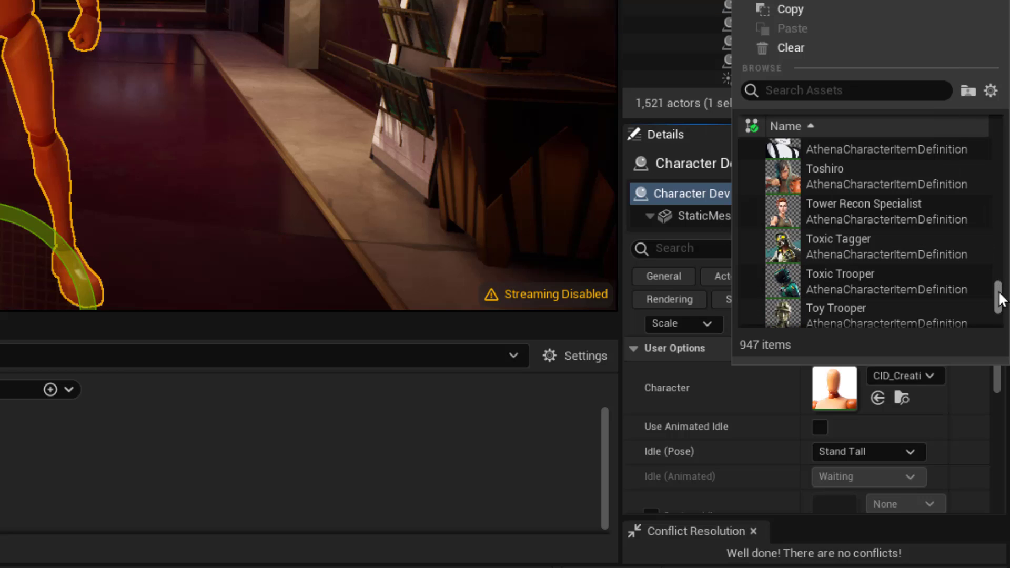
scroll("up", 3)
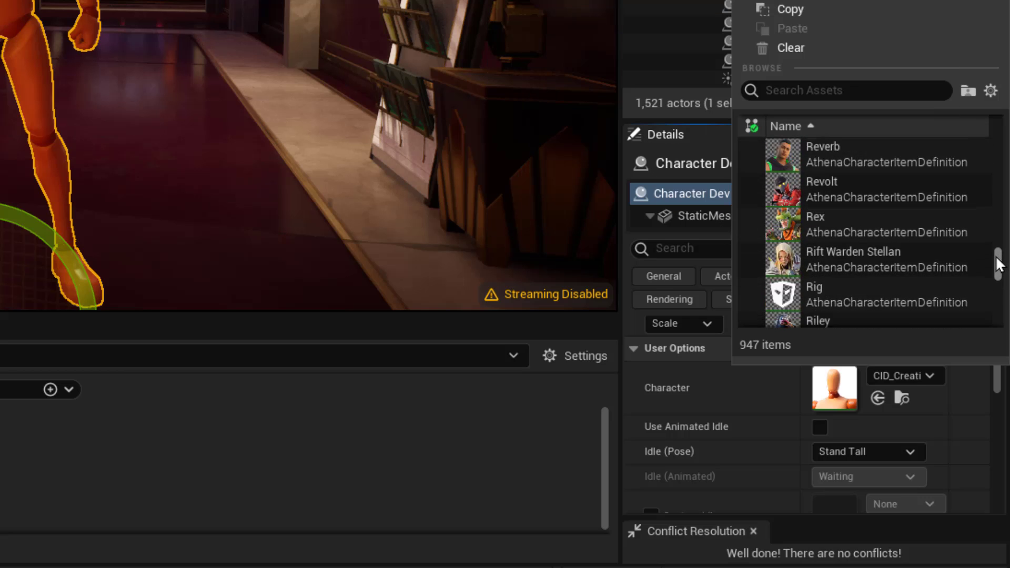
scroll("up", 3)
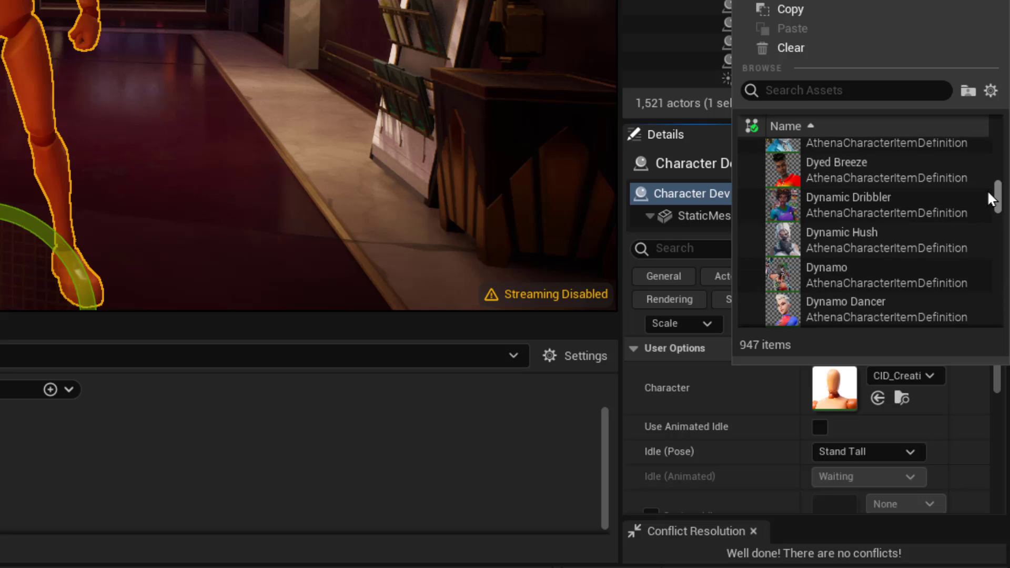
scroll("up", 3)
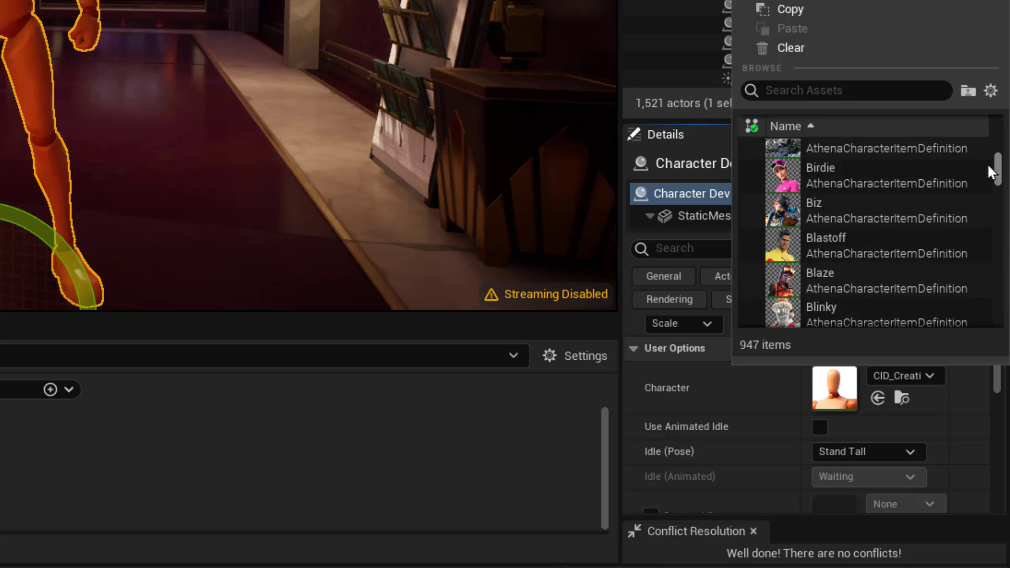
scroll("down", 3)
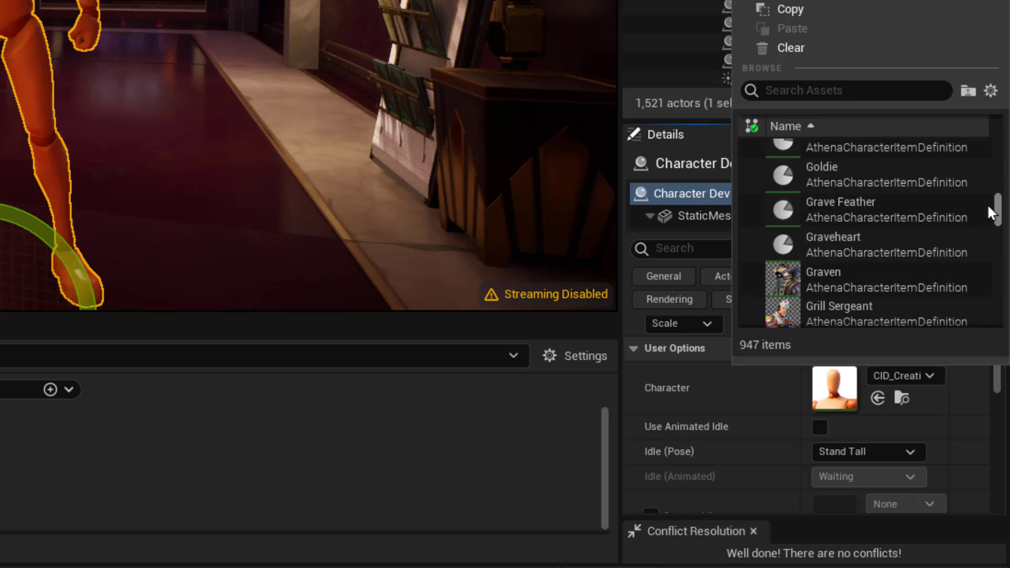
scroll("down", 3)
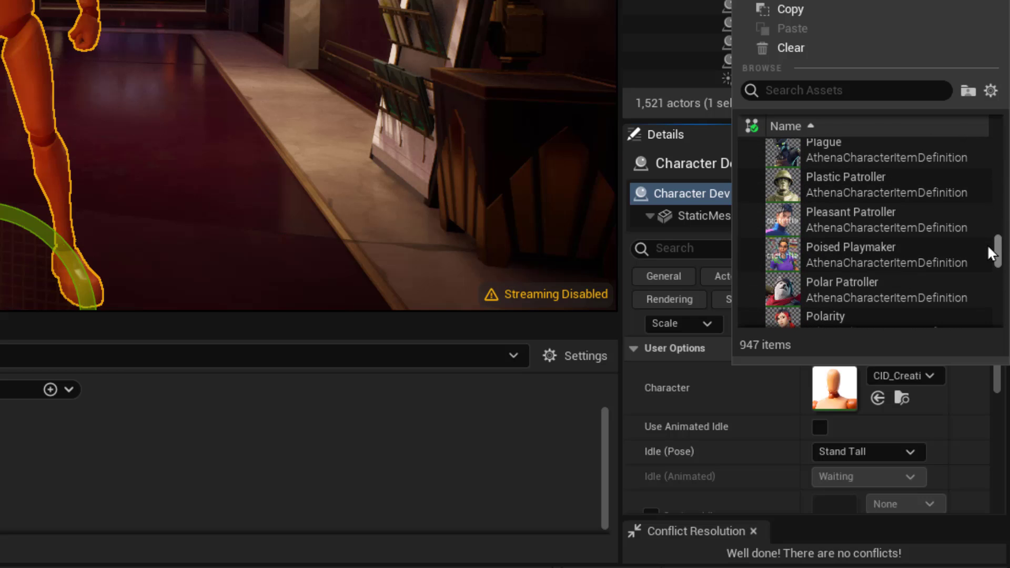
scroll("down", 3)
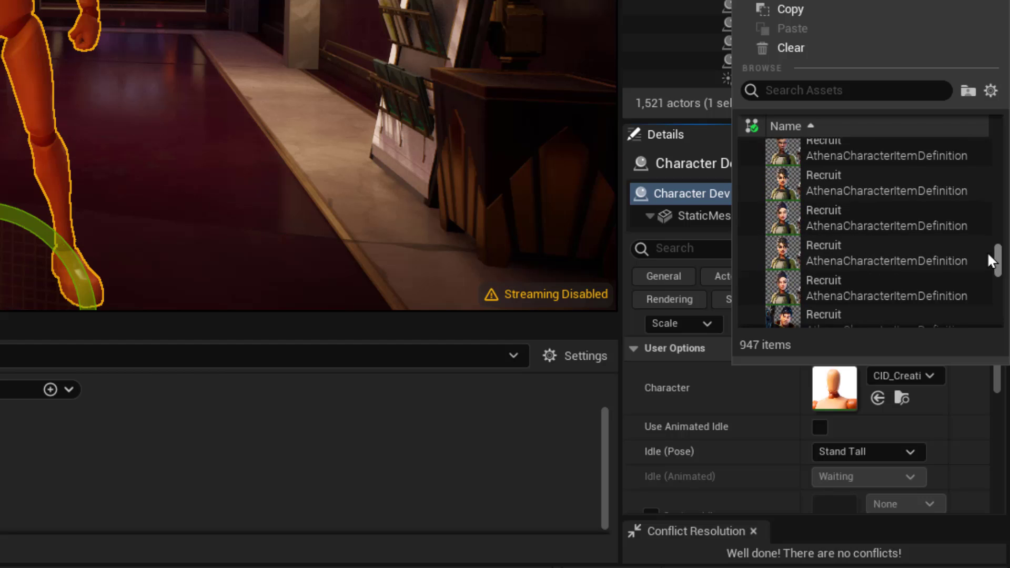
scroll("down", 3)
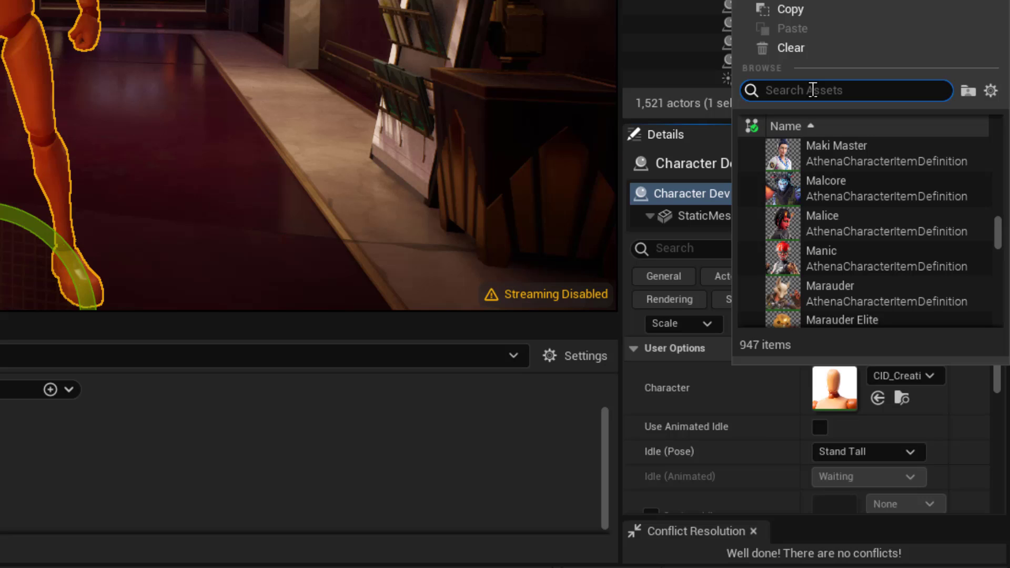
type("grill")
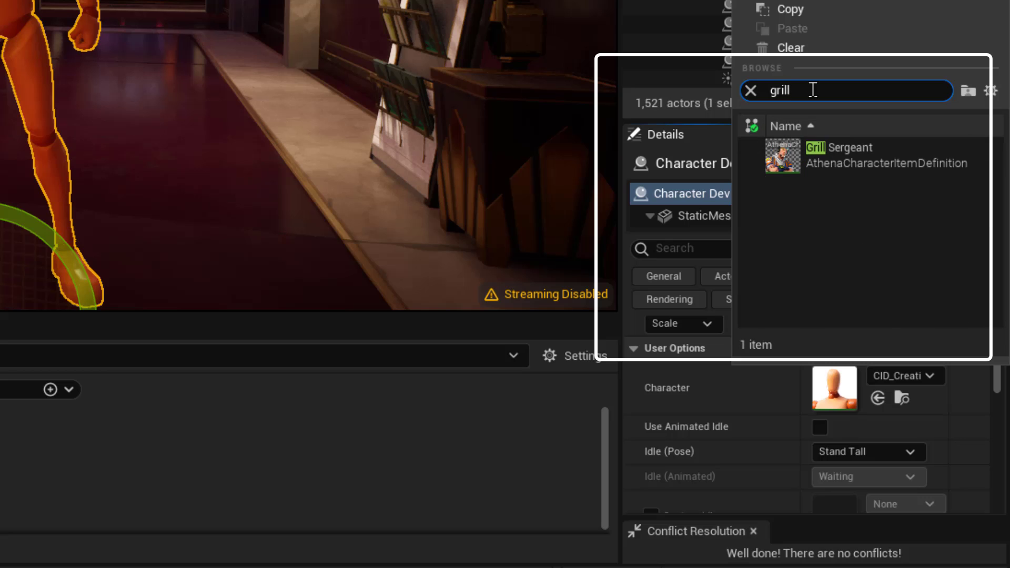
mouse_move(837, 163)
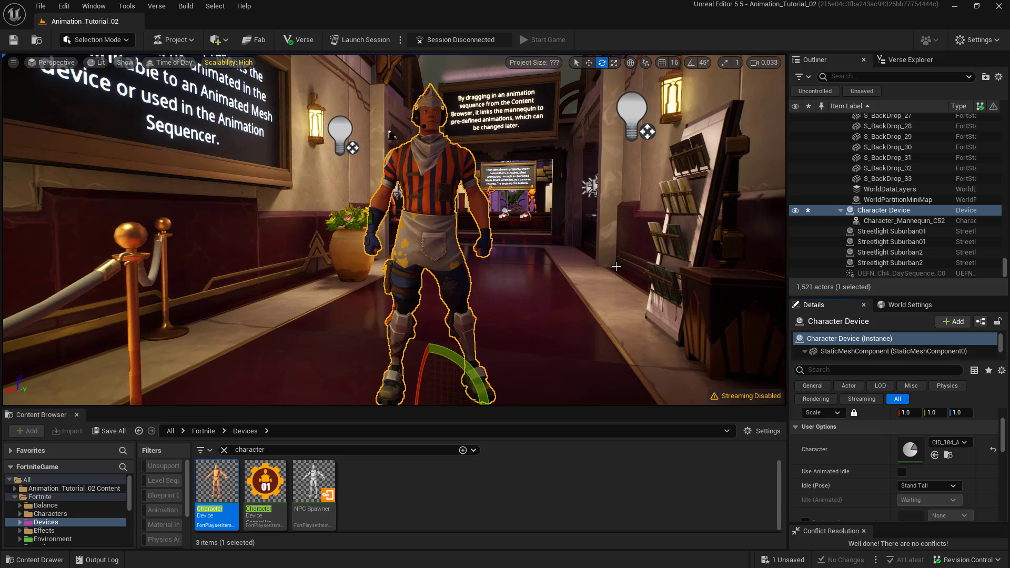
mouse_move(606, 266)
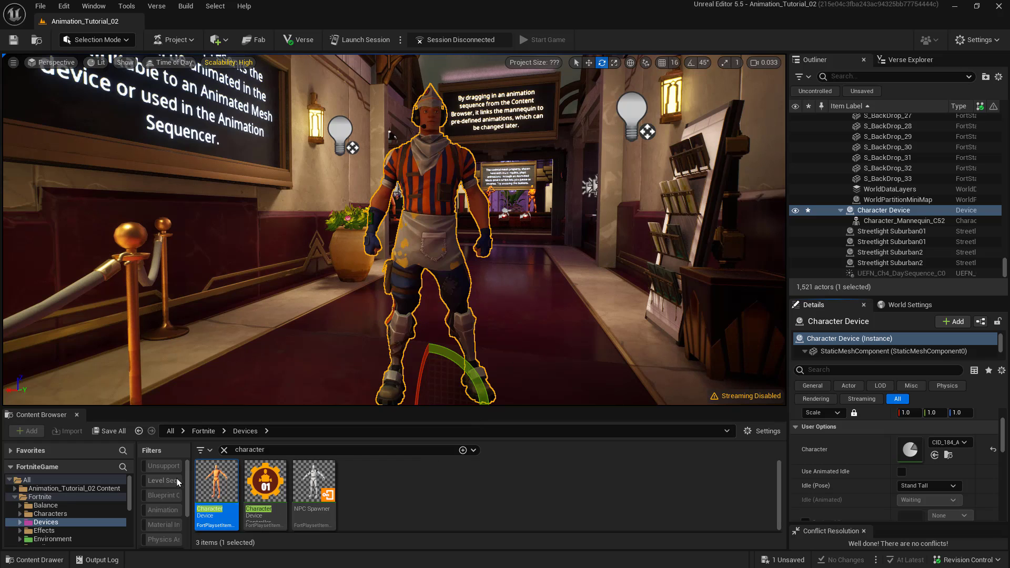
mouse_move(76, 495)
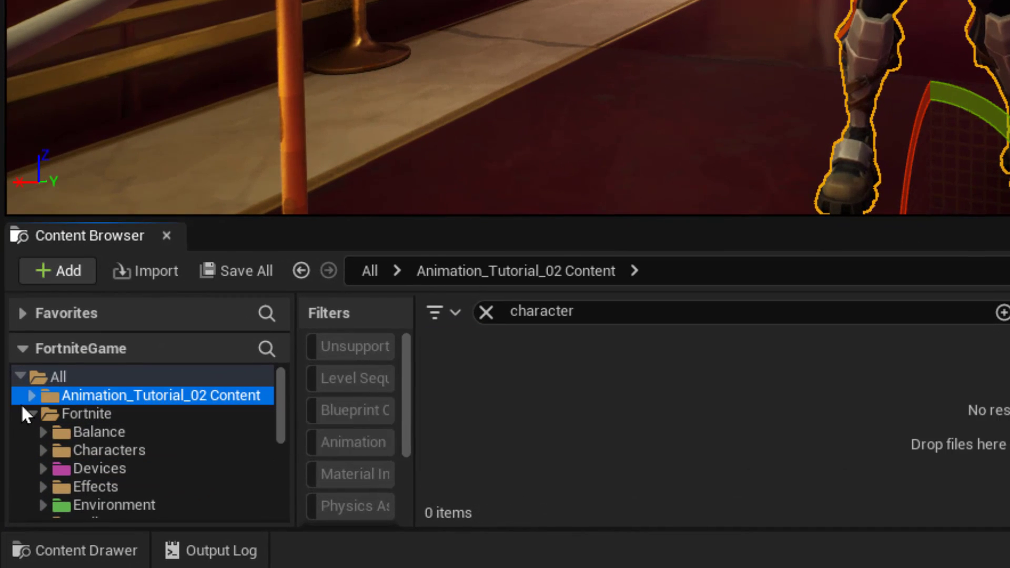
mouse_move(106, 406)
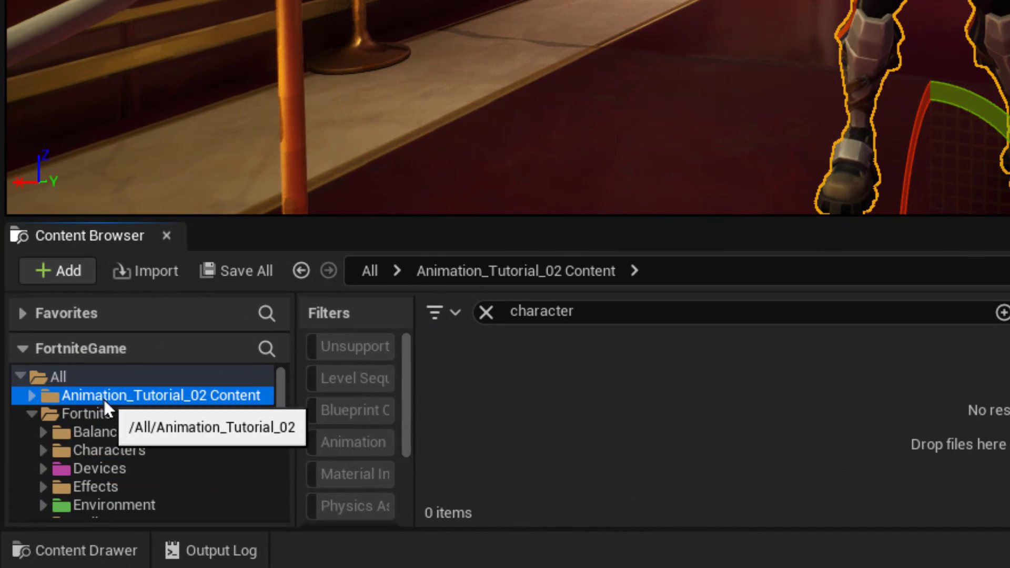
mouse_move(434, 404)
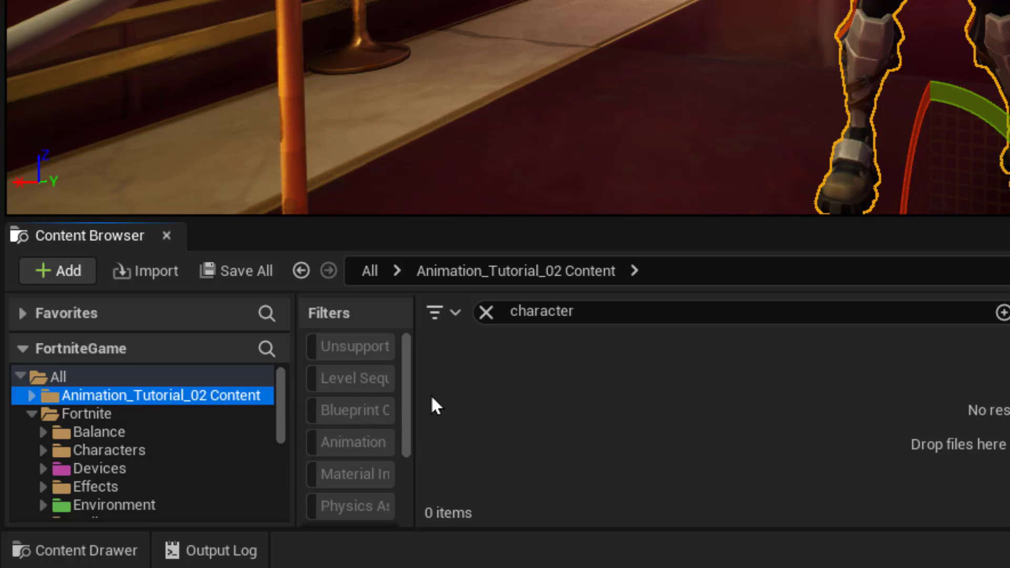
Create a new folder named Cinematics inside Animation_Tutorial_02 Content.
left_click(485, 311)
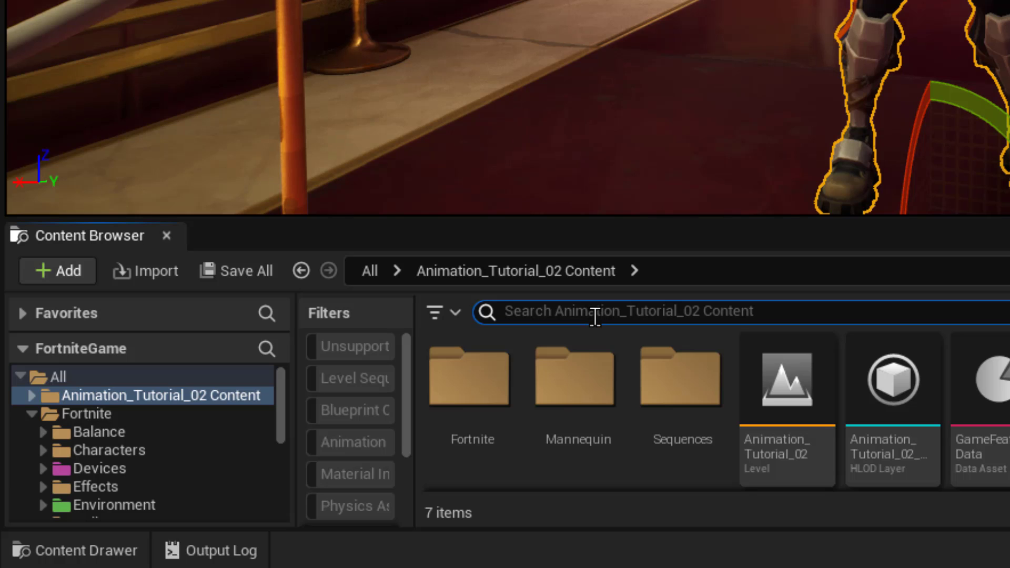
mouse_move(404, 331)
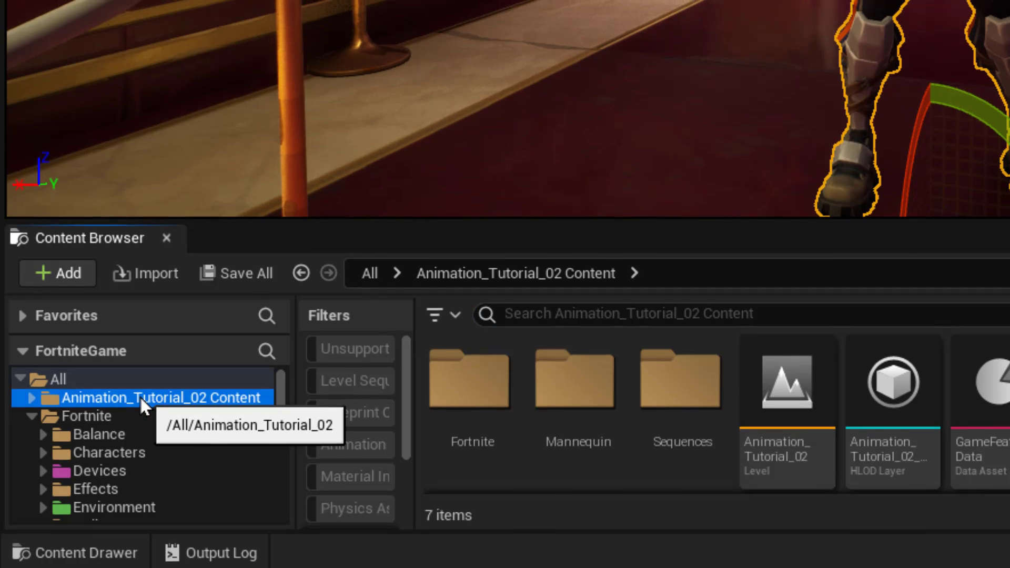
right_click(160, 398)
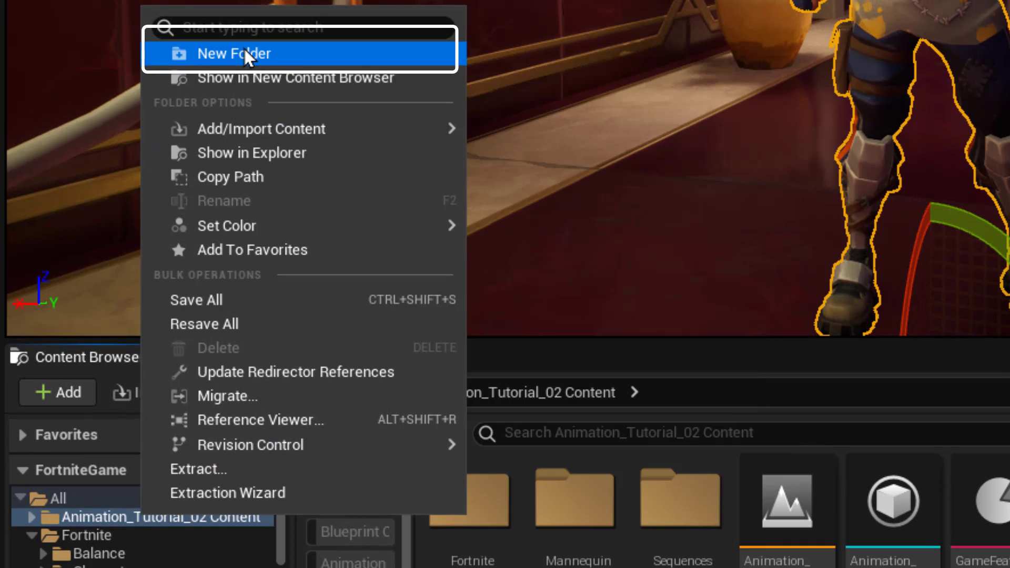
left_click(234, 54)
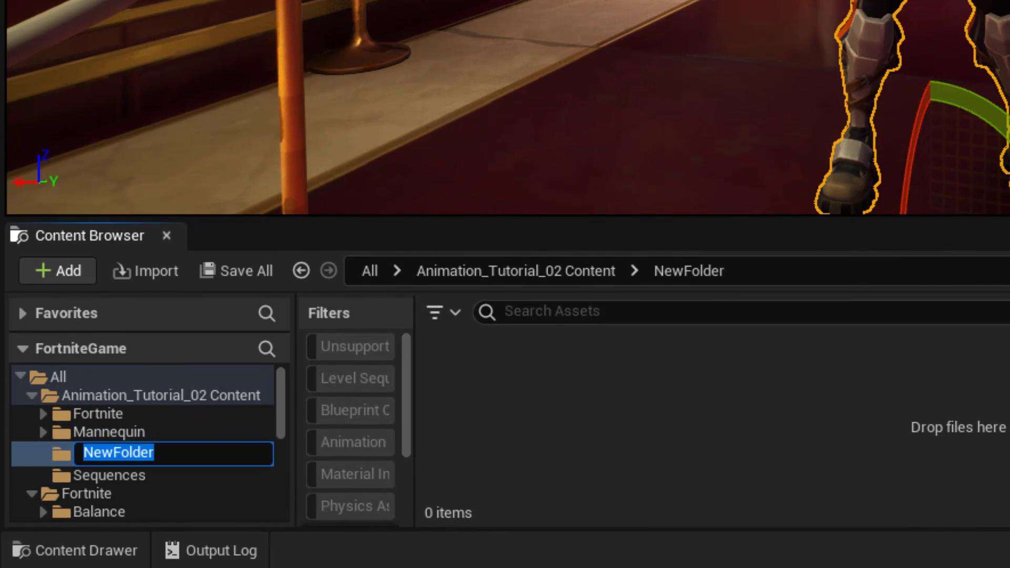
type("Cinema")
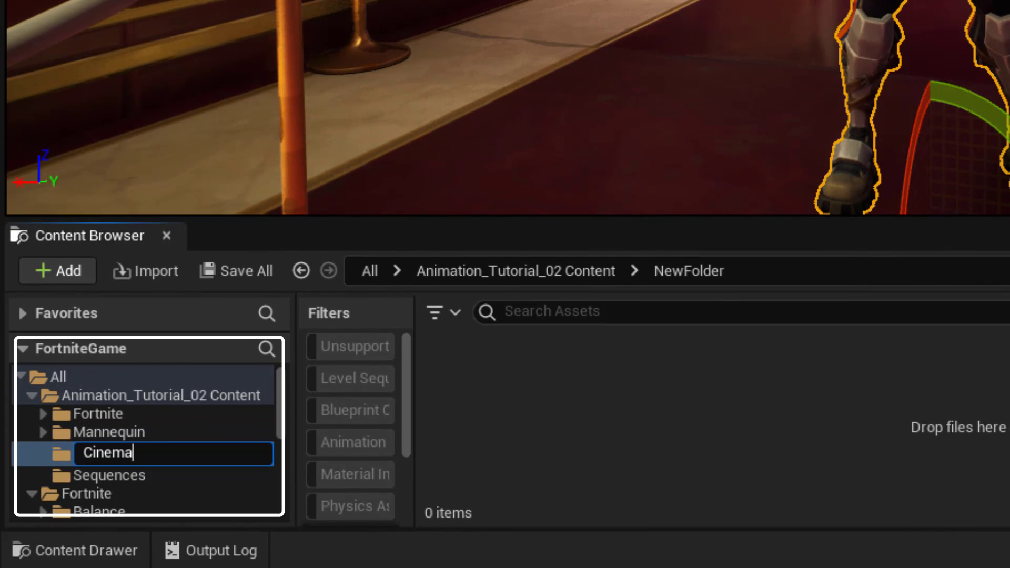
type("tic")
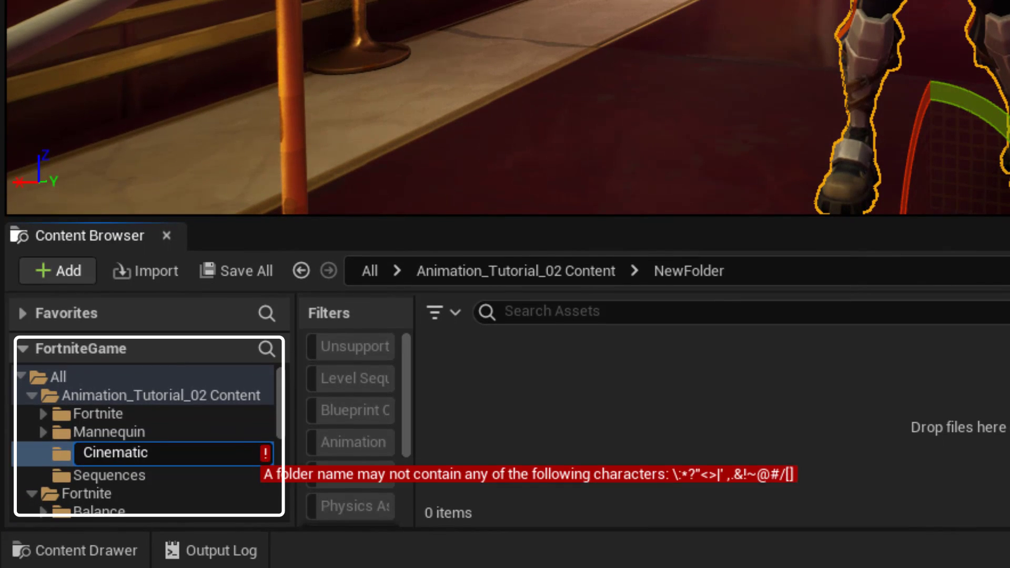
key("Return")
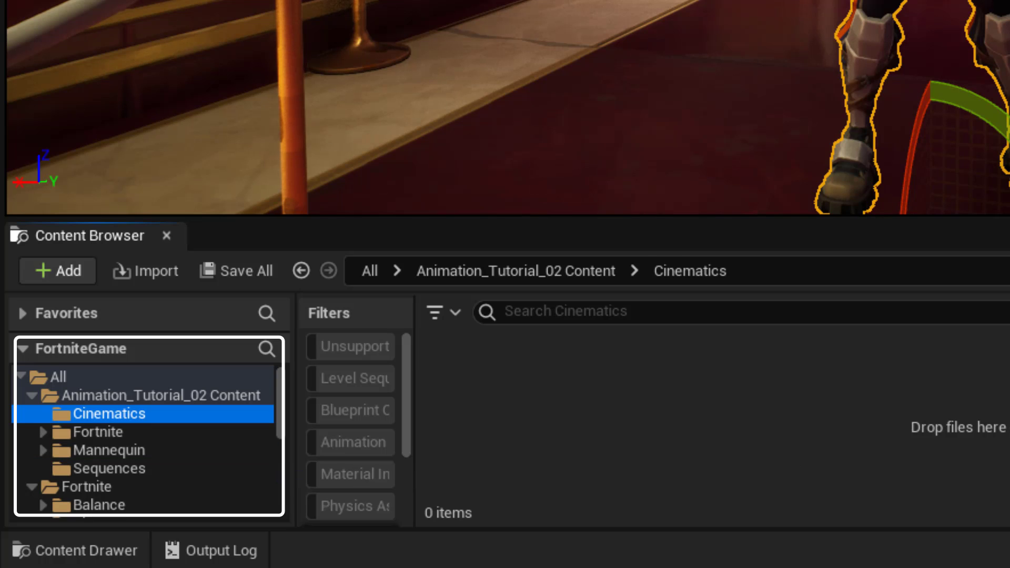
mouse_move(627, 433)
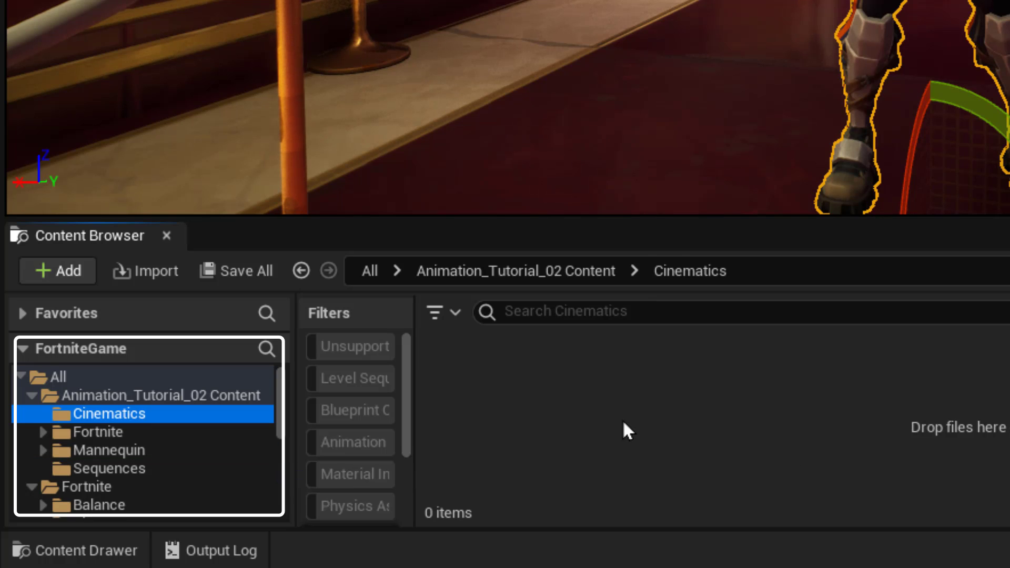
mouse_move(618, 404)
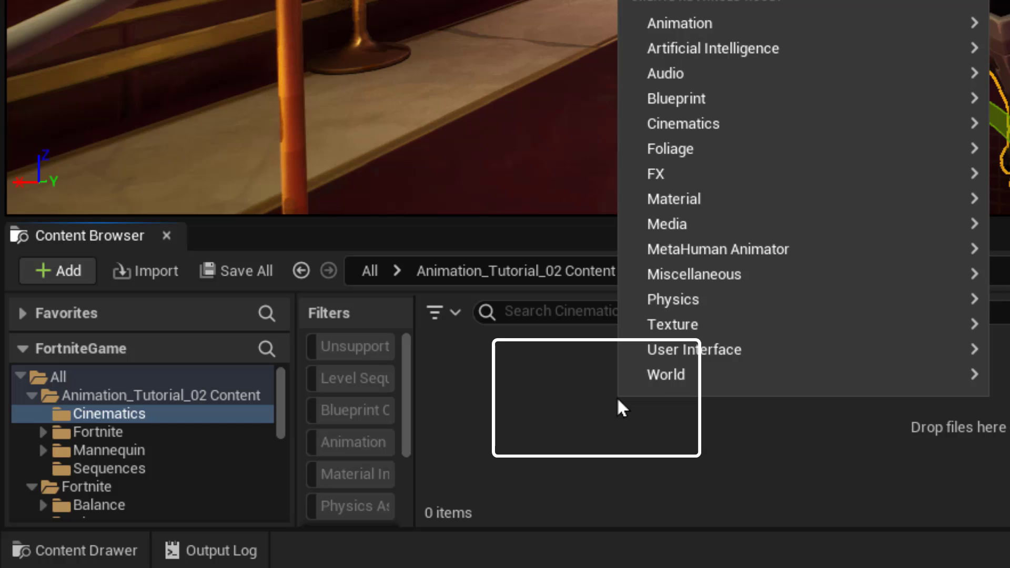
mouse_move(727, 124)
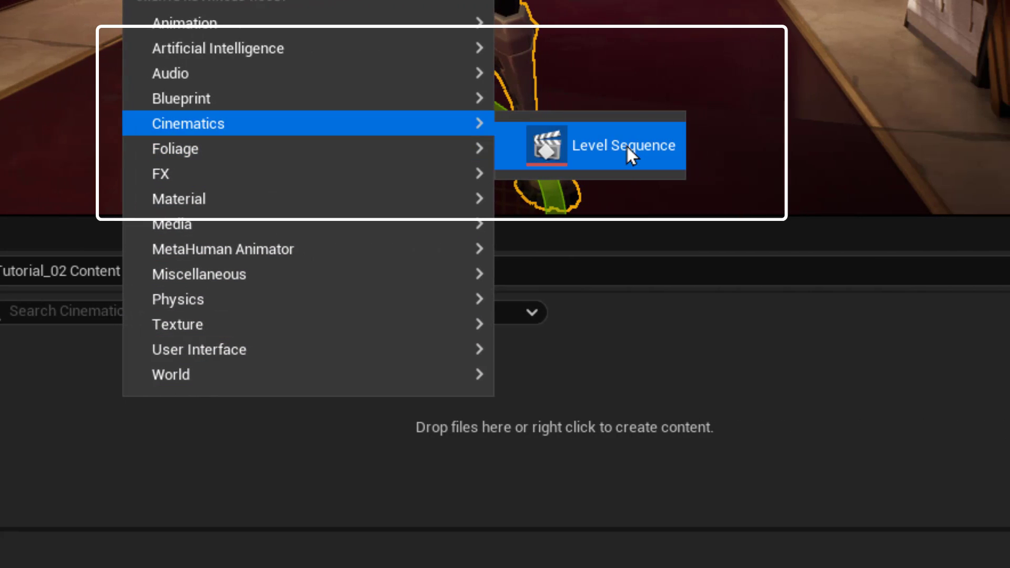
mouse_move(622, 145)
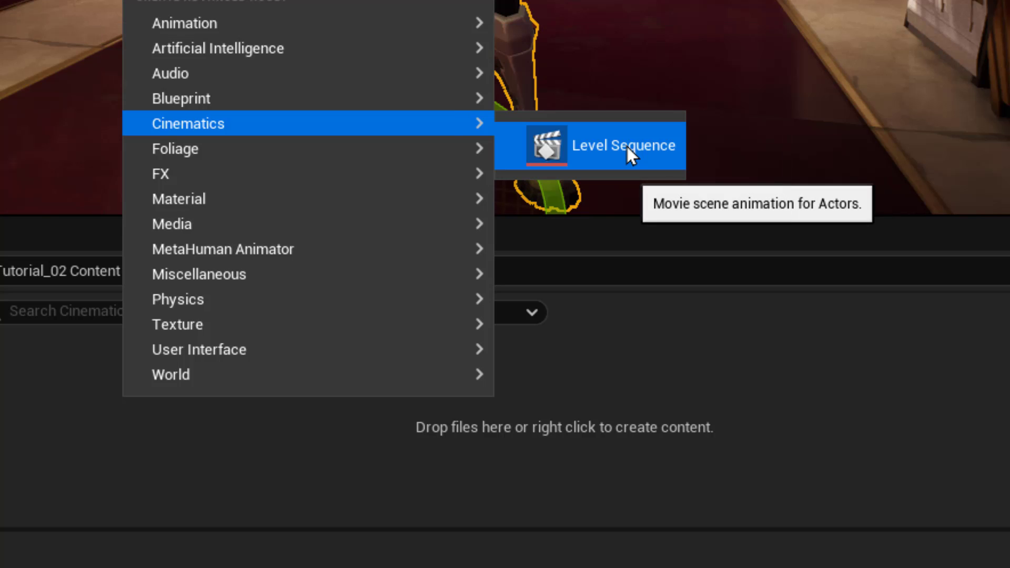
Create a Level Sequence in Cinematics and name it Grill_Sargeant.
left_click(622, 145)
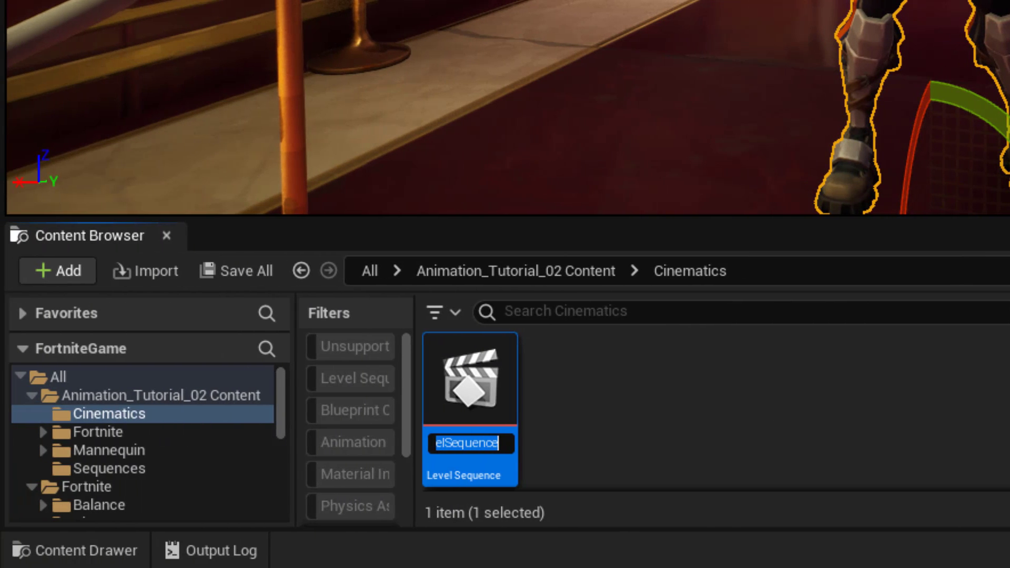
type("Grill")
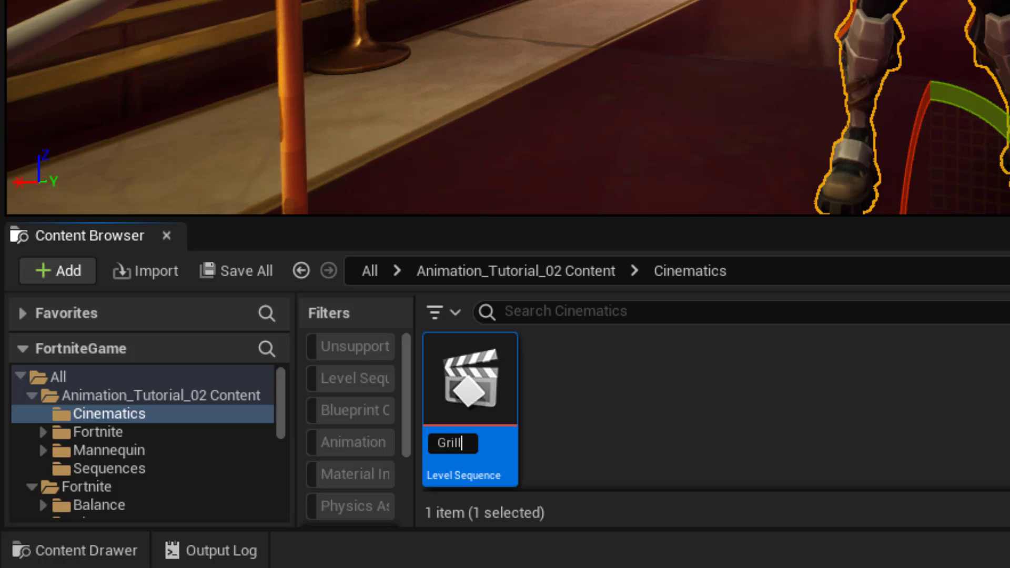
type("_")
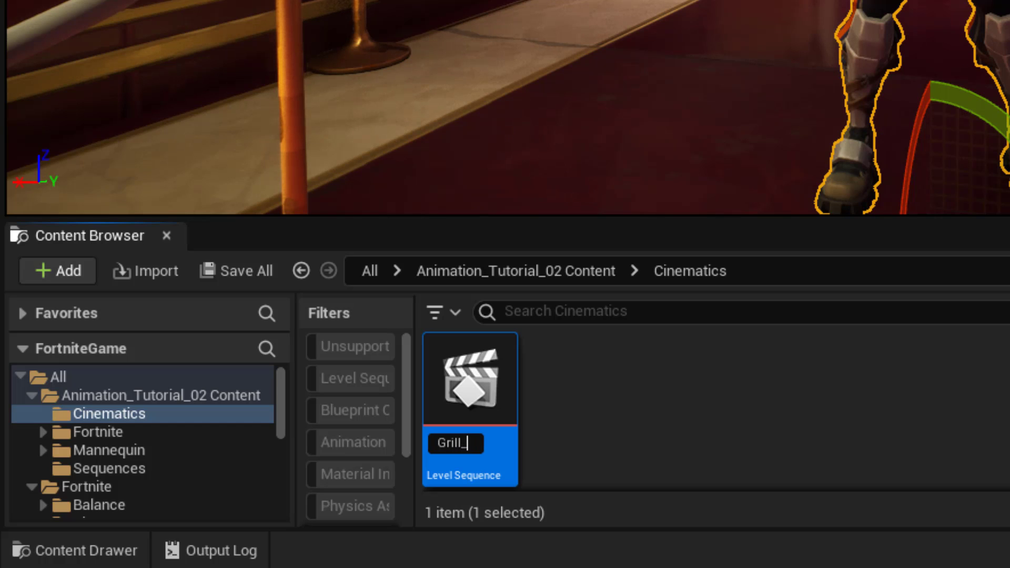
type("Sargea")
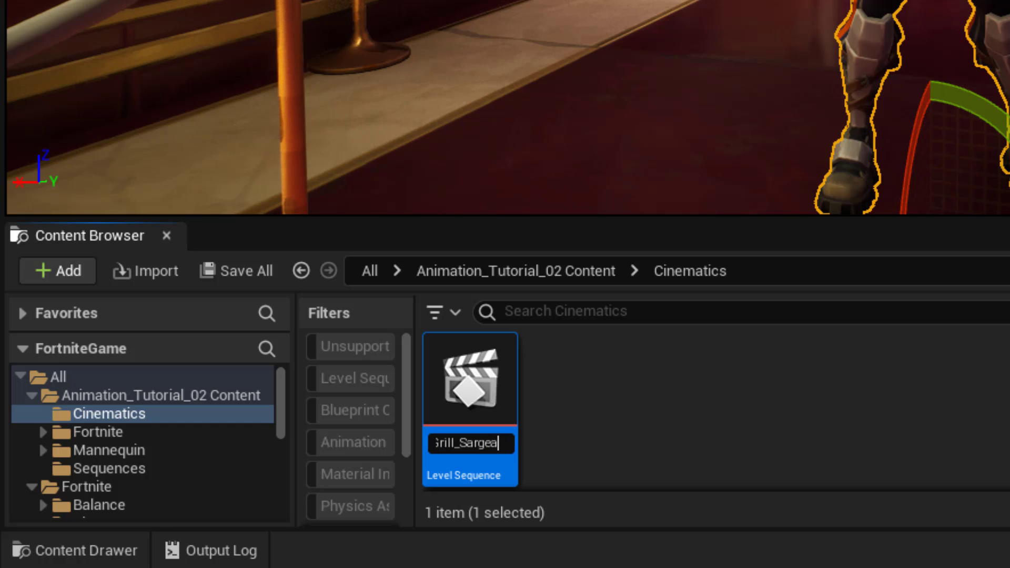
type("ll_Sargeant")
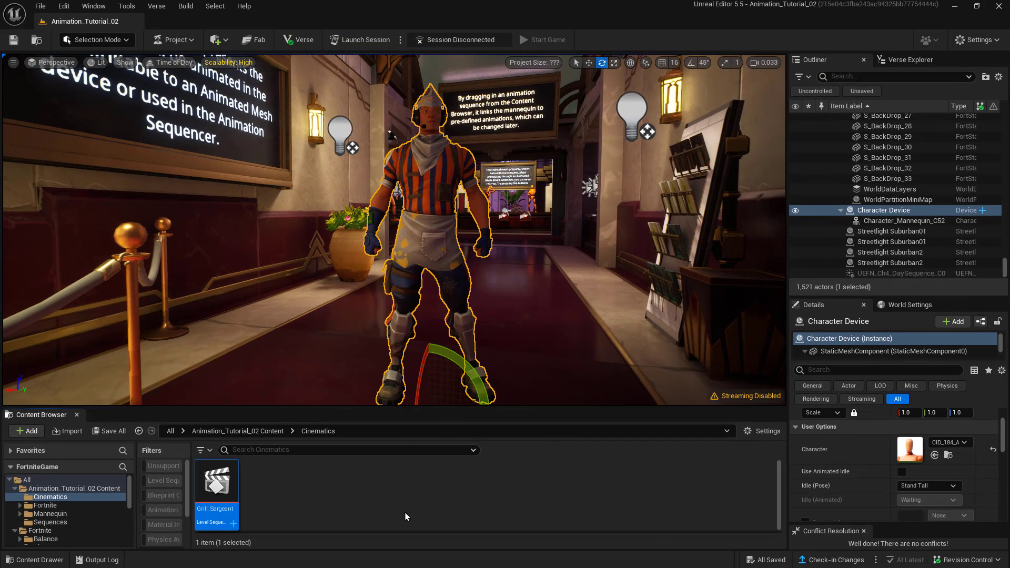
mouse_move(217, 479)
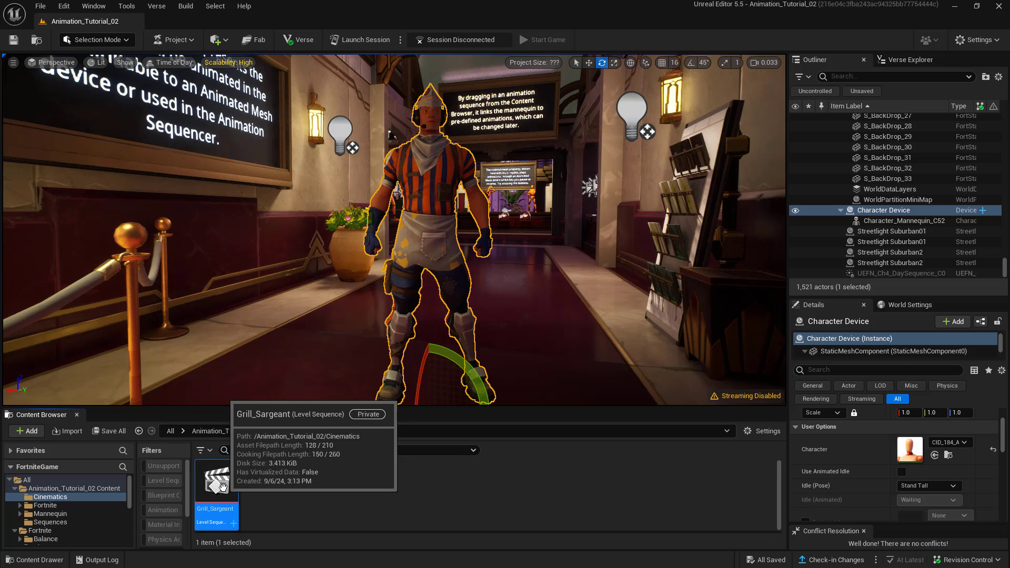
Open Grill_Sargeant in Sequencer, showing its empty timeline.
double_click(216, 492)
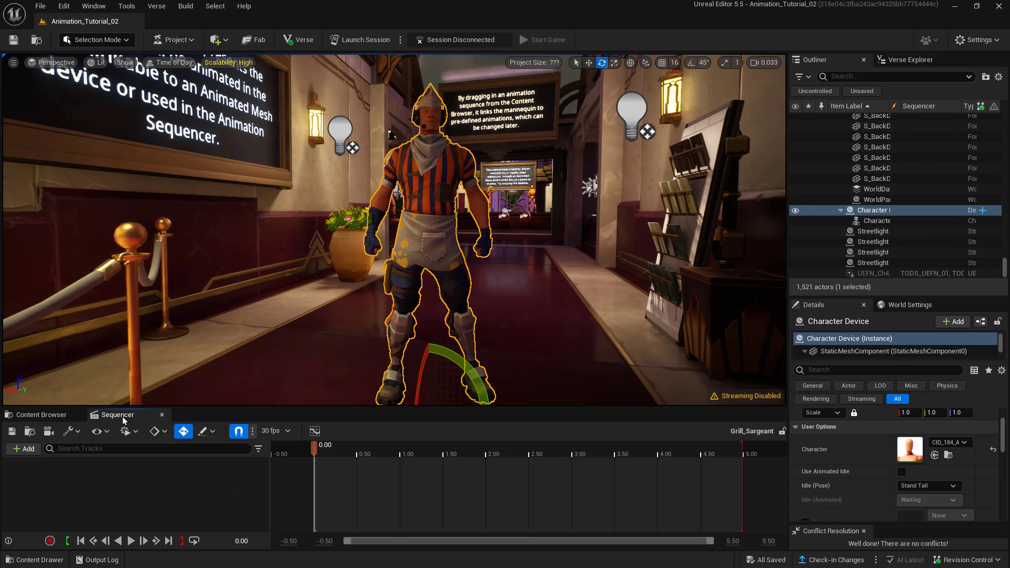
left_click(39, 414)
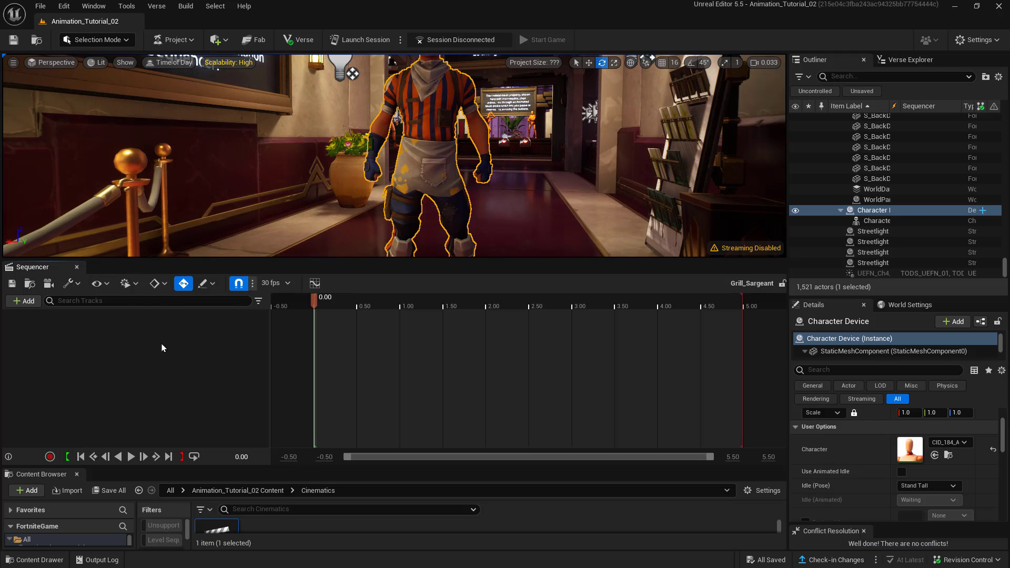
mouse_move(38, 270)
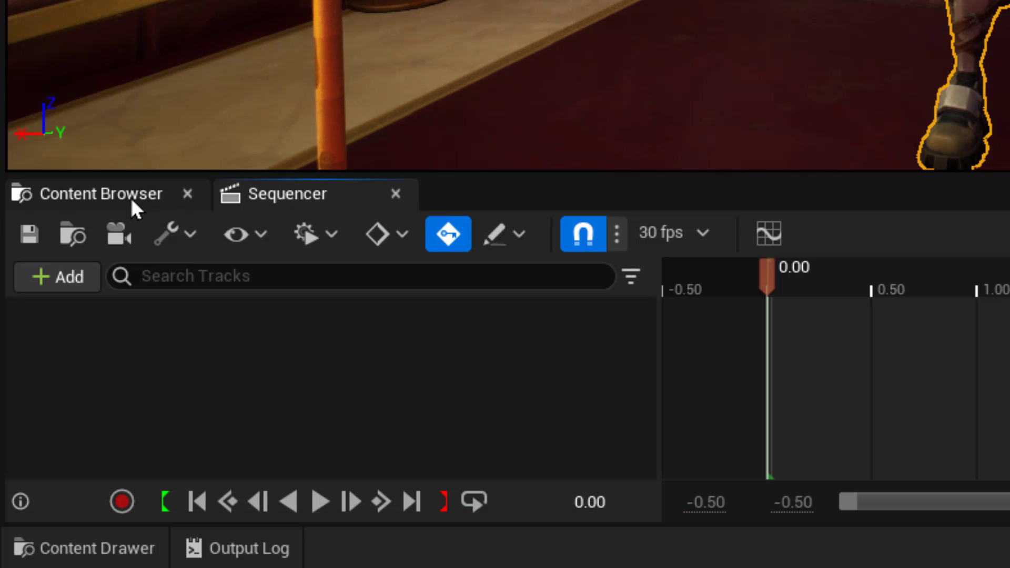
left_click(99, 193)
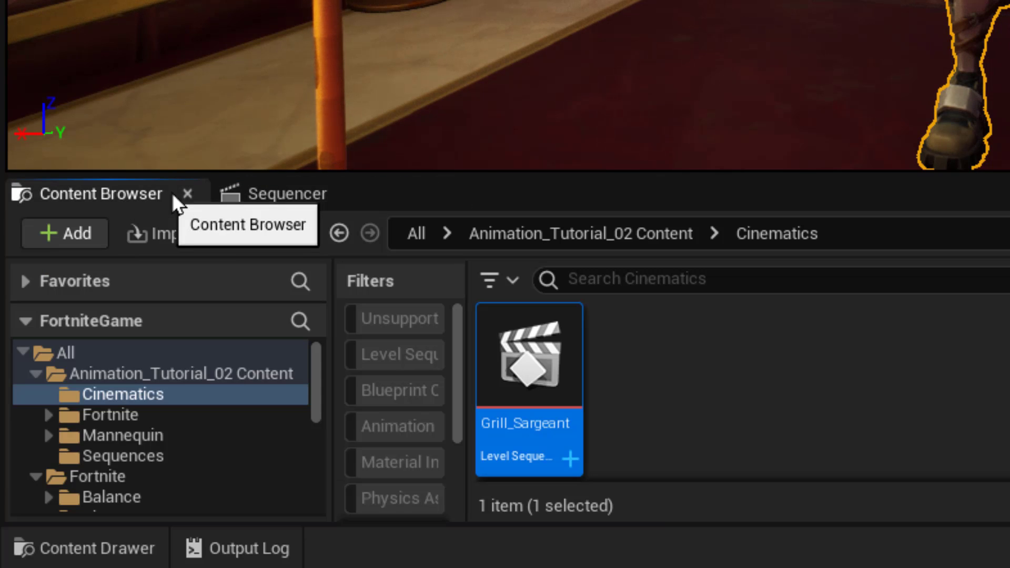
left_click(283, 194)
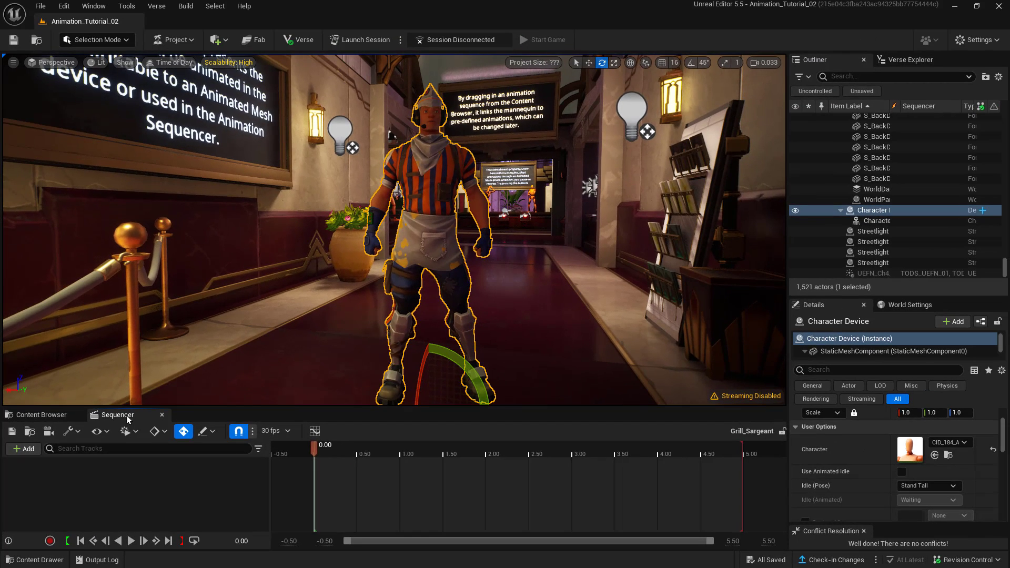
mouse_move(162, 481)
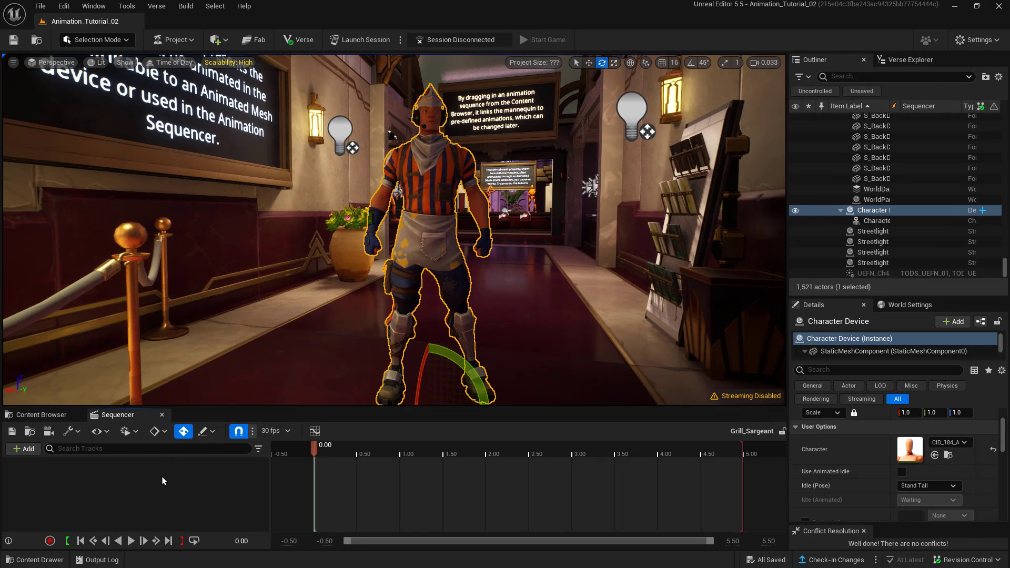
mouse_move(171, 482)
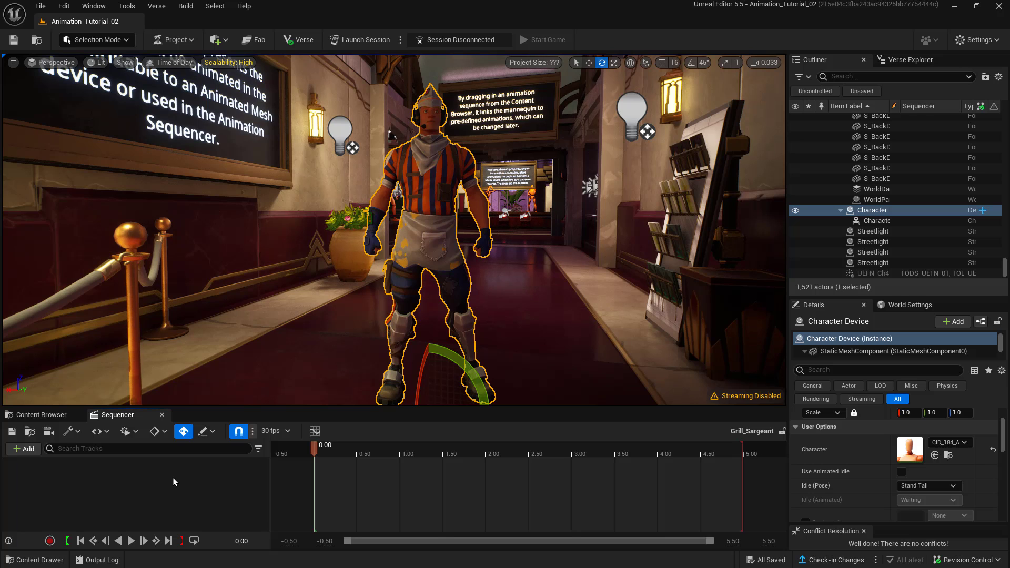
mouse_move(425, 196)
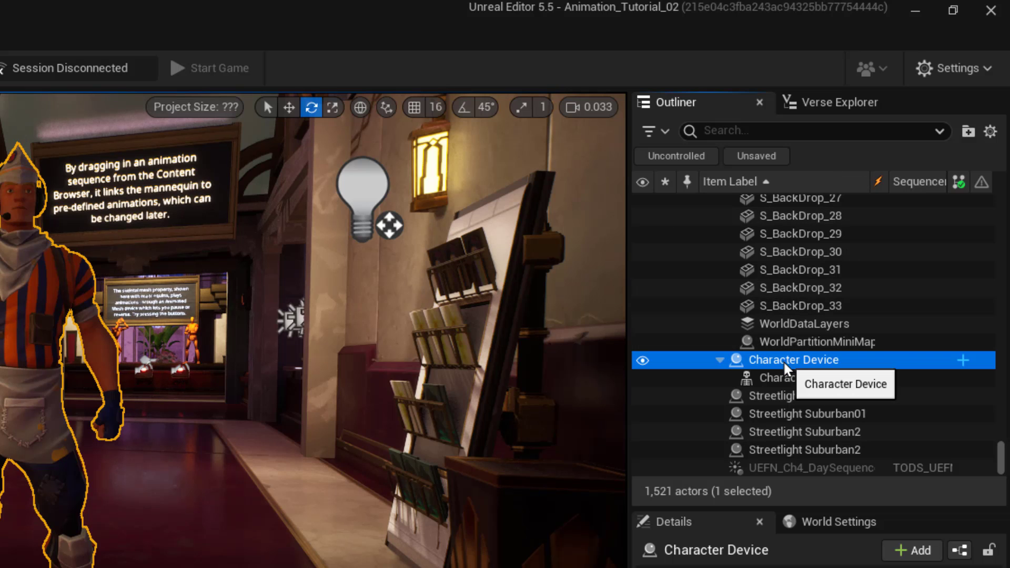
mouse_move(804, 378)
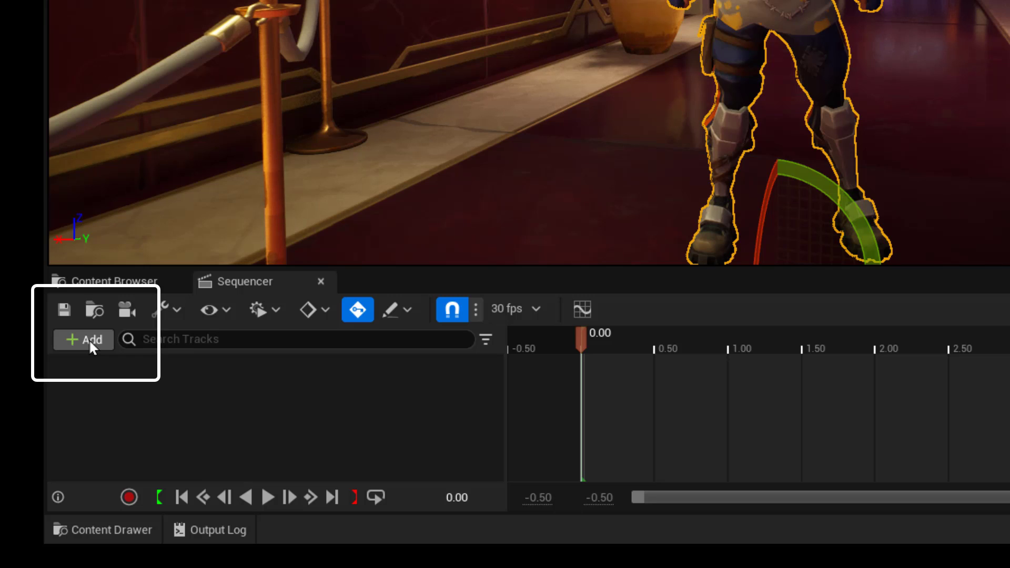
Add the Character Device actor to the sequence as its first track.
left_click(84, 340)
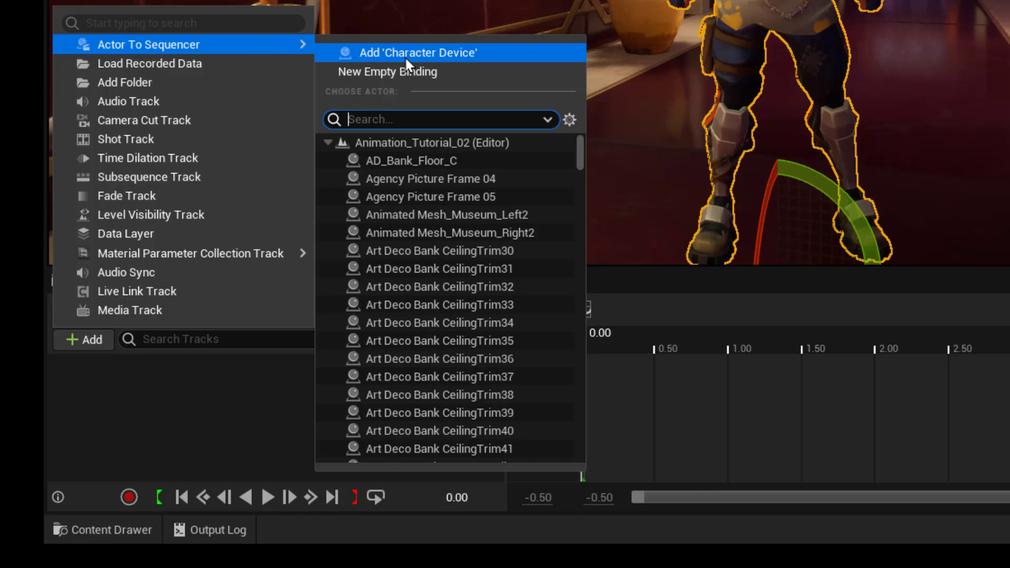
left_click(418, 53)
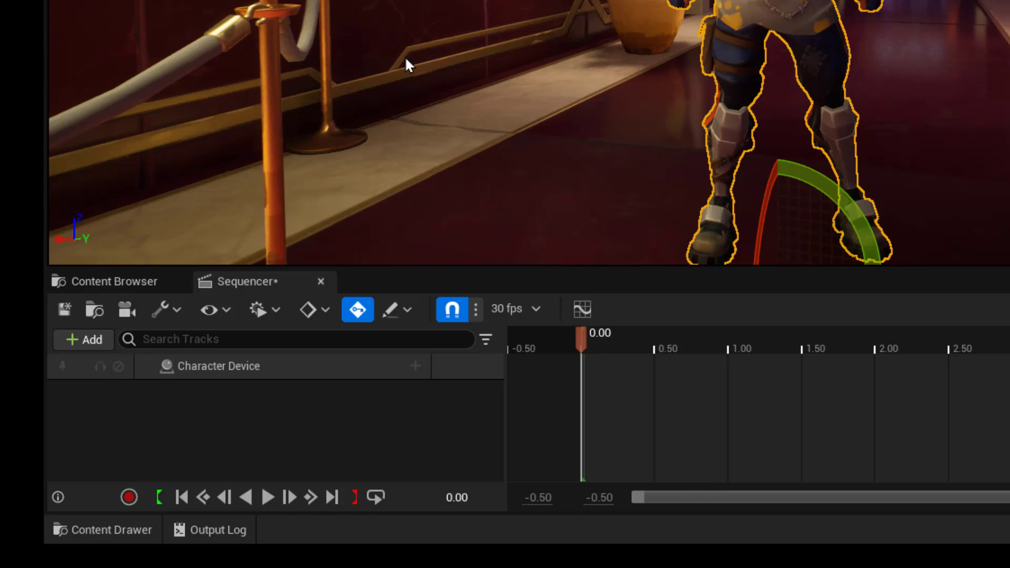
mouse_move(322, 379)
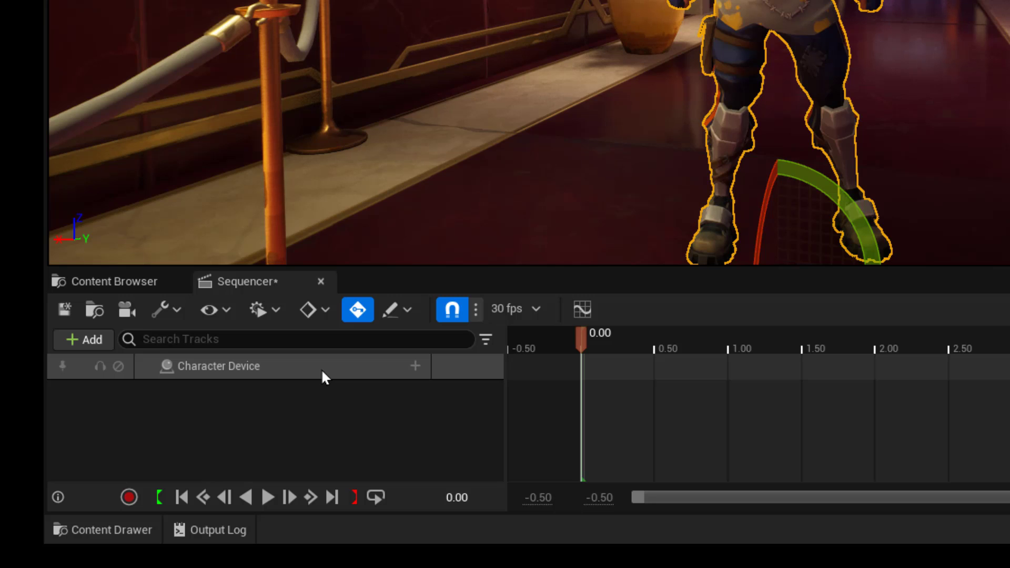
mouse_move(310, 374)
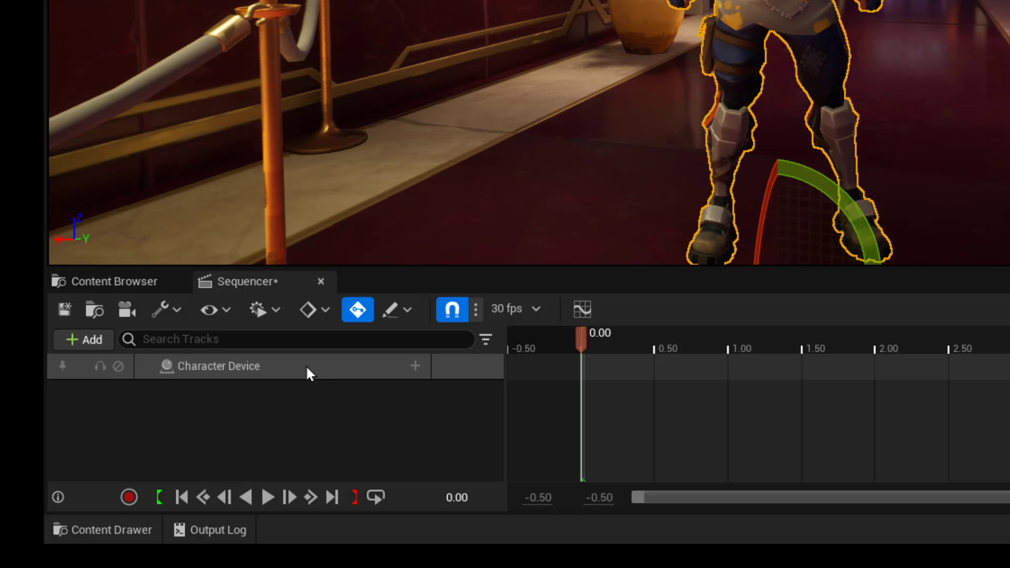
mouse_move(286, 379)
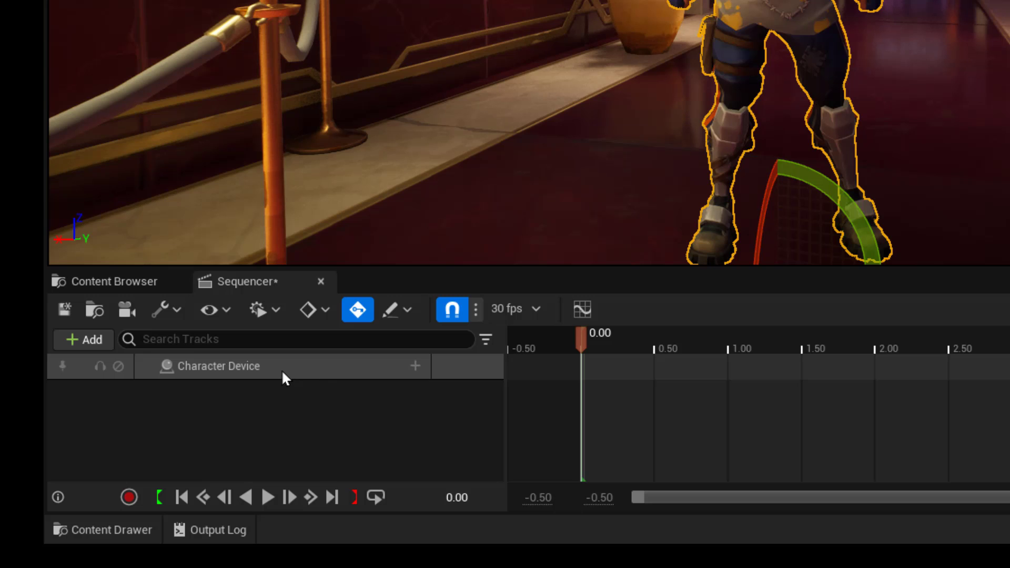
mouse_move(430, 380)
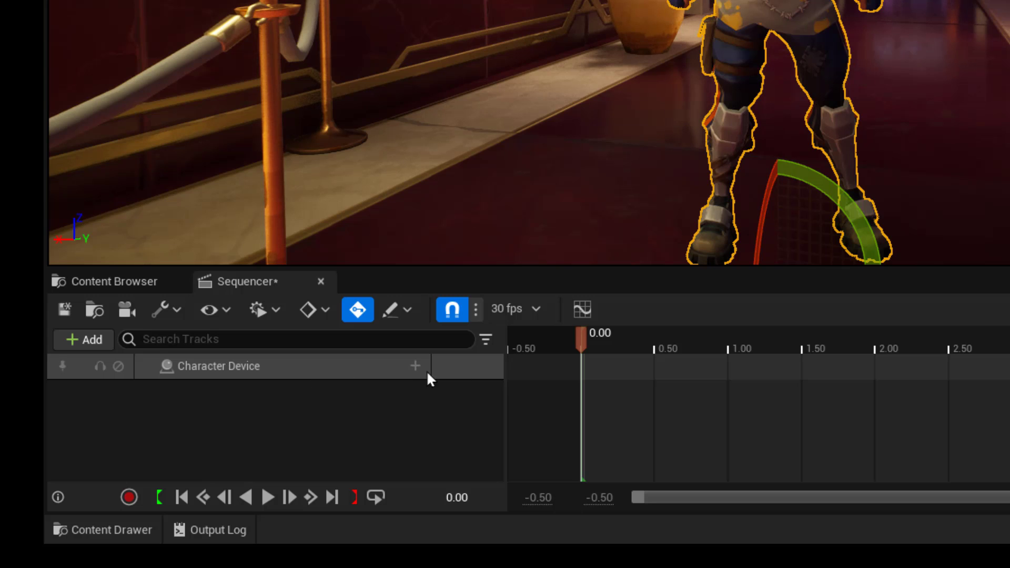
mouse_move(904, 354)
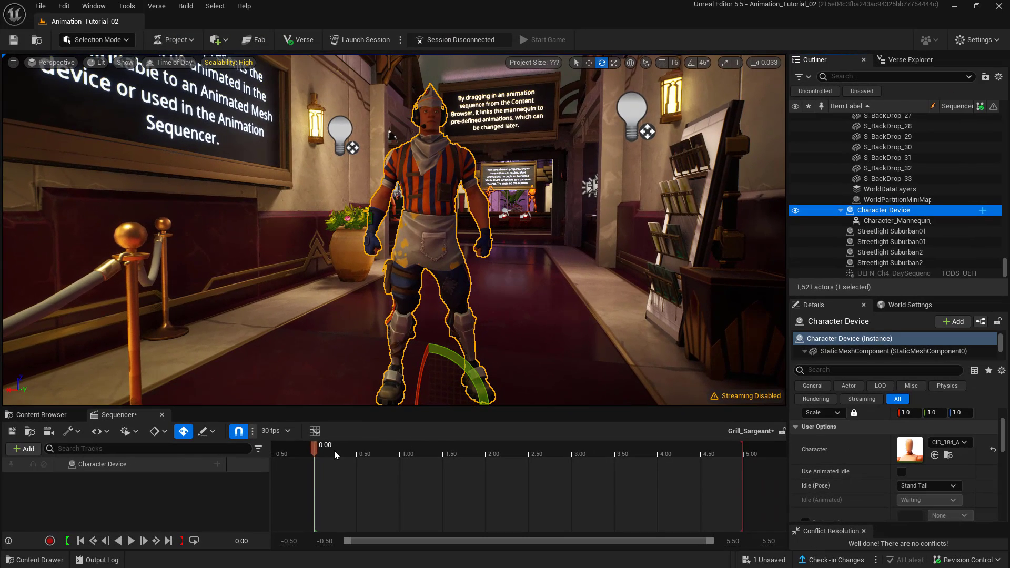
mouse_move(276, 431)
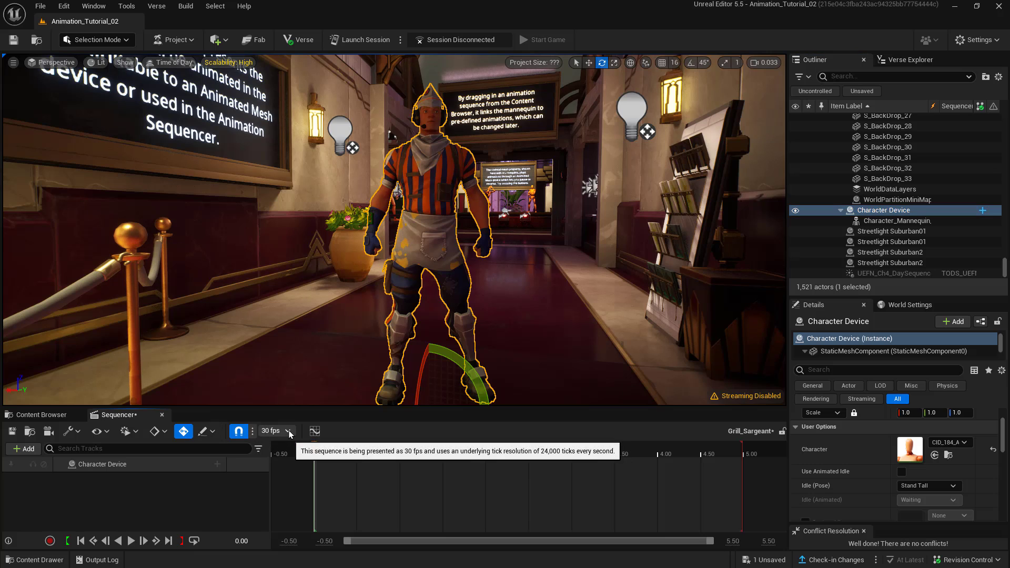
left_click(270, 431)
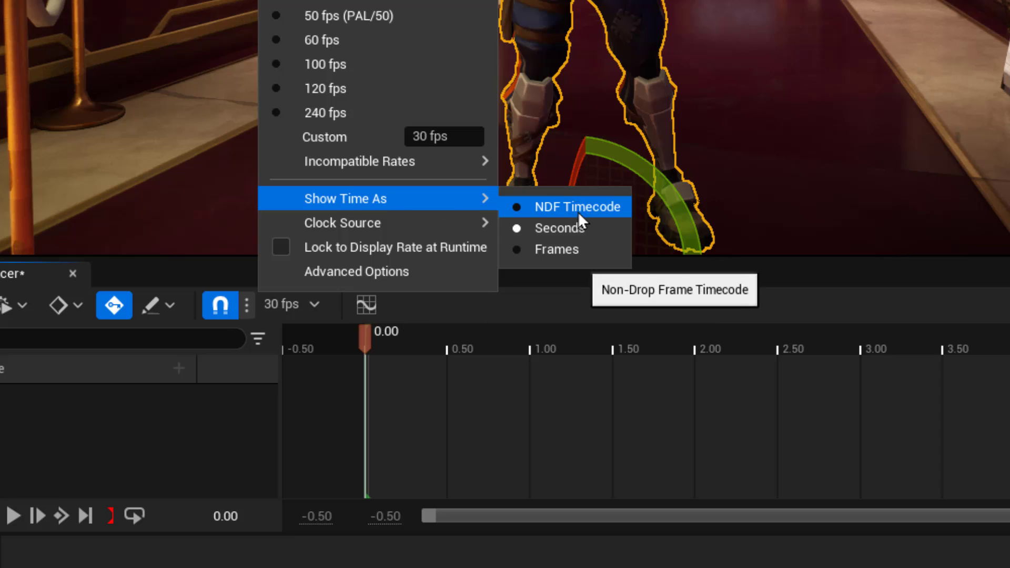
mouse_move(566, 249)
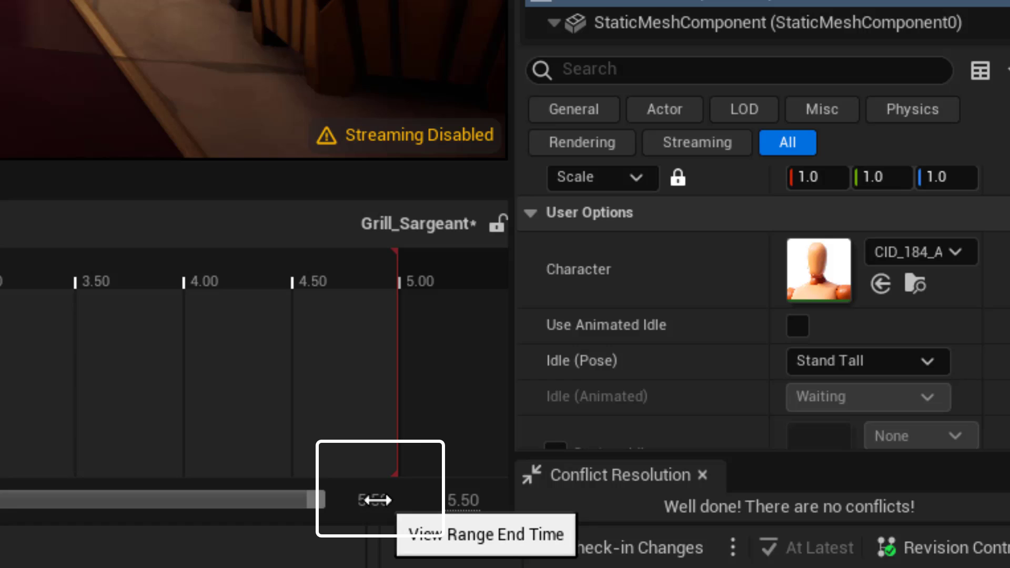
Raise the timeline's view range end time from 5.50 to 25 seconds.
double_click(377, 501)
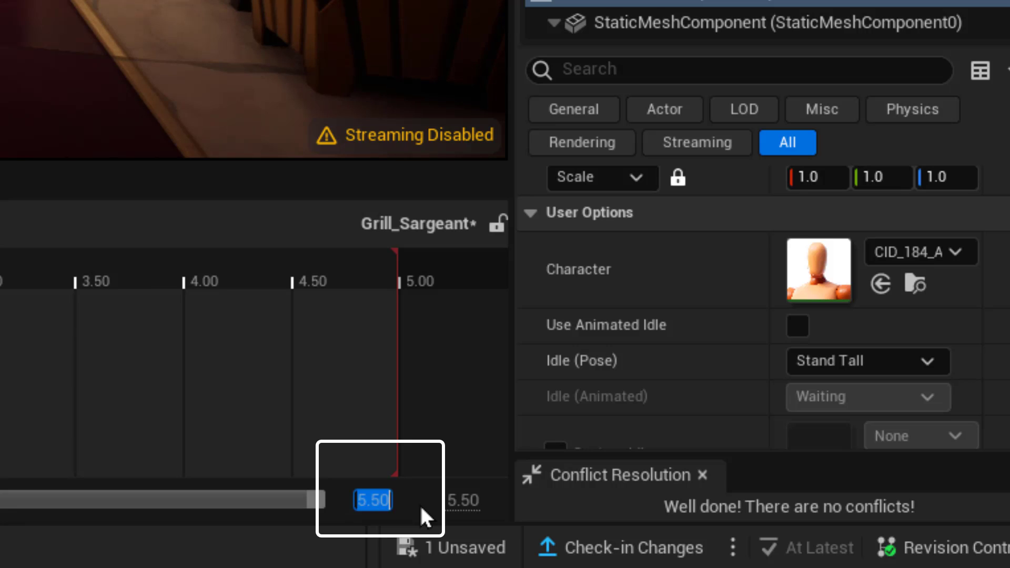
type("25")
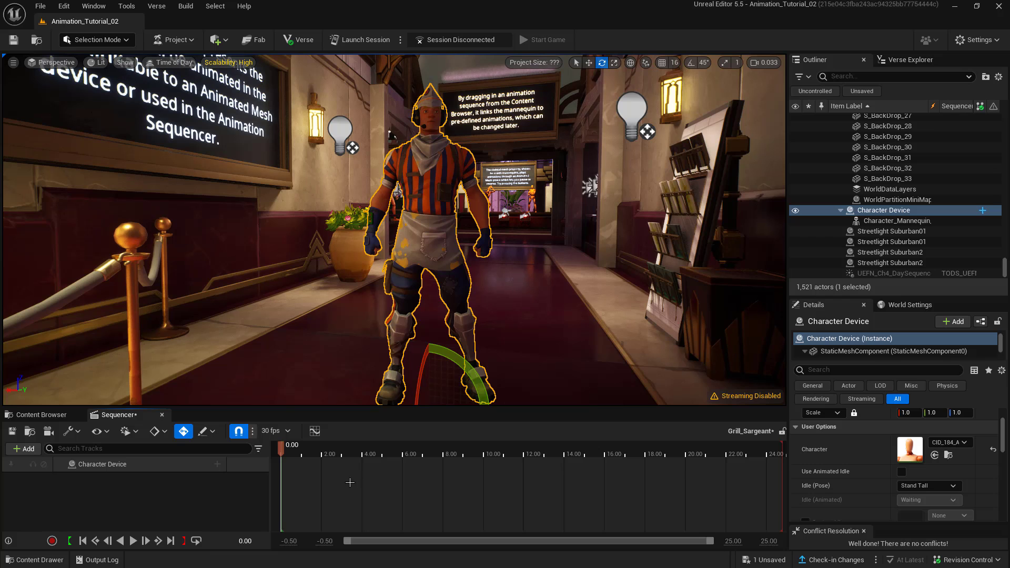
mouse_move(102, 463)
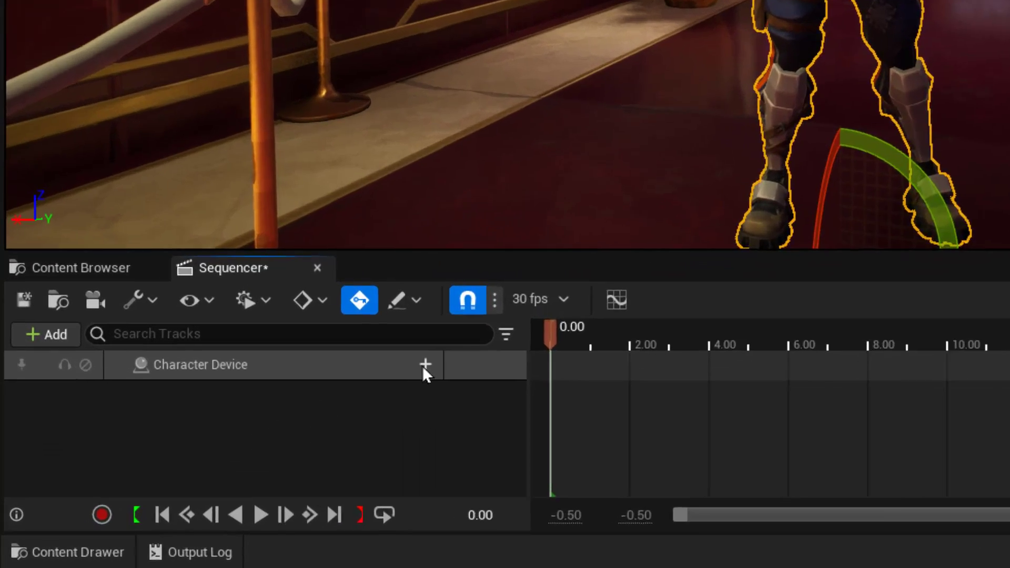
Bring up the Character Device's add-track list showing Body, Head and Weapon components.
left_click(424, 365)
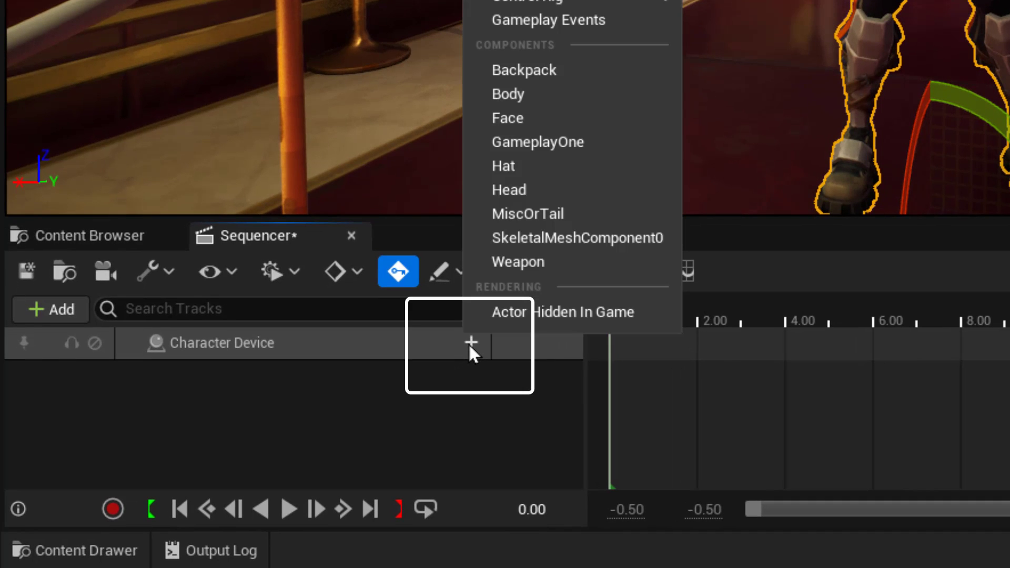
mouse_move(470, 342)
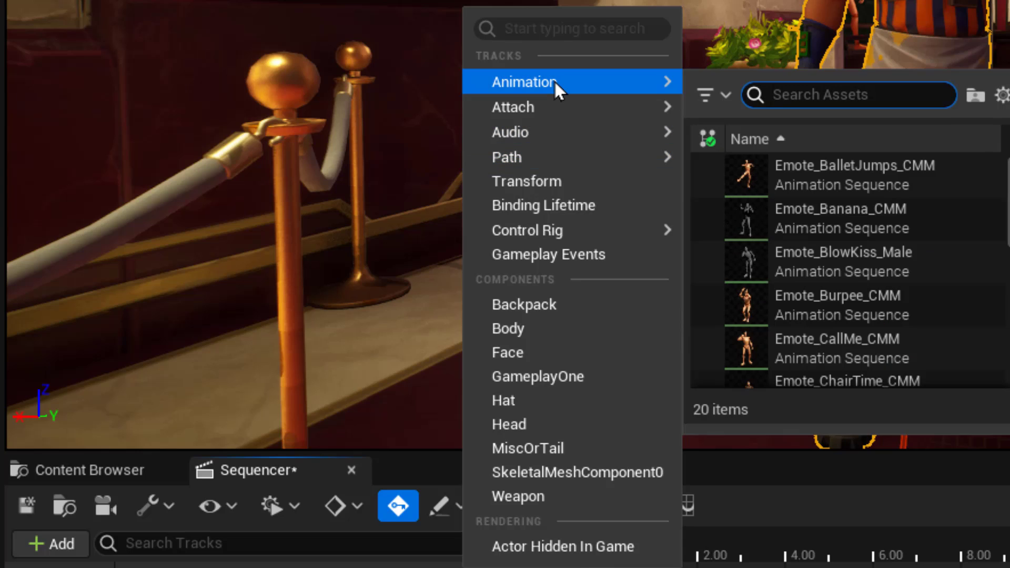
mouse_move(914, 197)
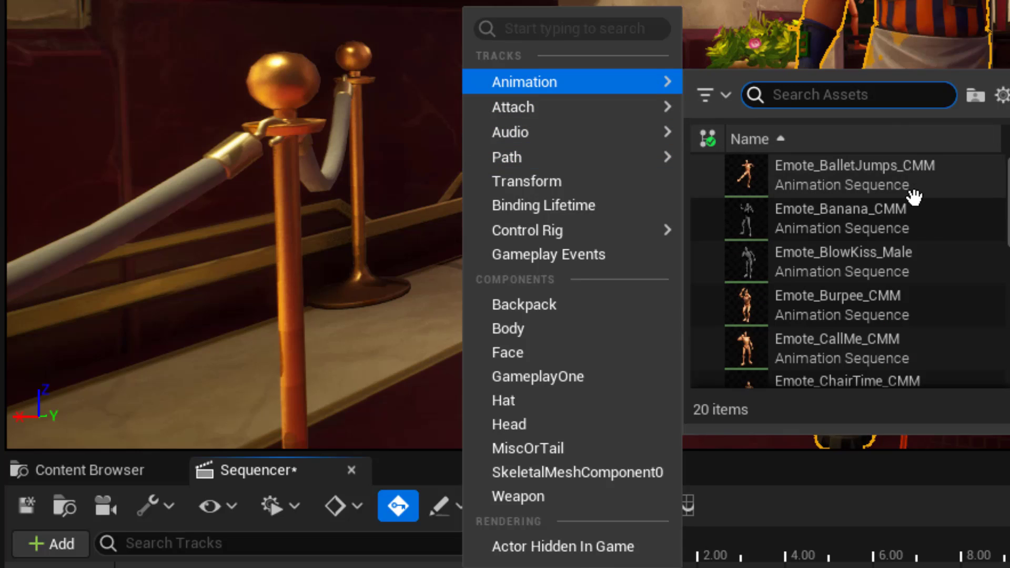
mouse_move(914, 267)
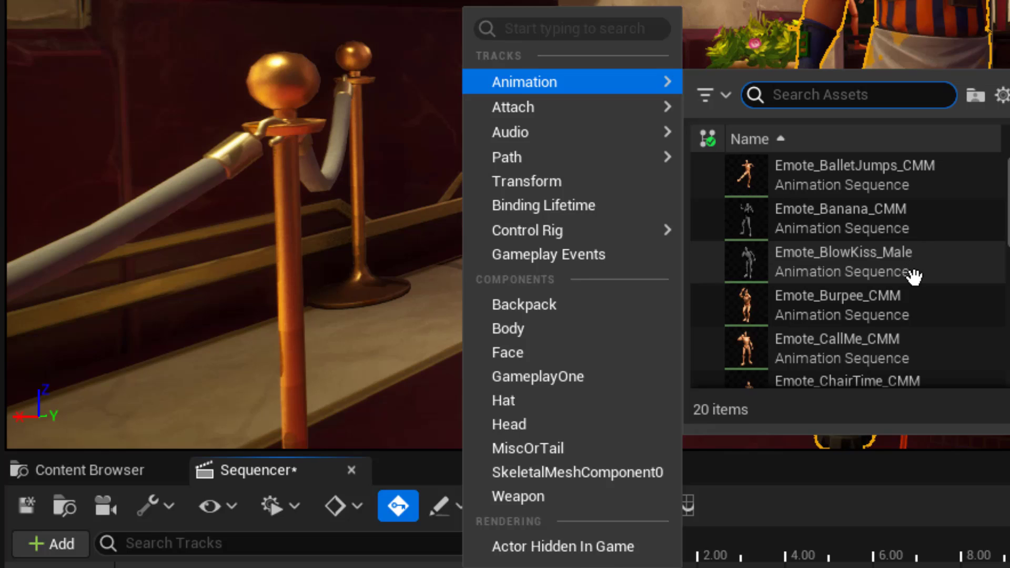
mouse_move(913, 276)
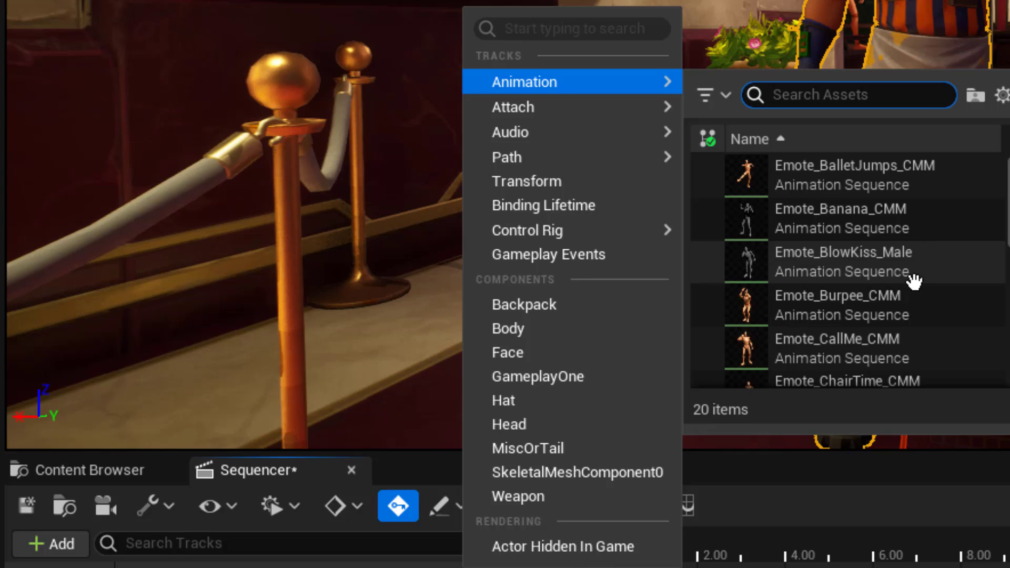
mouse_move(911, 228)
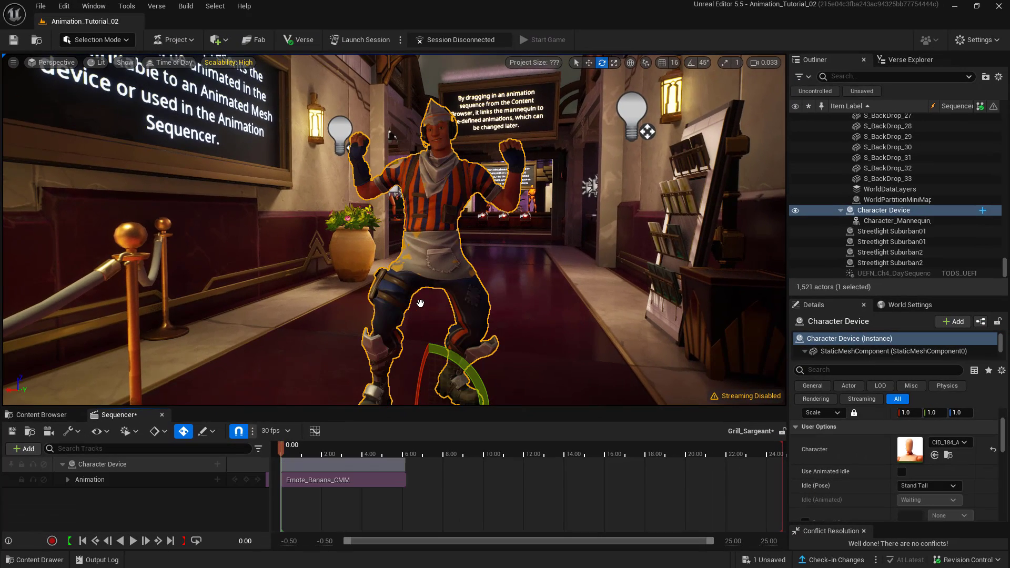
mouse_move(437, 452)
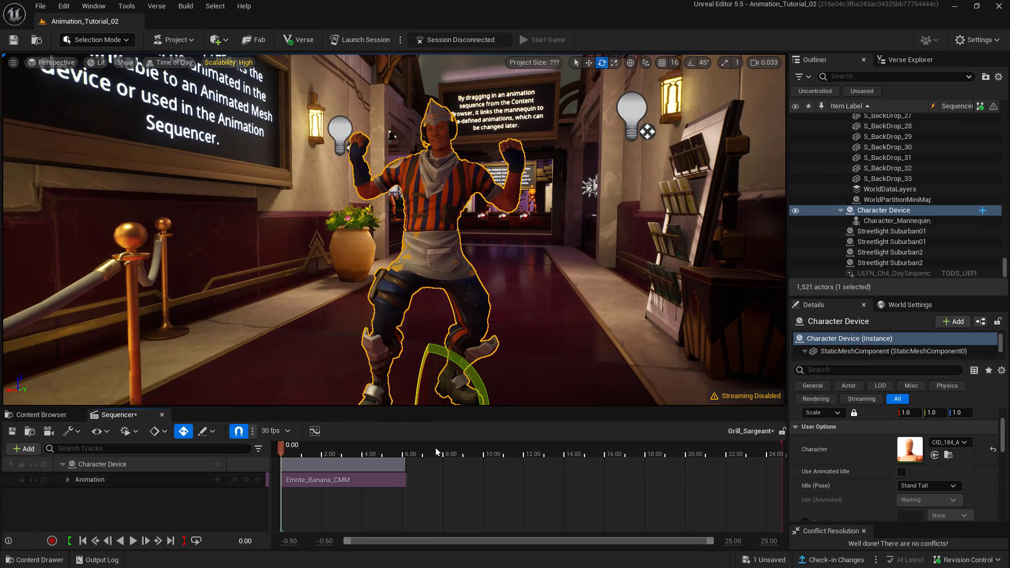
mouse_move(435, 441)
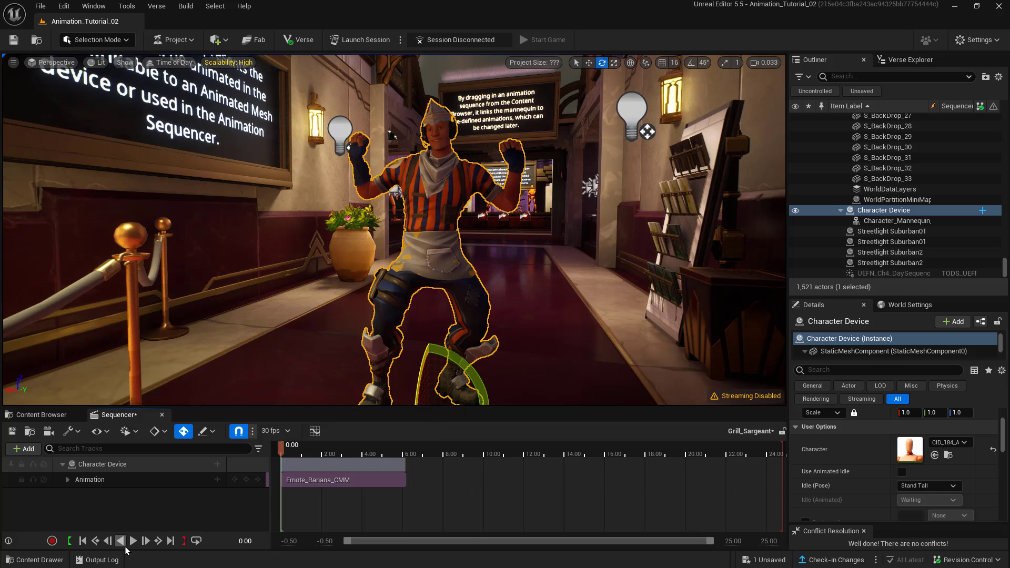
Preview the Emote_Banana_CMM clip on the character, then halt playback.
left_click(133, 541)
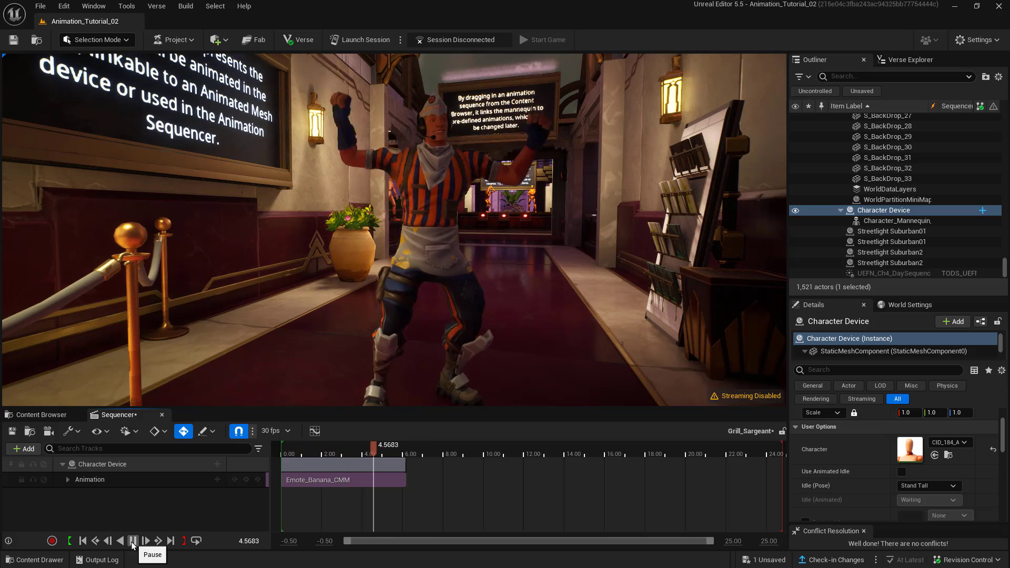
left_click(146, 540)
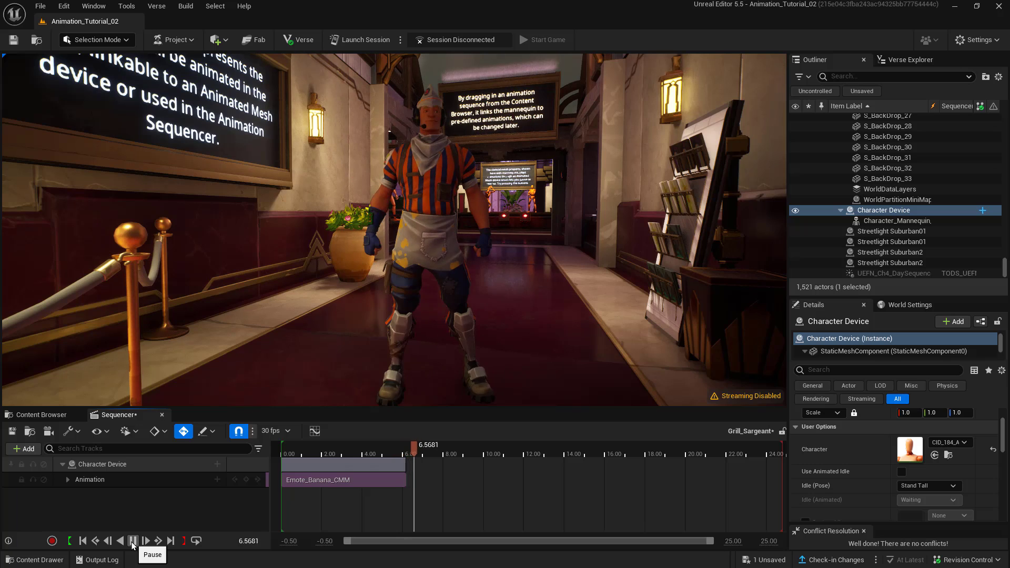
left_click(133, 541)
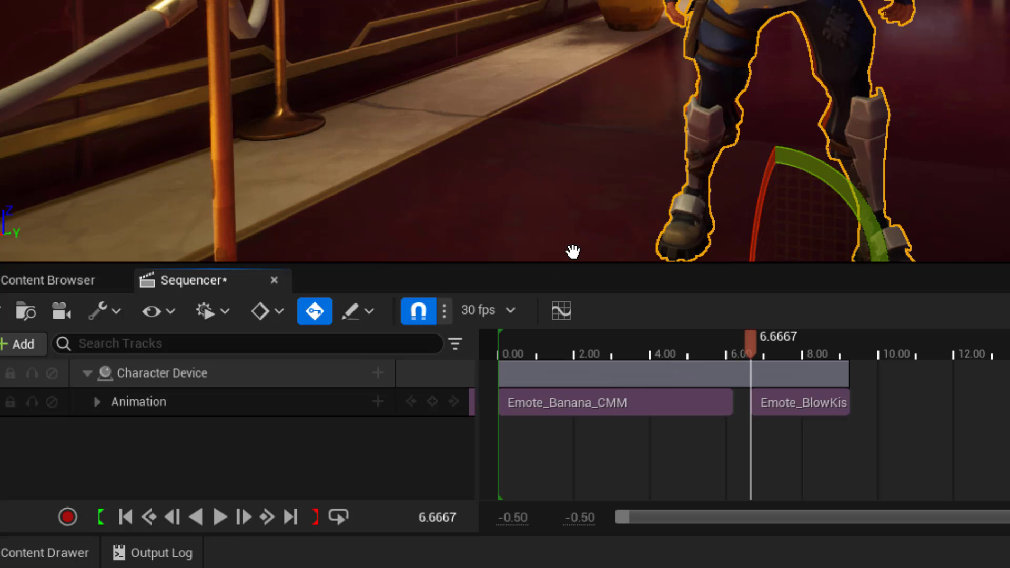
mouse_move(825, 410)
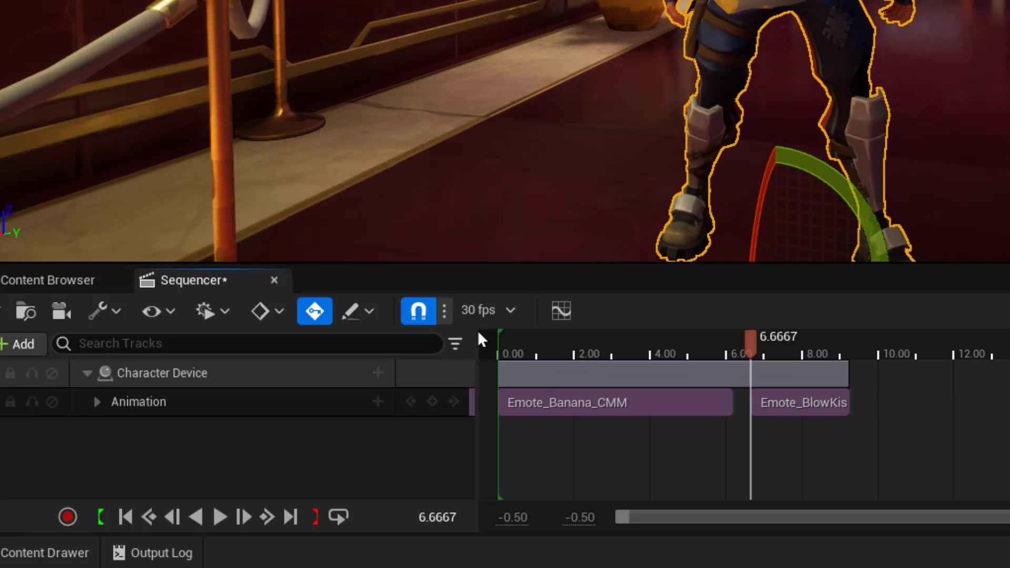
mouse_move(418, 311)
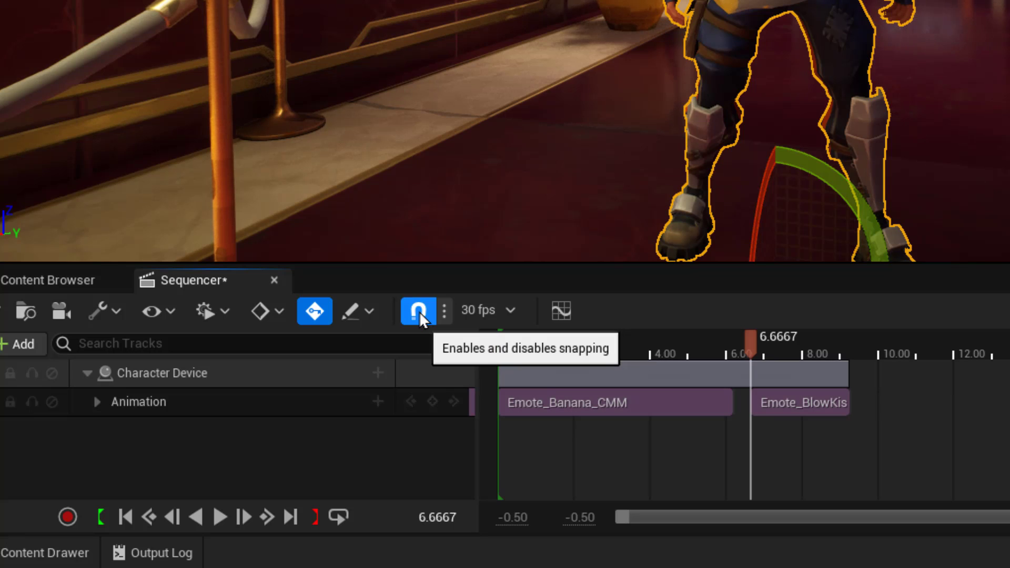
Toggle timeline snapping and preview the Banana-to-BlowKiss blended transition.
left_click(418, 311)
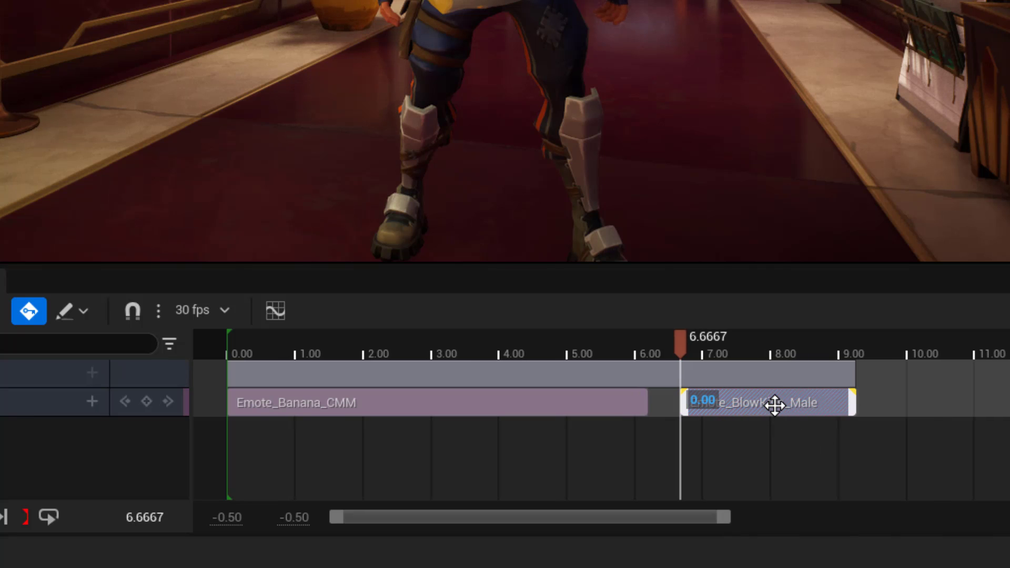
mouse_move(777, 404)
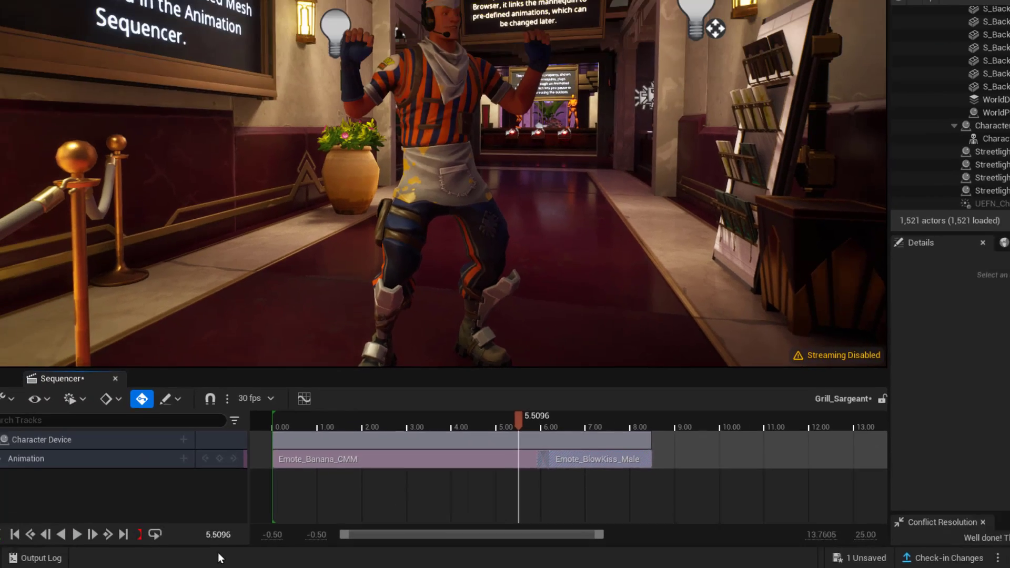
left_click(129, 541)
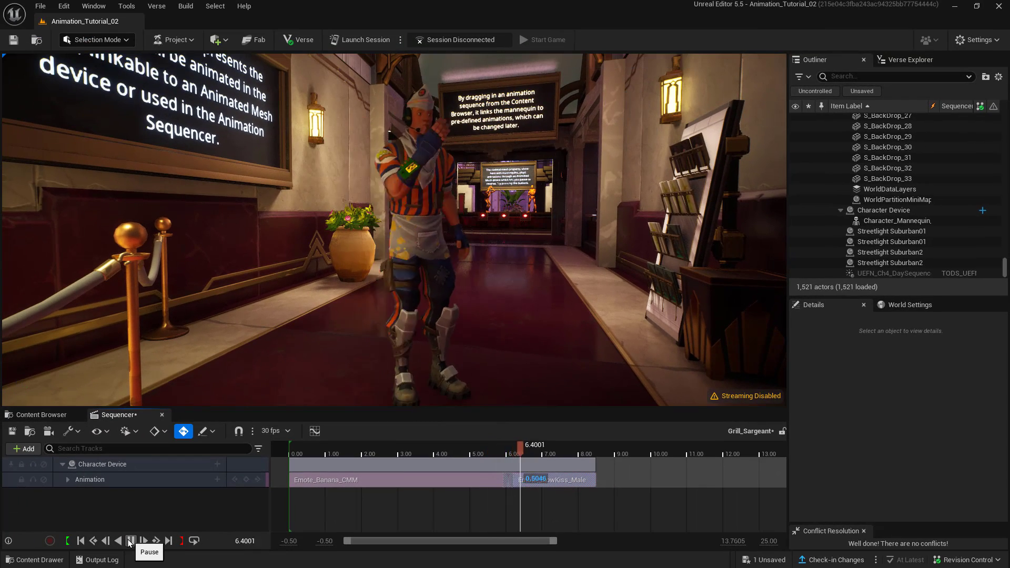
left_click(142, 541)
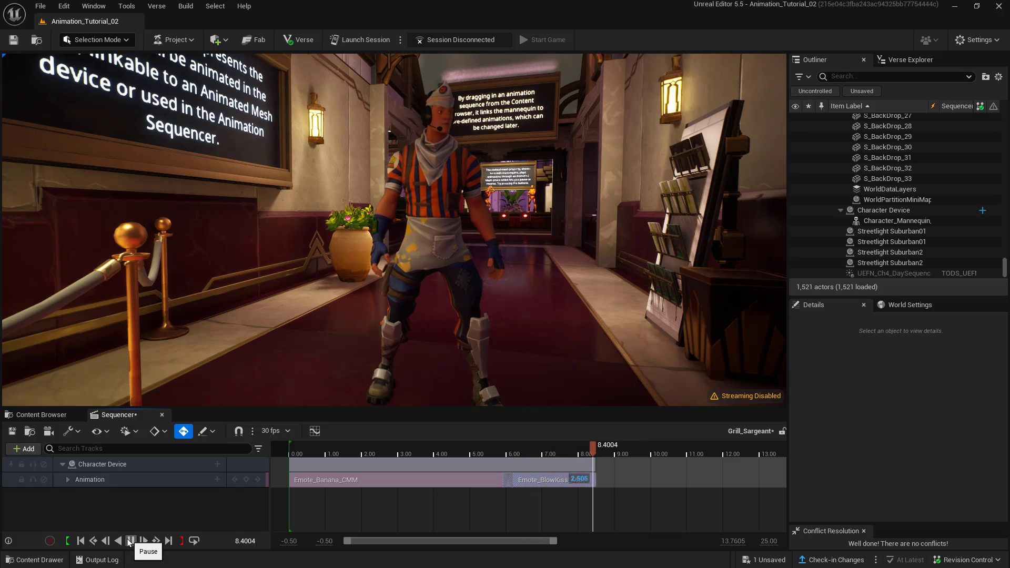
left_click(128, 541)
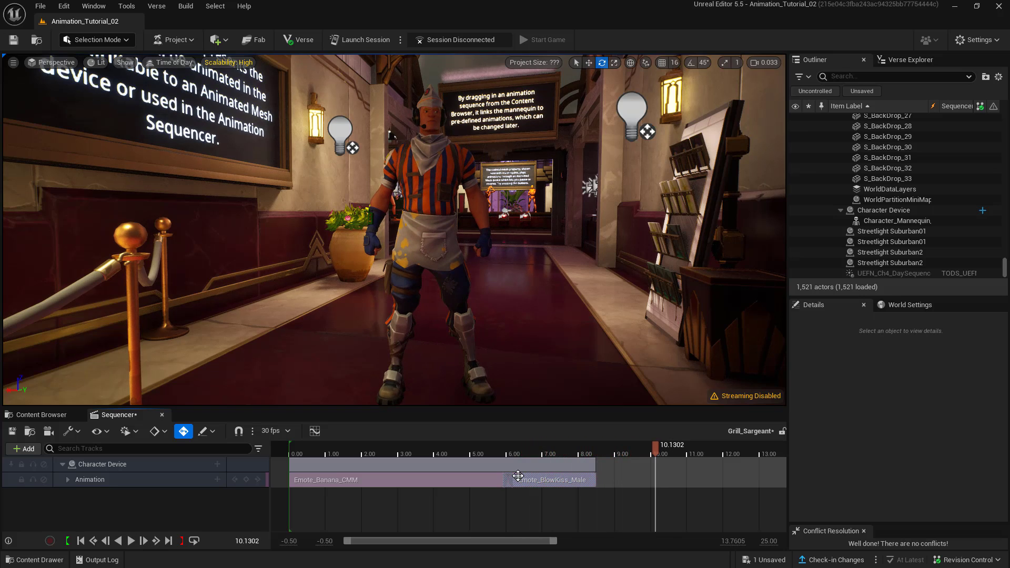
left_click(611, 454)
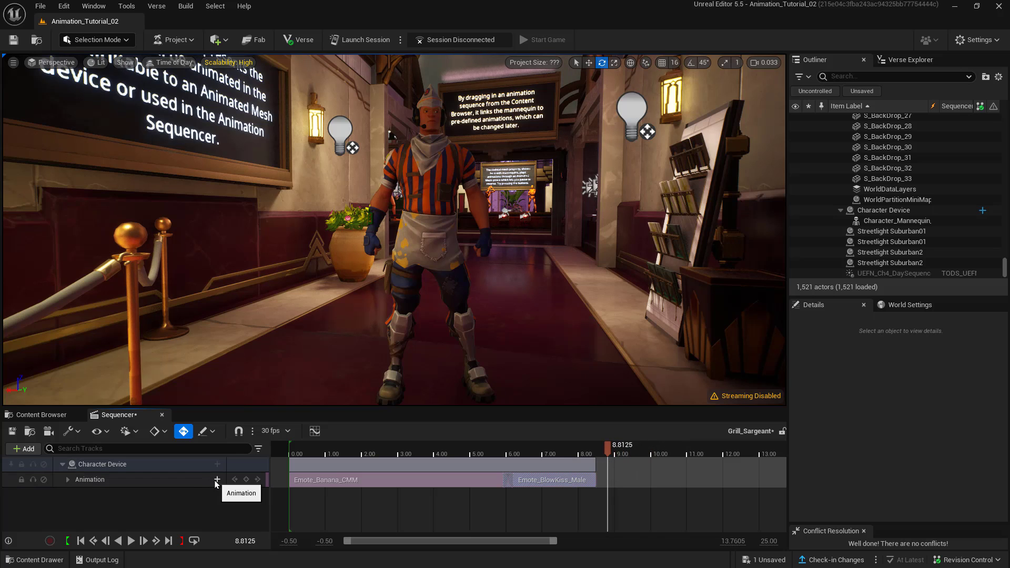
Add Emote_Burpee_CMM overlapping the end of BlowKiss, ending near 12 seconds.
left_click(217, 480)
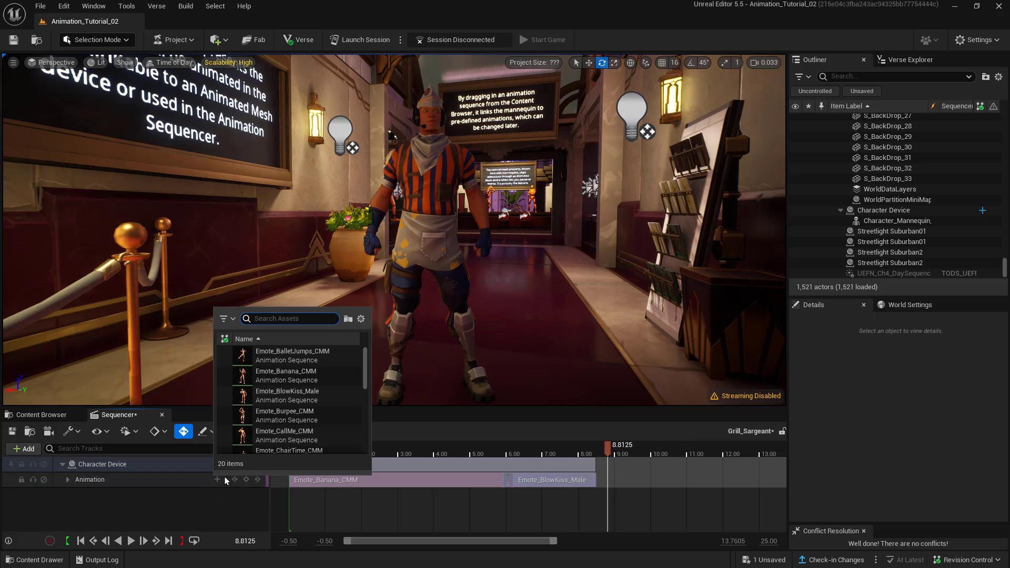
mouse_move(283, 411)
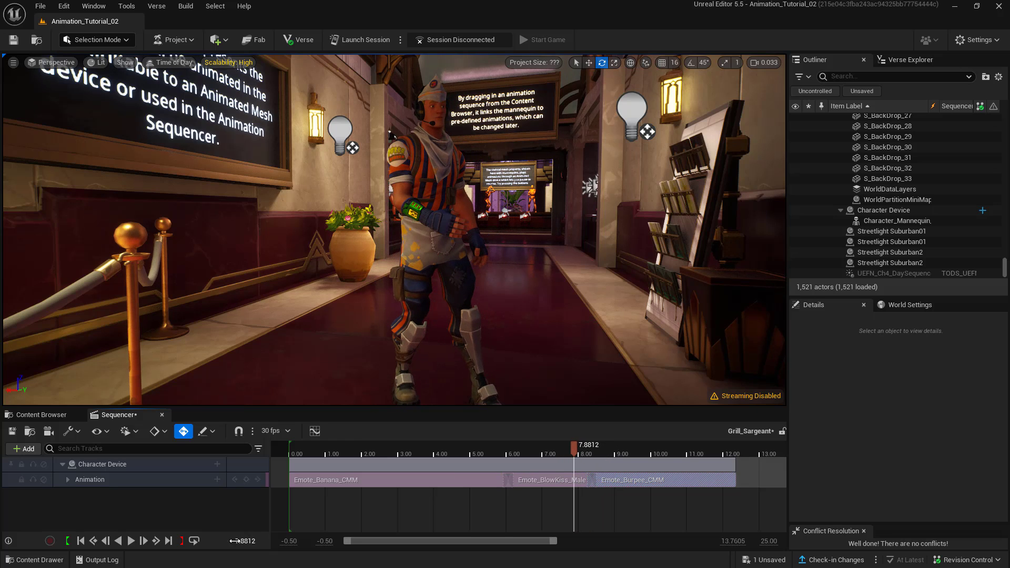
left_click(129, 541)
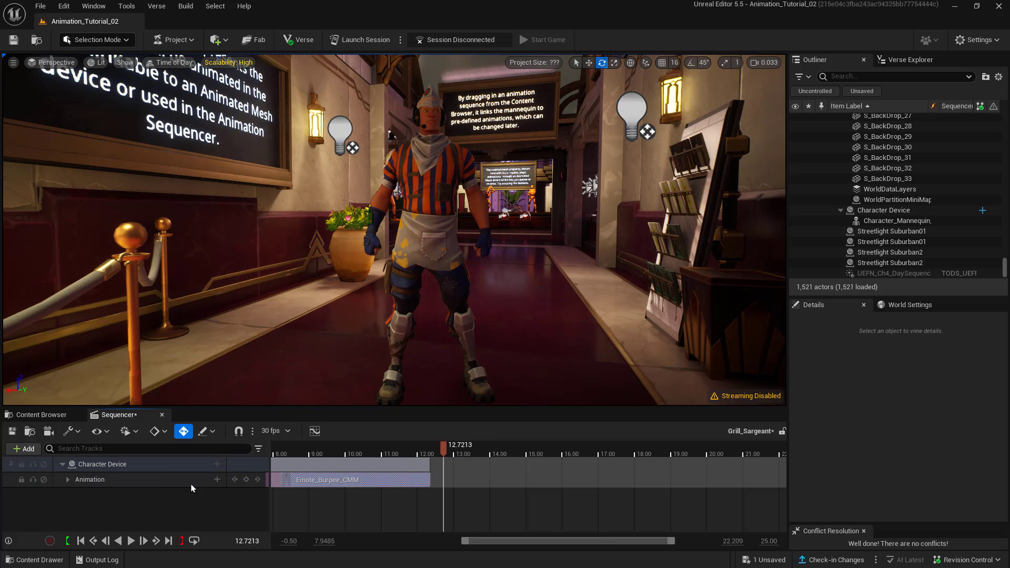
mouse_move(217, 480)
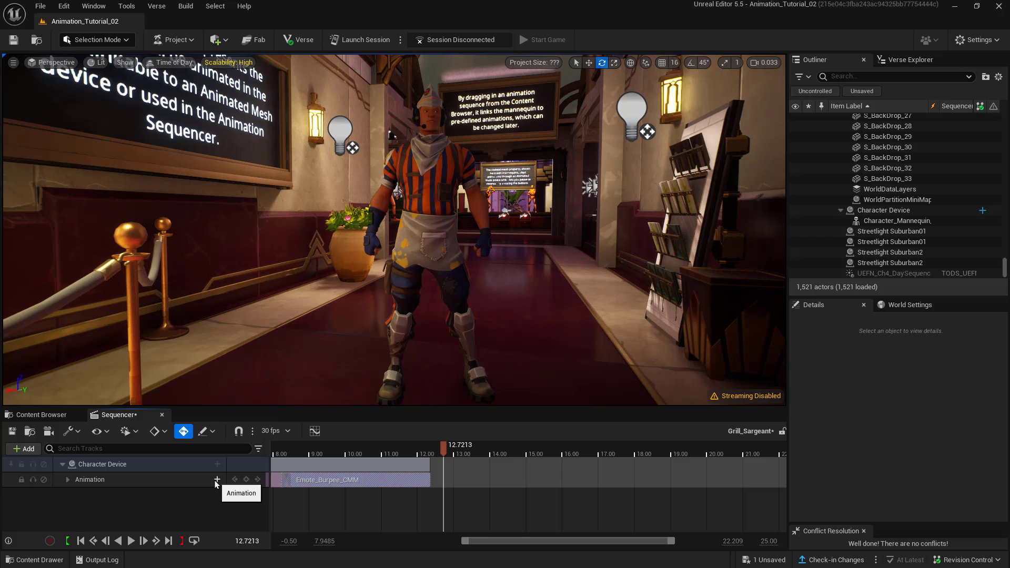
Add Emote_BalletJumps_CMM overlapping the end of Burpee, ending near 17 seconds.
left_click(217, 480)
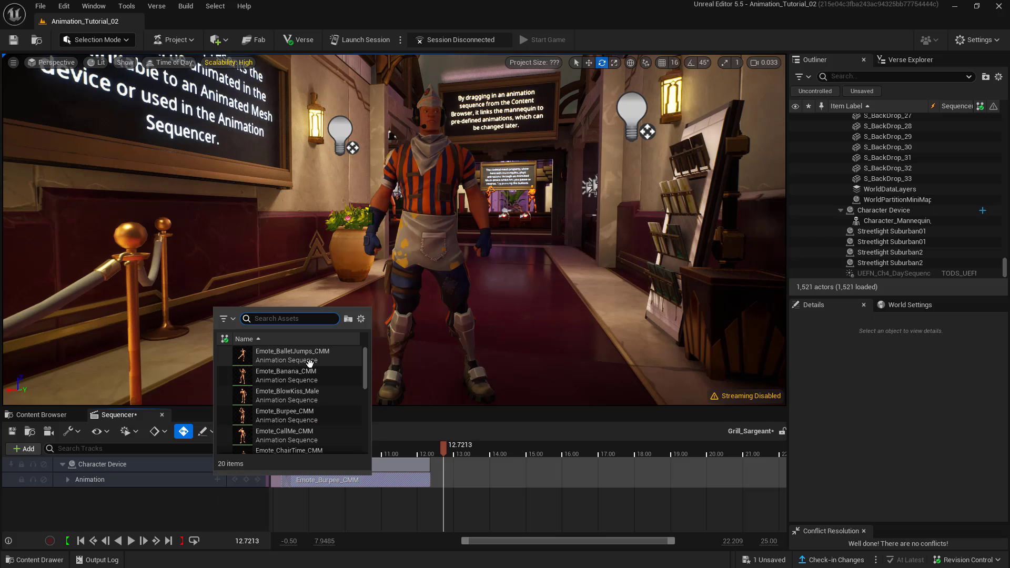
mouse_move(291, 355)
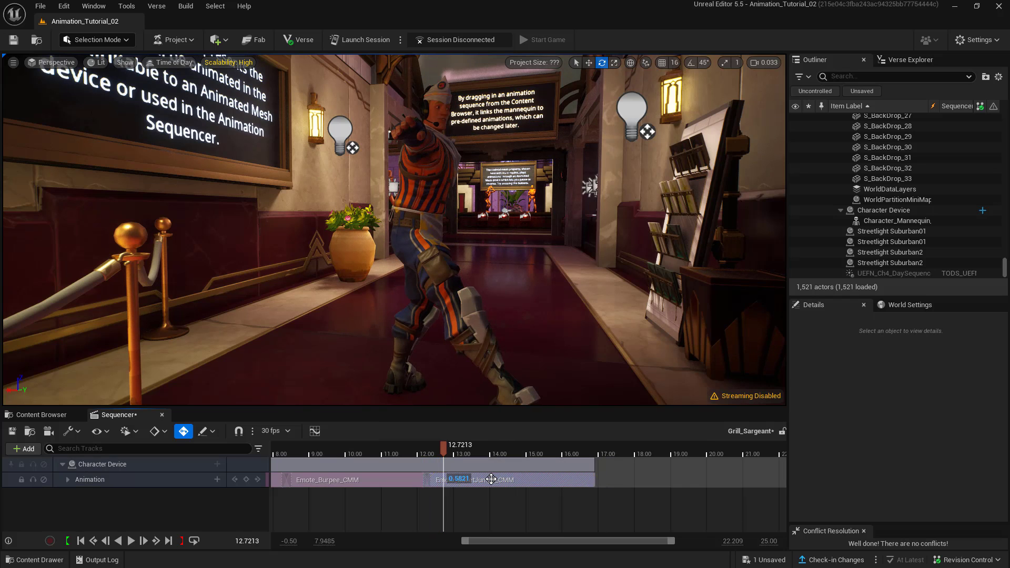
left_click(429, 449)
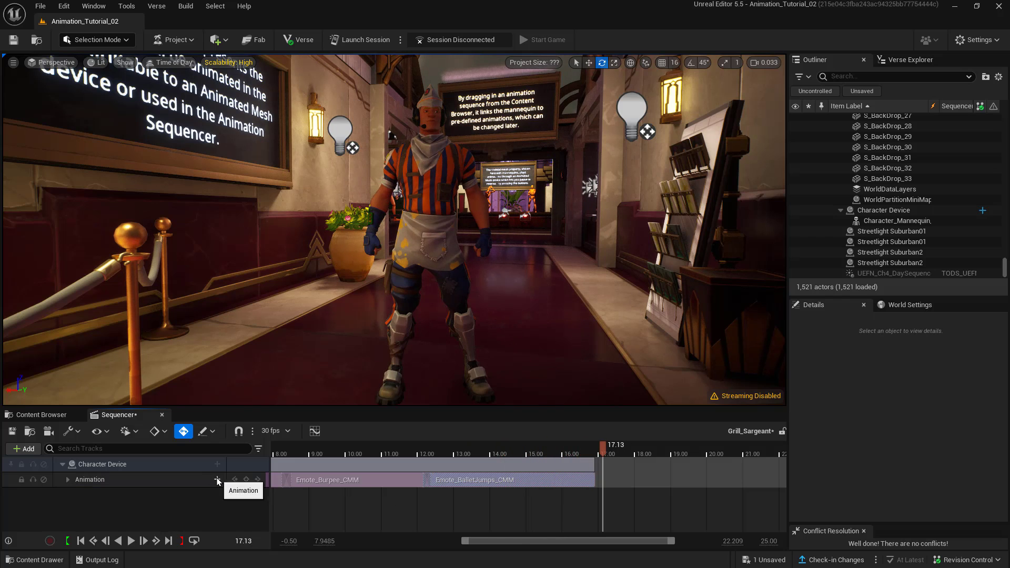
Add Emote_CallMe_CMM overlapping BalletJumps, ending near 20 seconds.
left_click(217, 480)
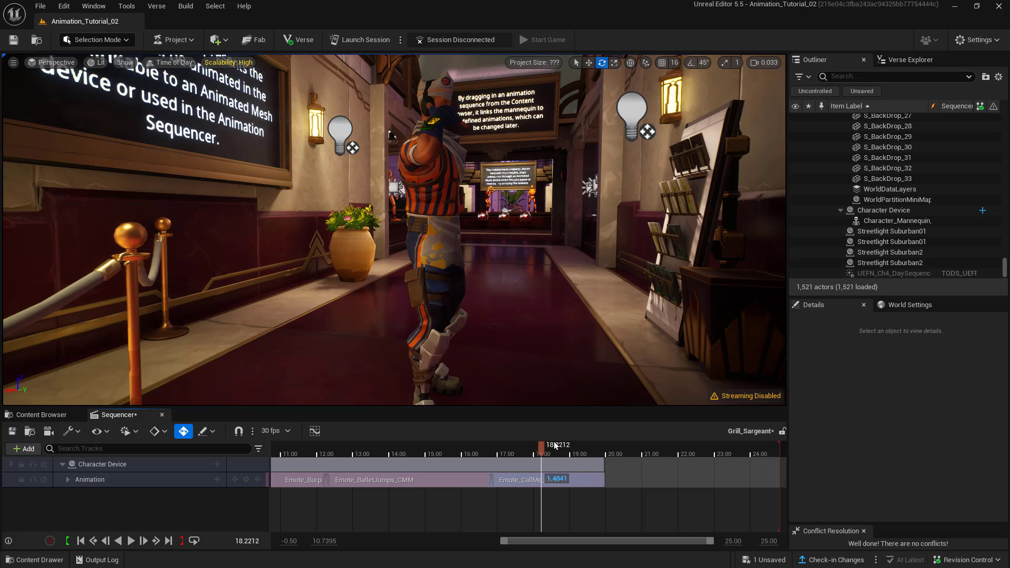
mouse_move(777, 455)
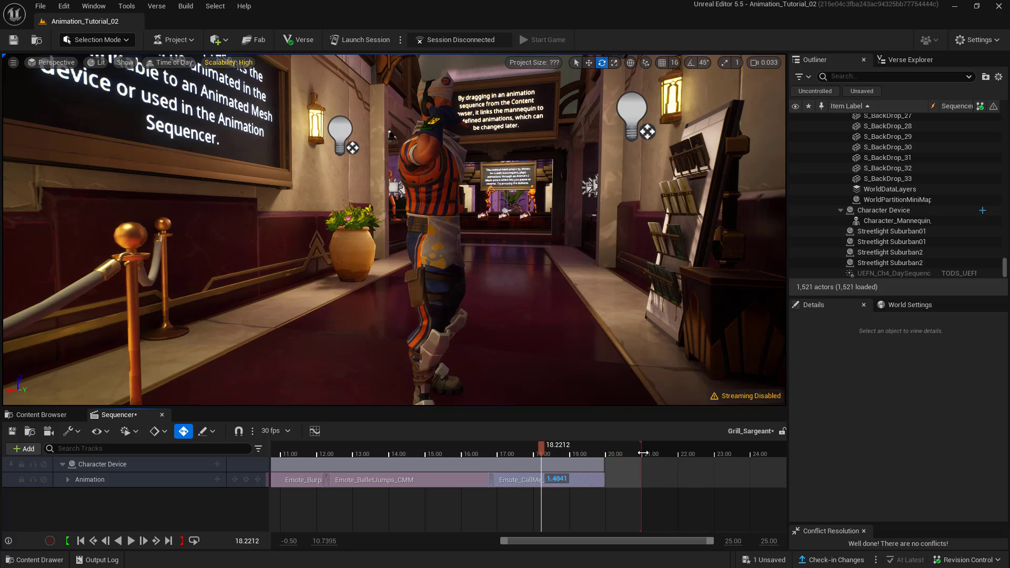
mouse_move(239, 431)
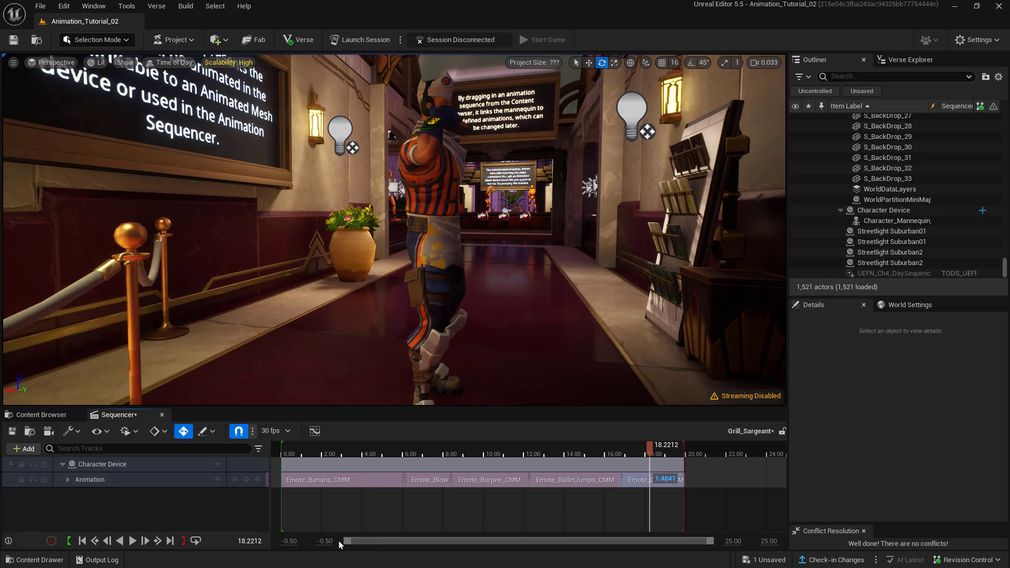
Return to the timeline start and run the full five-emote Grill_Sargeant sequence.
left_click(82, 541)
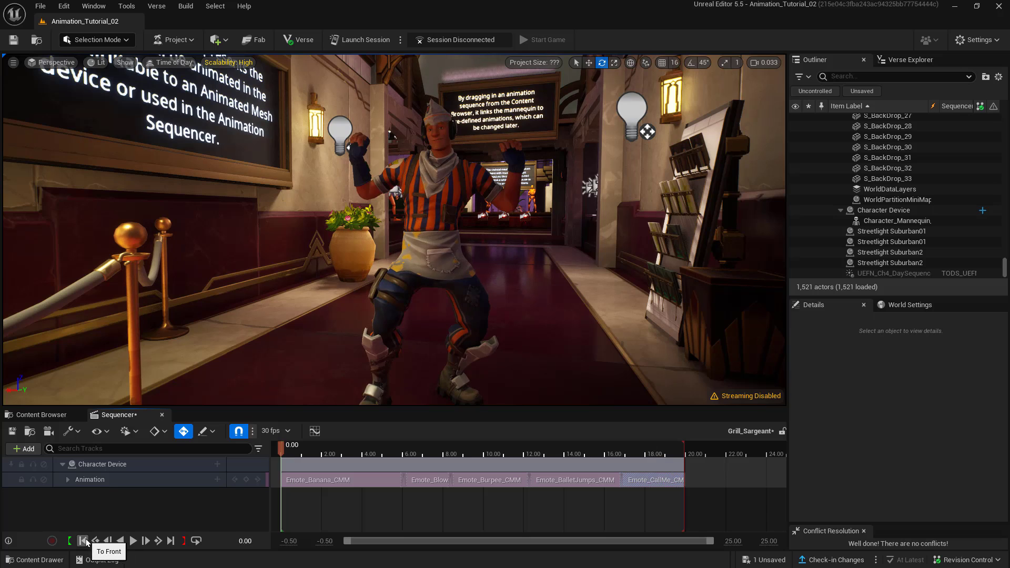
mouse_move(134, 540)
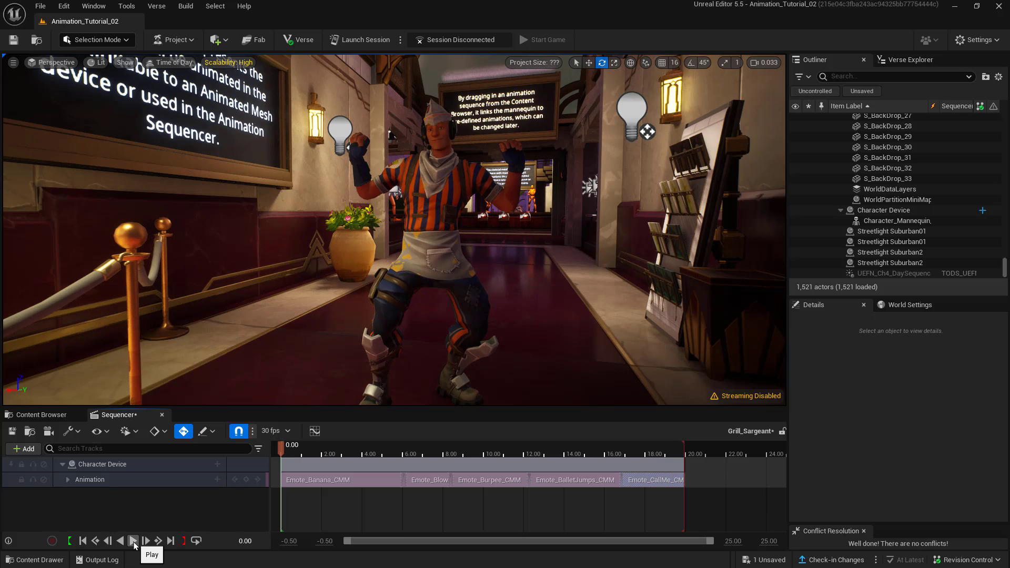
left_click(132, 541)
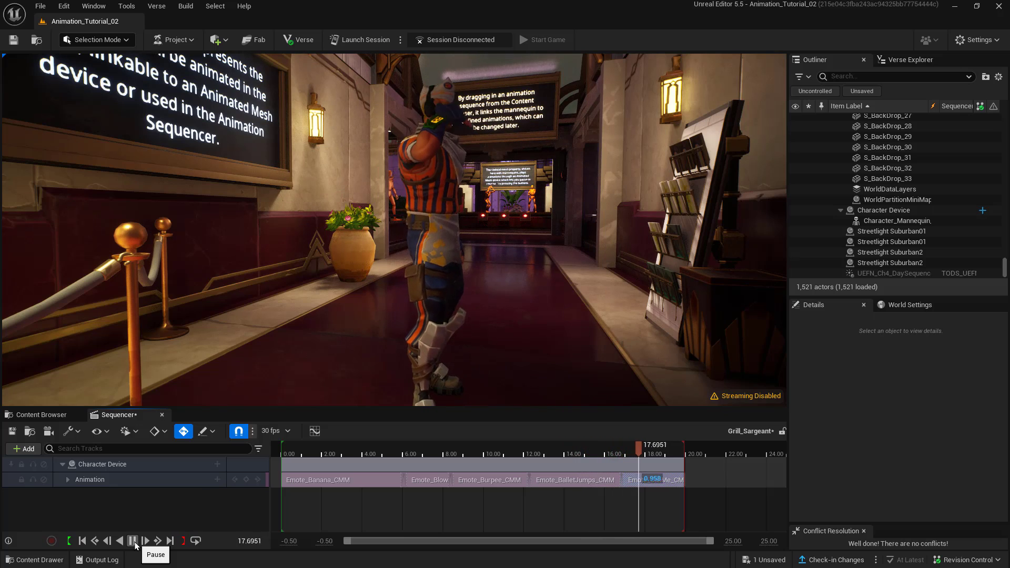
left_click(133, 541)
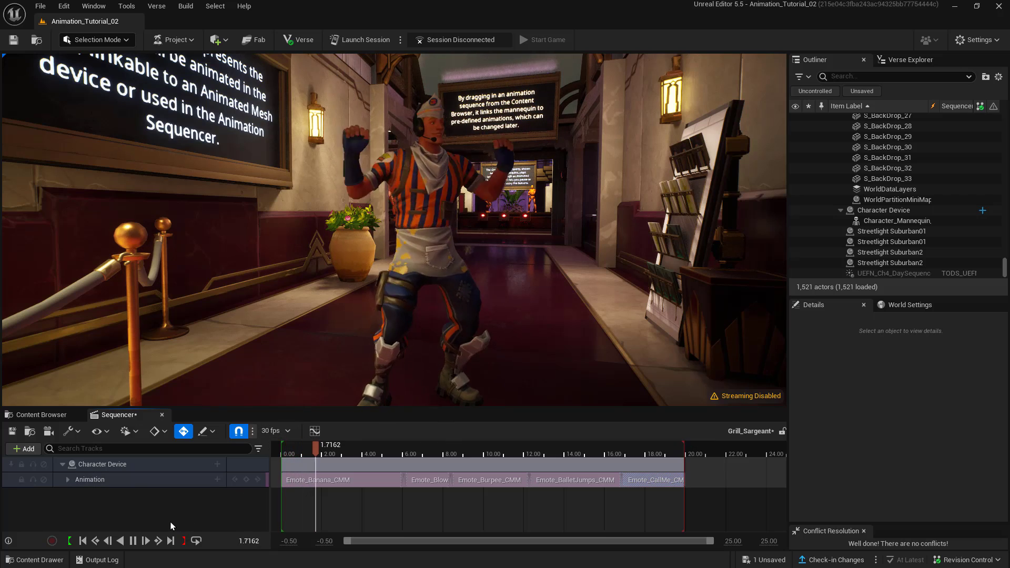
left_click(133, 541)
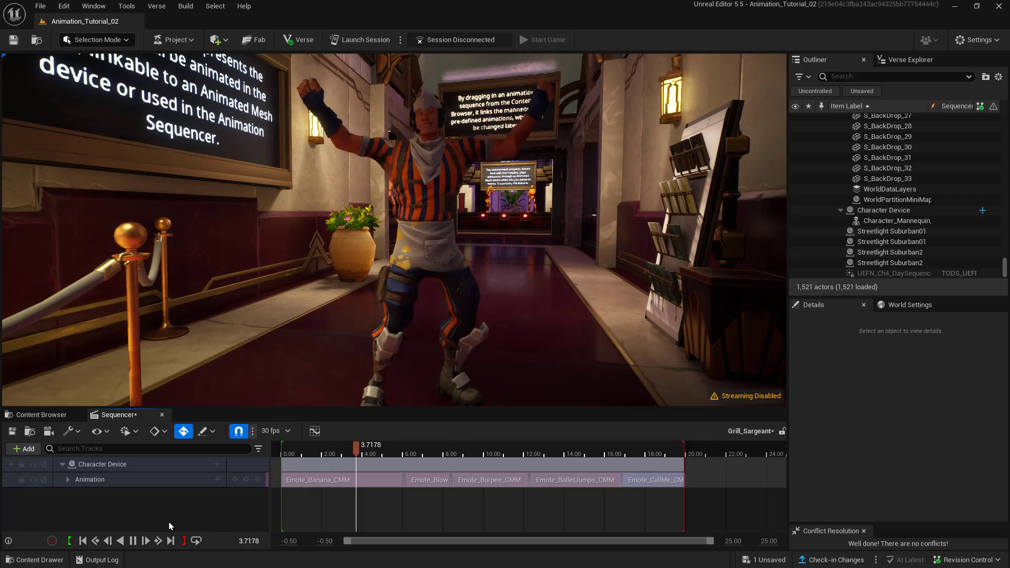
left_click(133, 541)
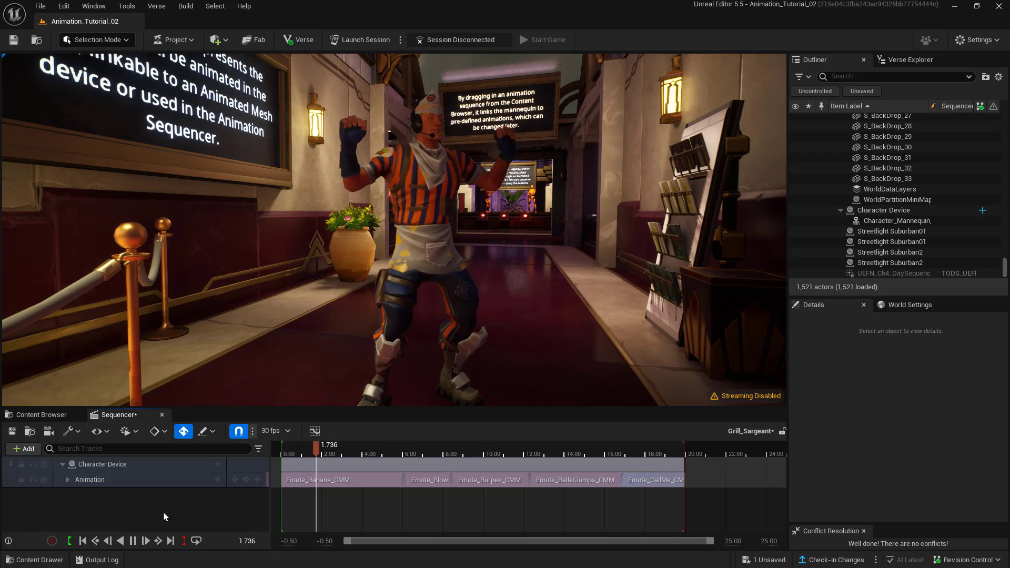
left_click(134, 541)
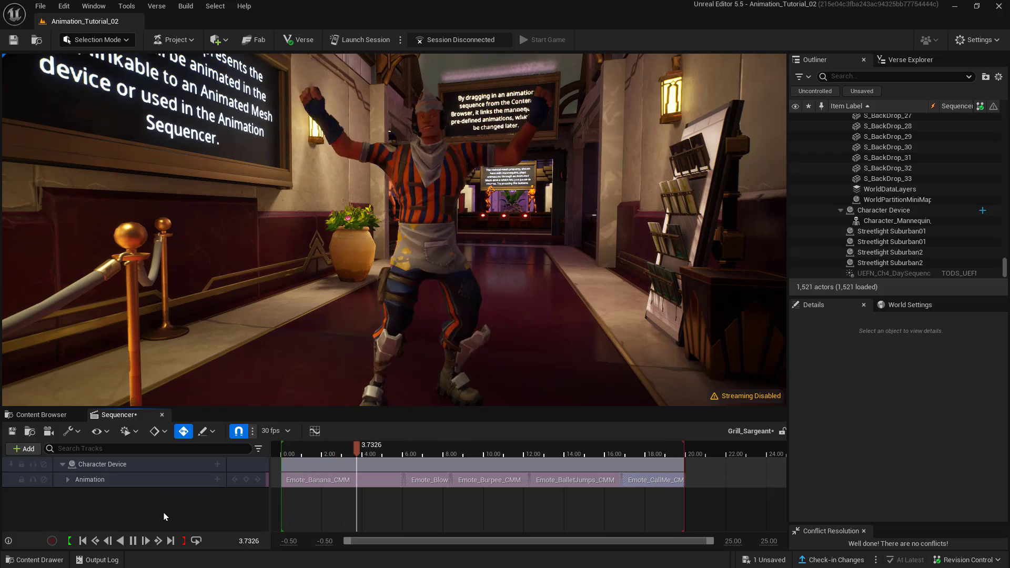